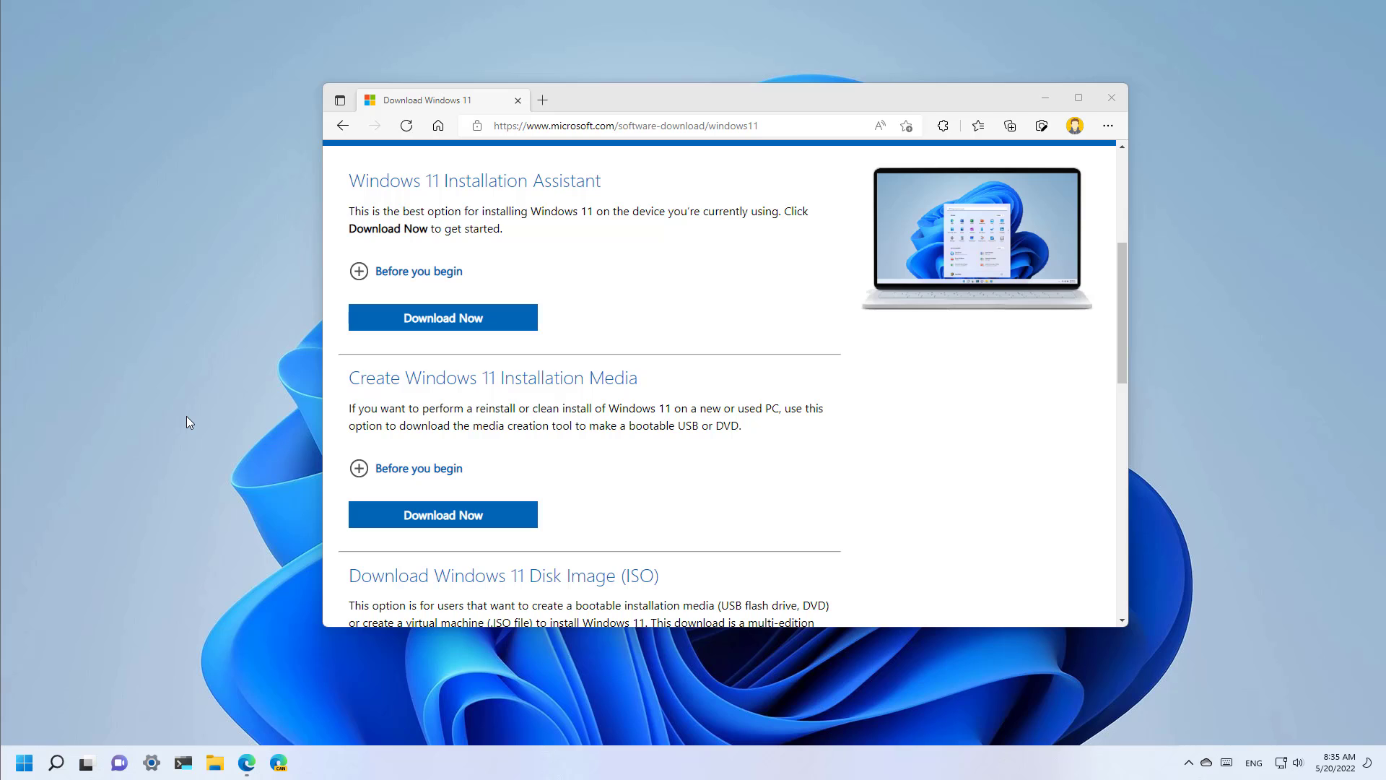
mouse_move(270, 541)
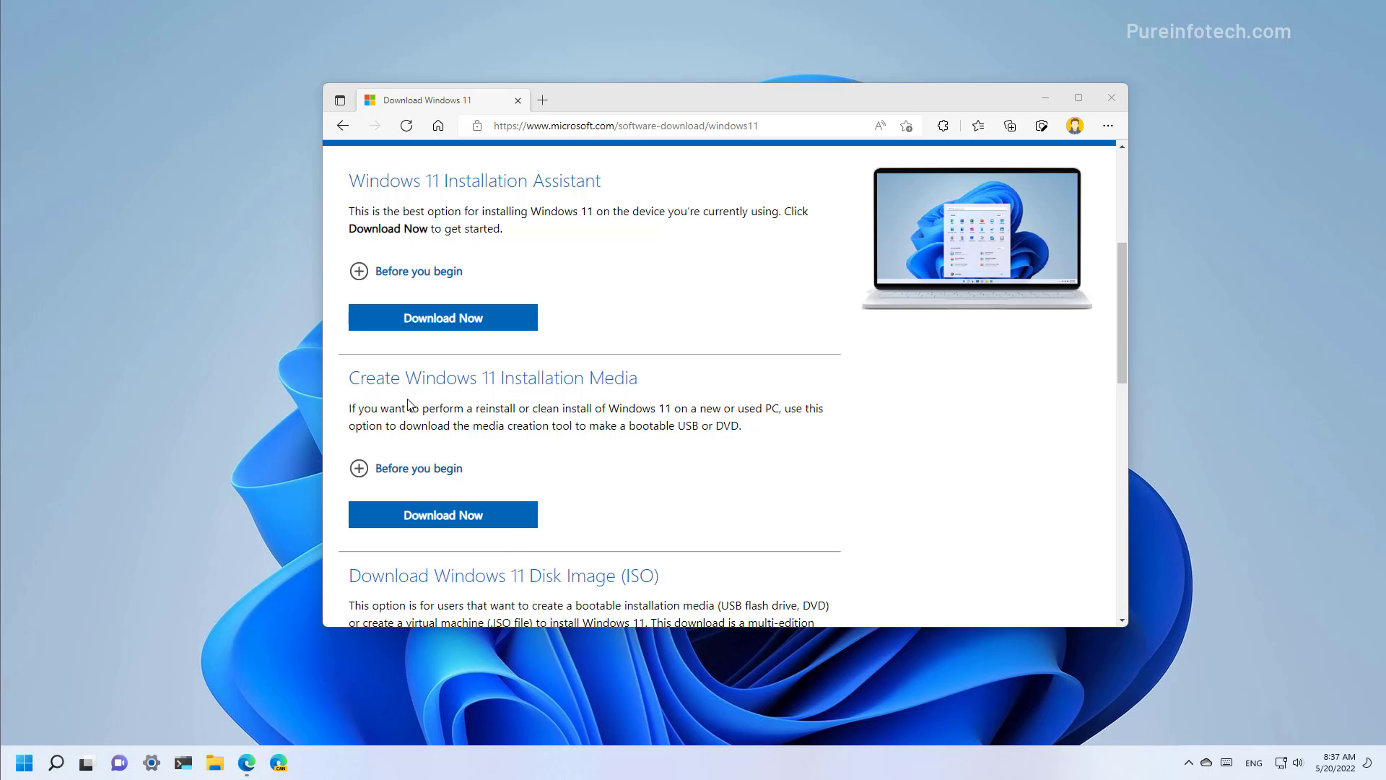
mouse_move(609, 398)
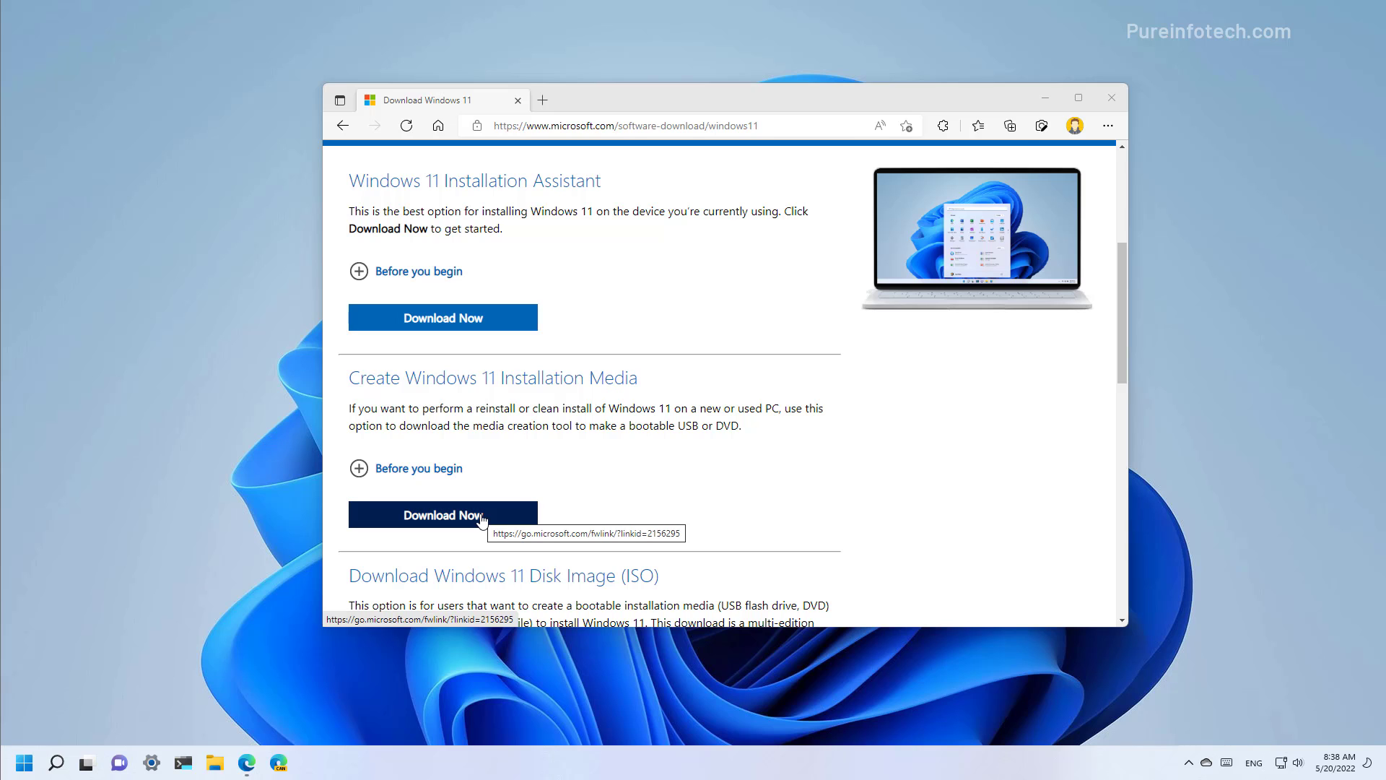
Download MediaCreationToolW11.exe via Download Now and save it into the Downloads folder
left_click(442, 514)
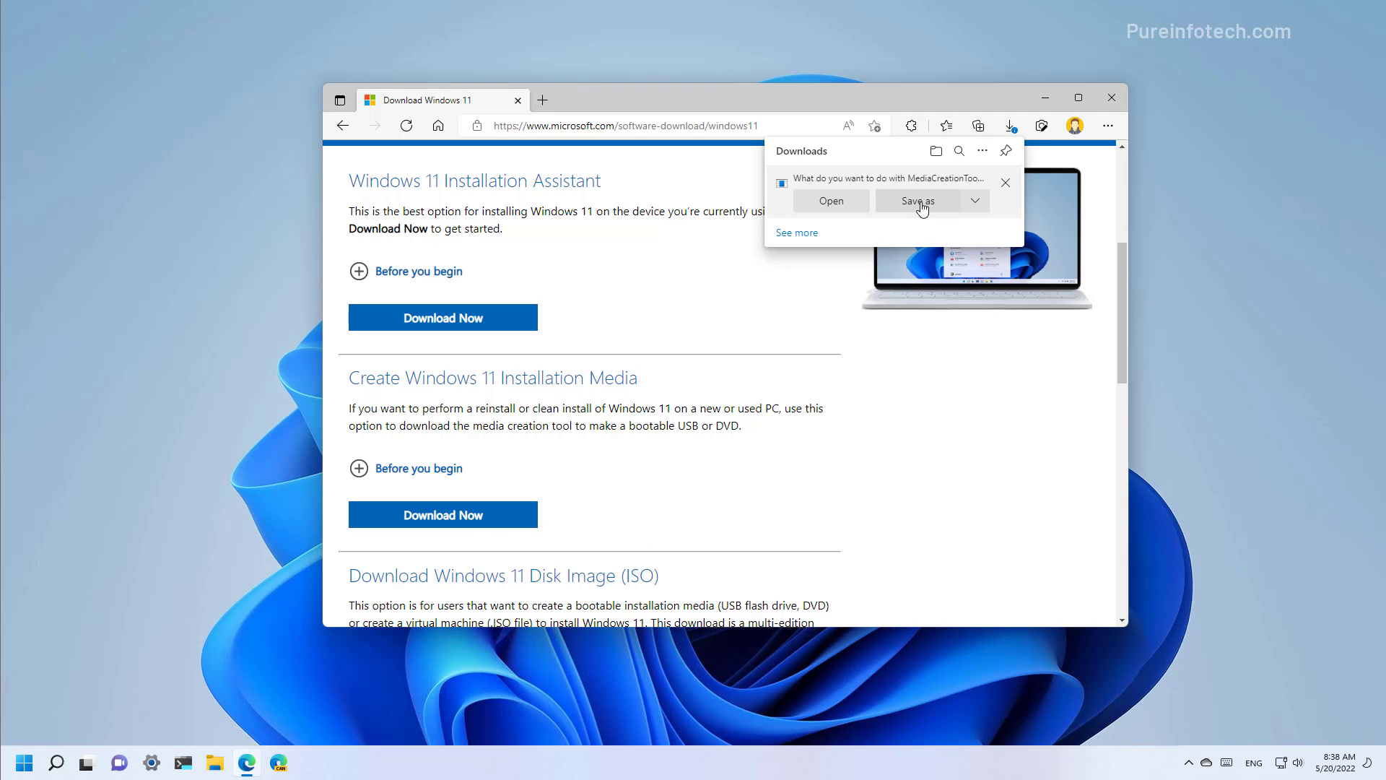
left_click(918, 201)
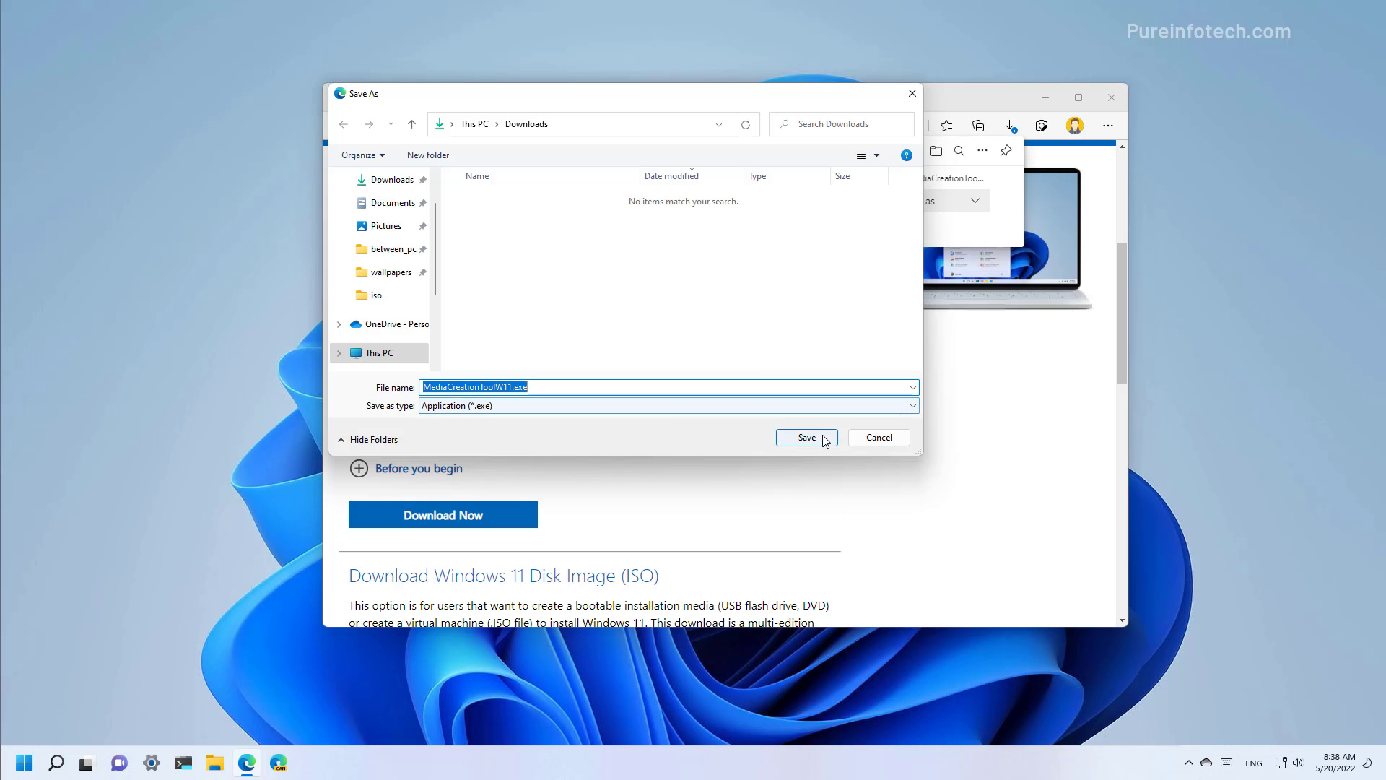
left_click(807, 437)
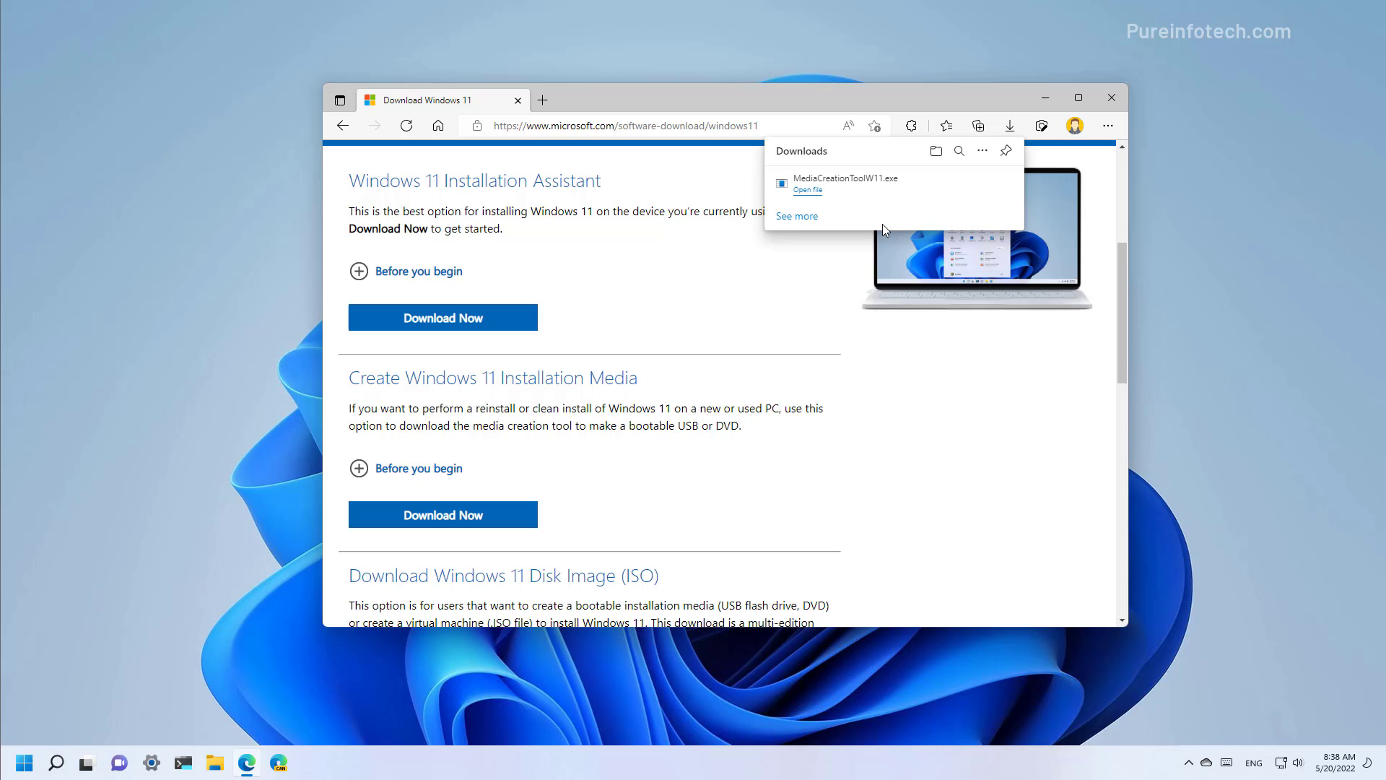
mouse_move(853, 191)
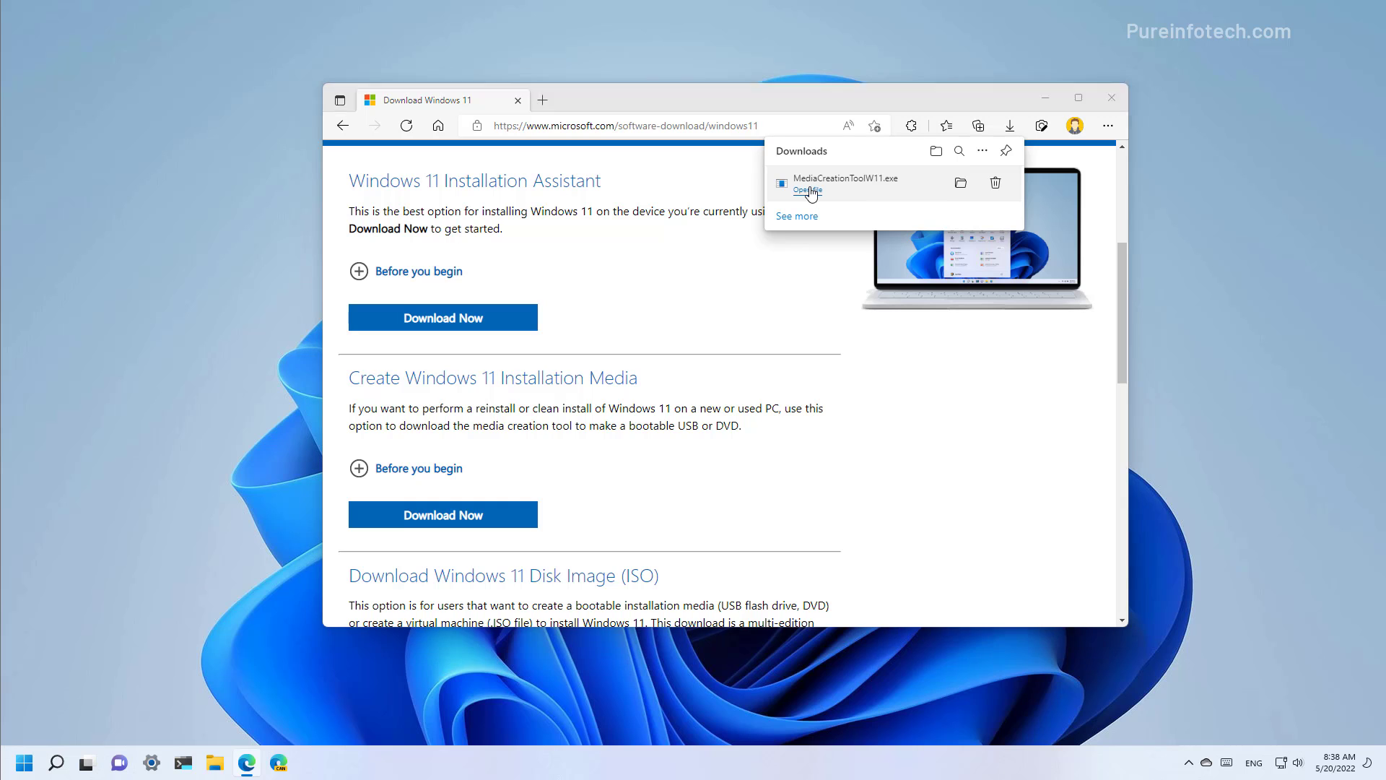
Launch MediaCreationToolW11.exe, allow it through UAC, and accept the license terms
left_click(805, 190)
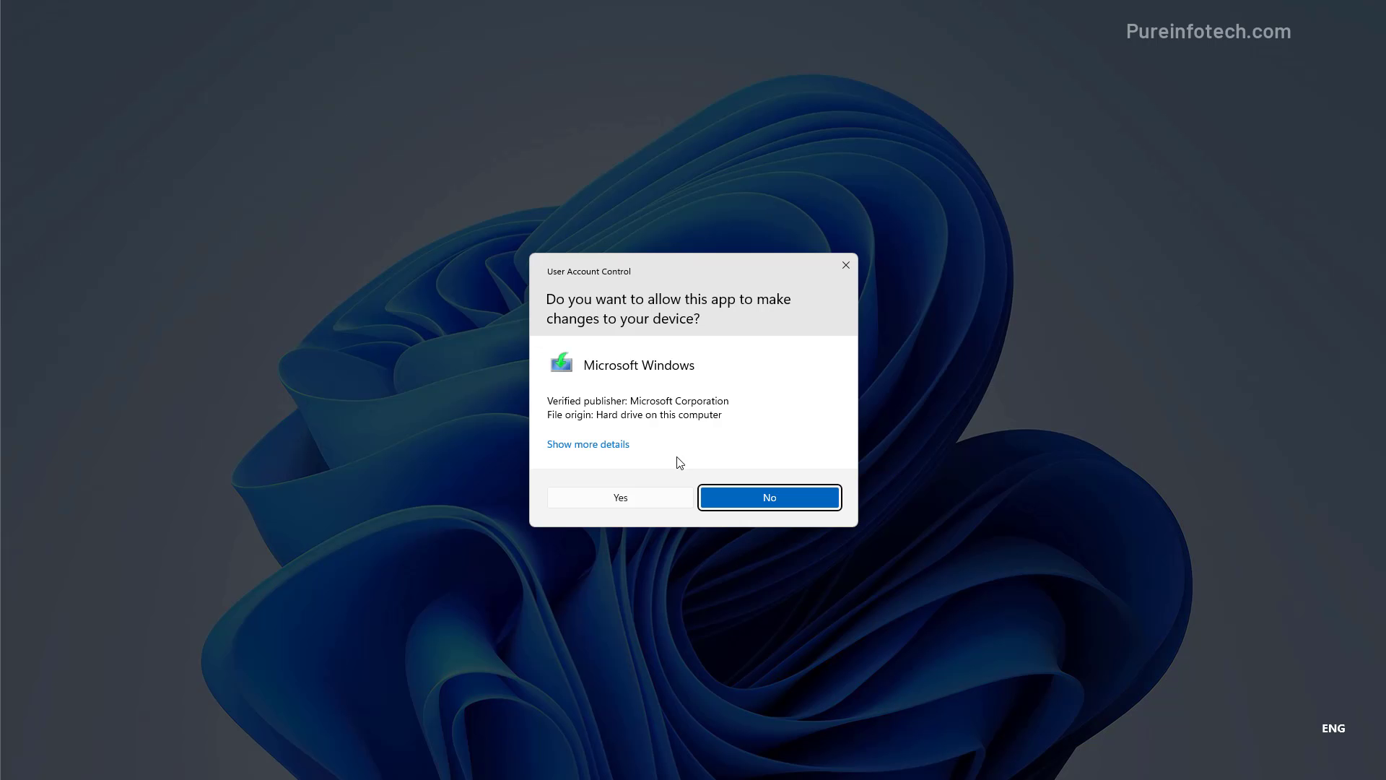
left_click(620, 497)
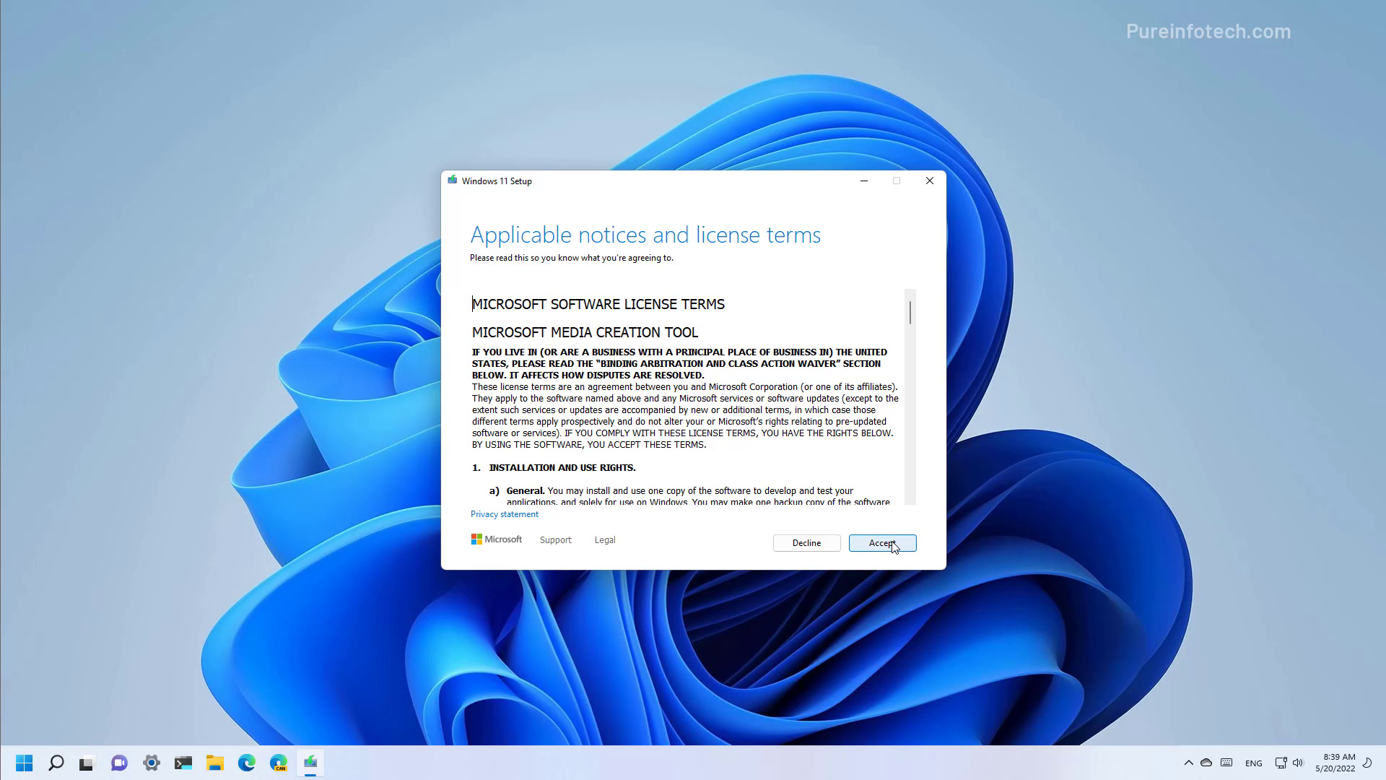
left_click(882, 542)
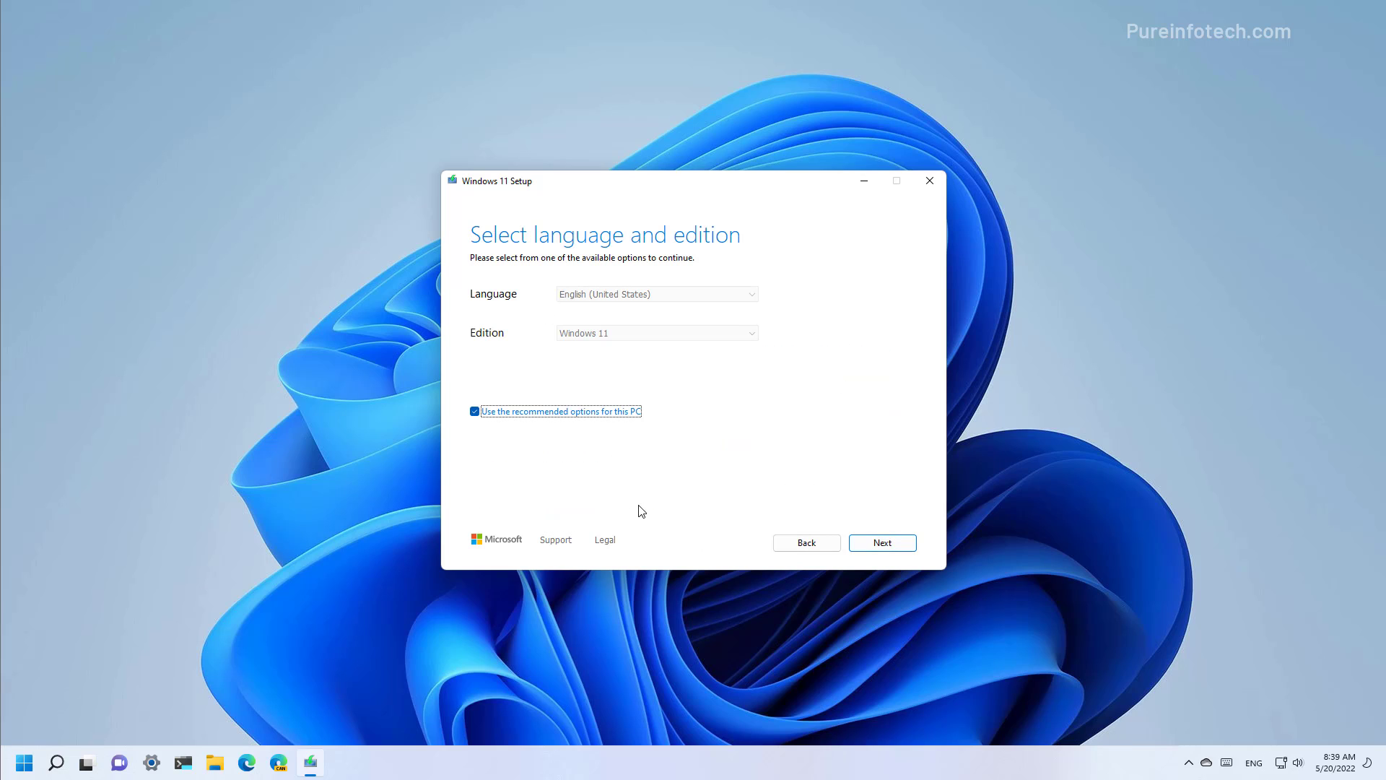
mouse_move(732, 383)
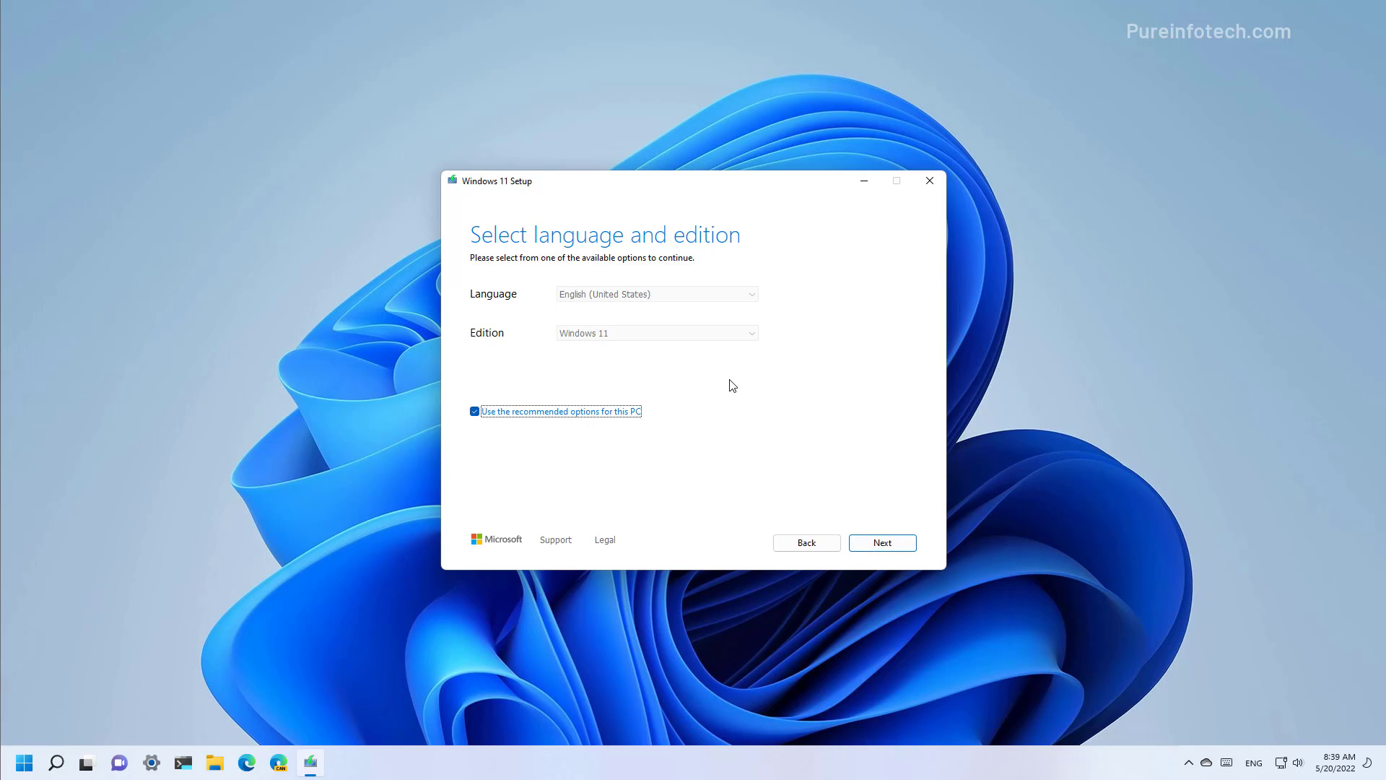
mouse_move(621, 309)
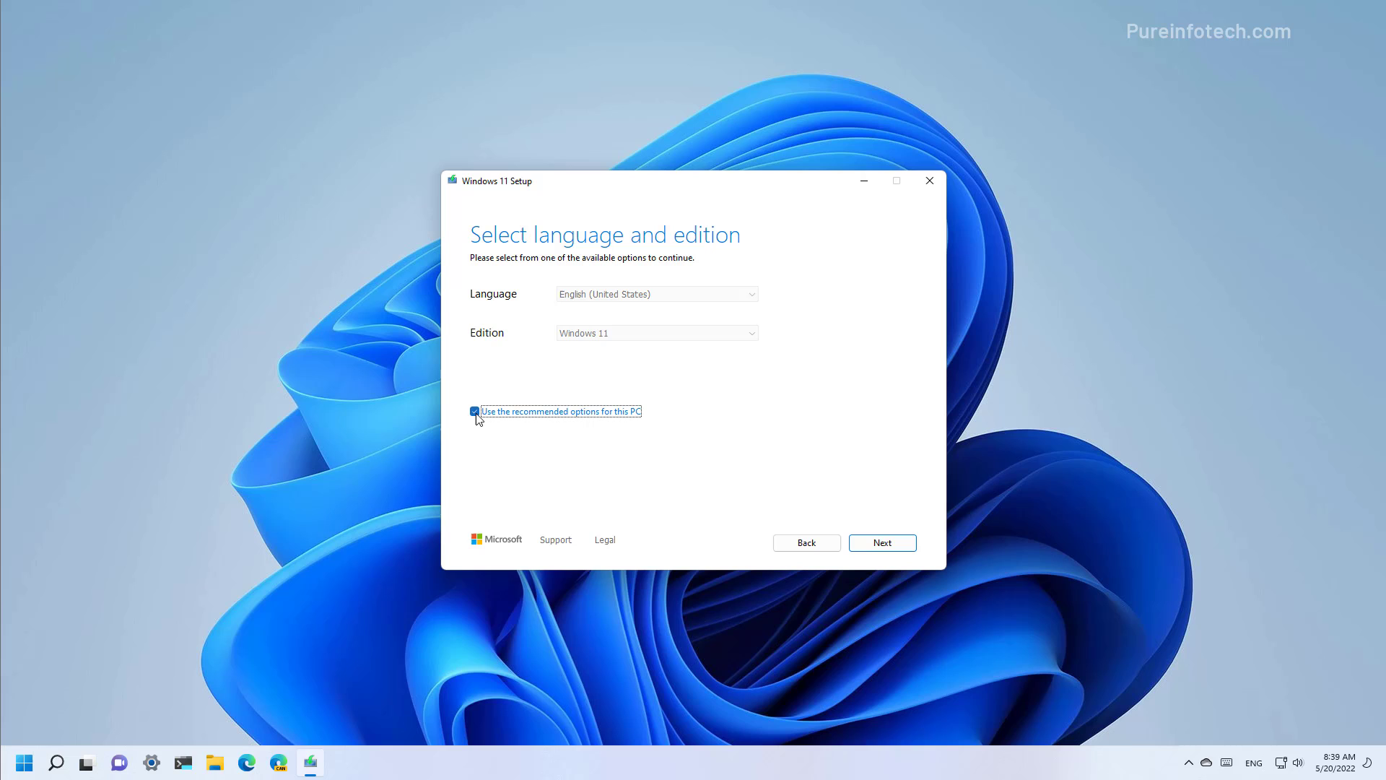
Check the Windows 11 edition and re-enable the recommended English (United States) options
left_click(657, 294)
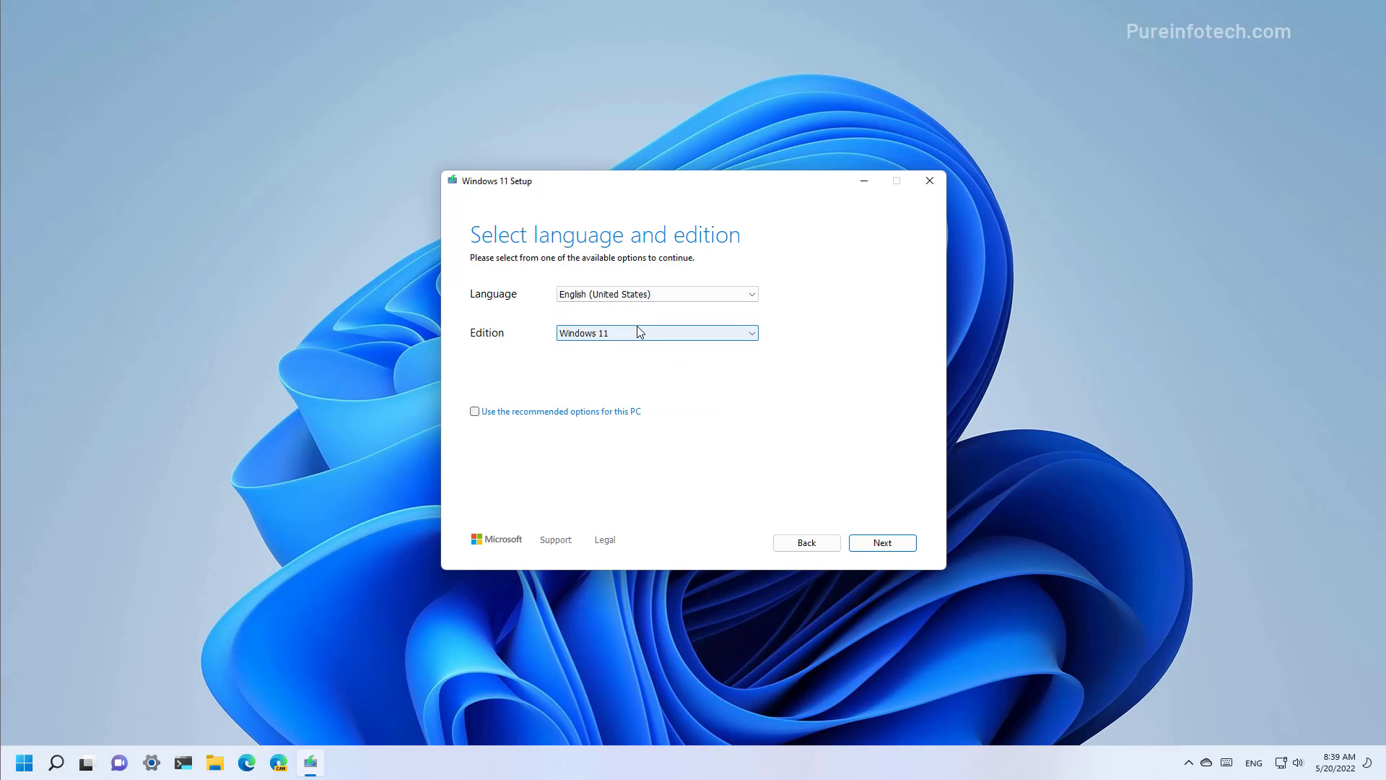
left_click(657, 333)
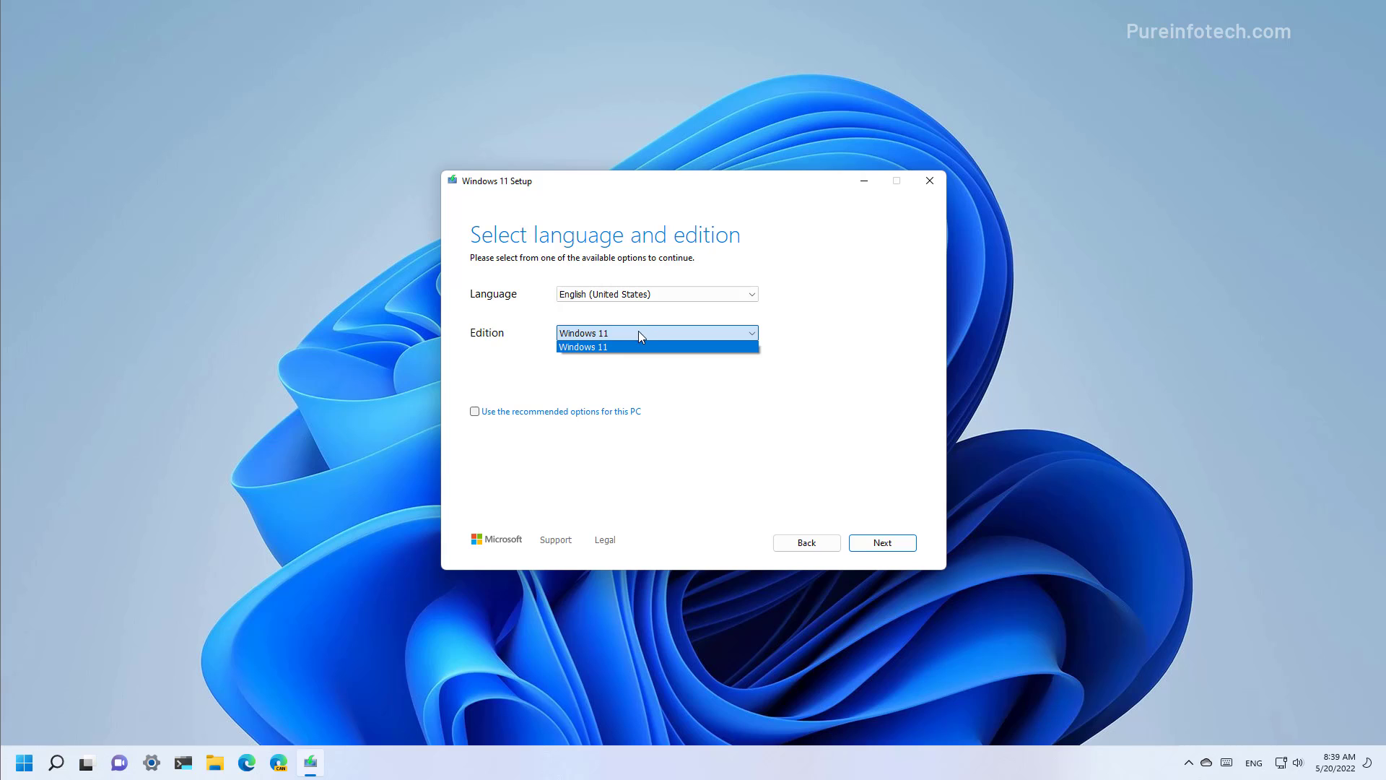
left_click(583, 346)
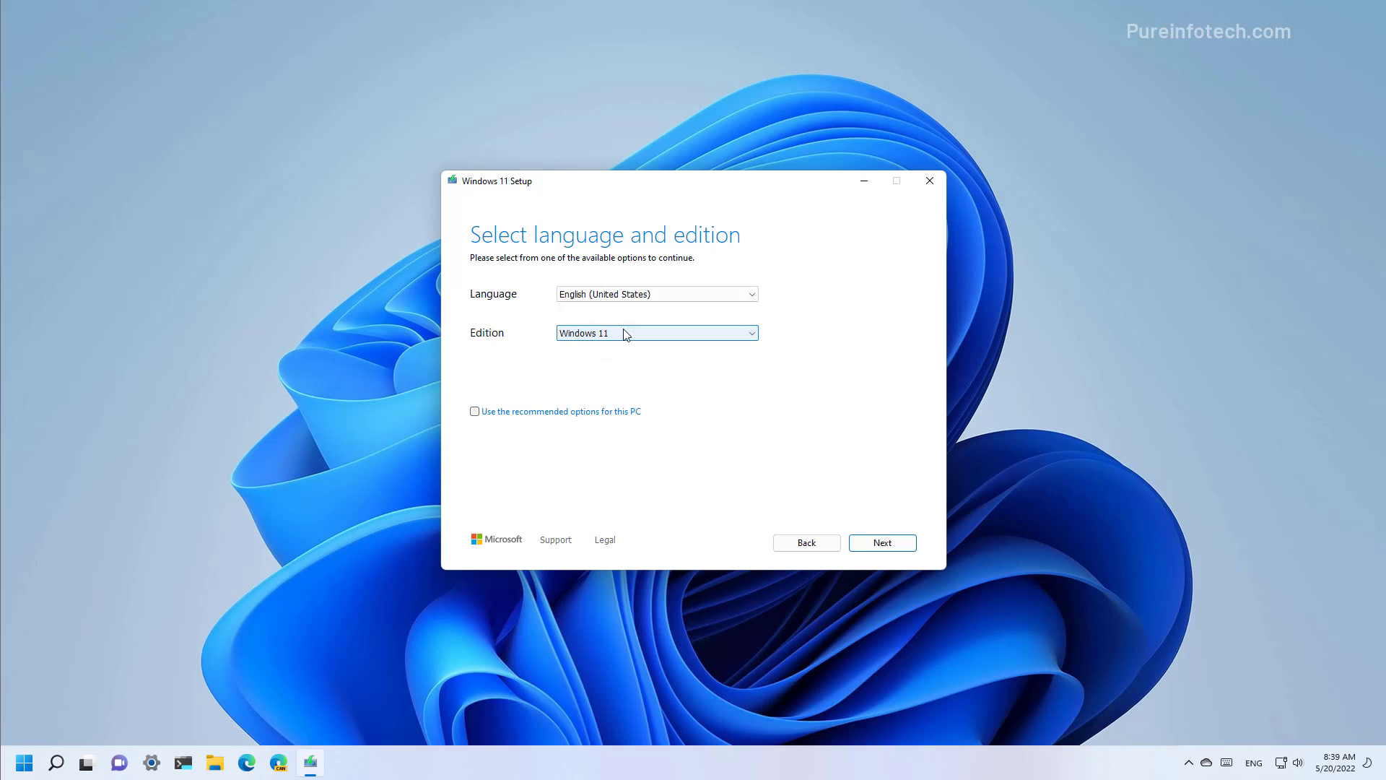
left_click(474, 410)
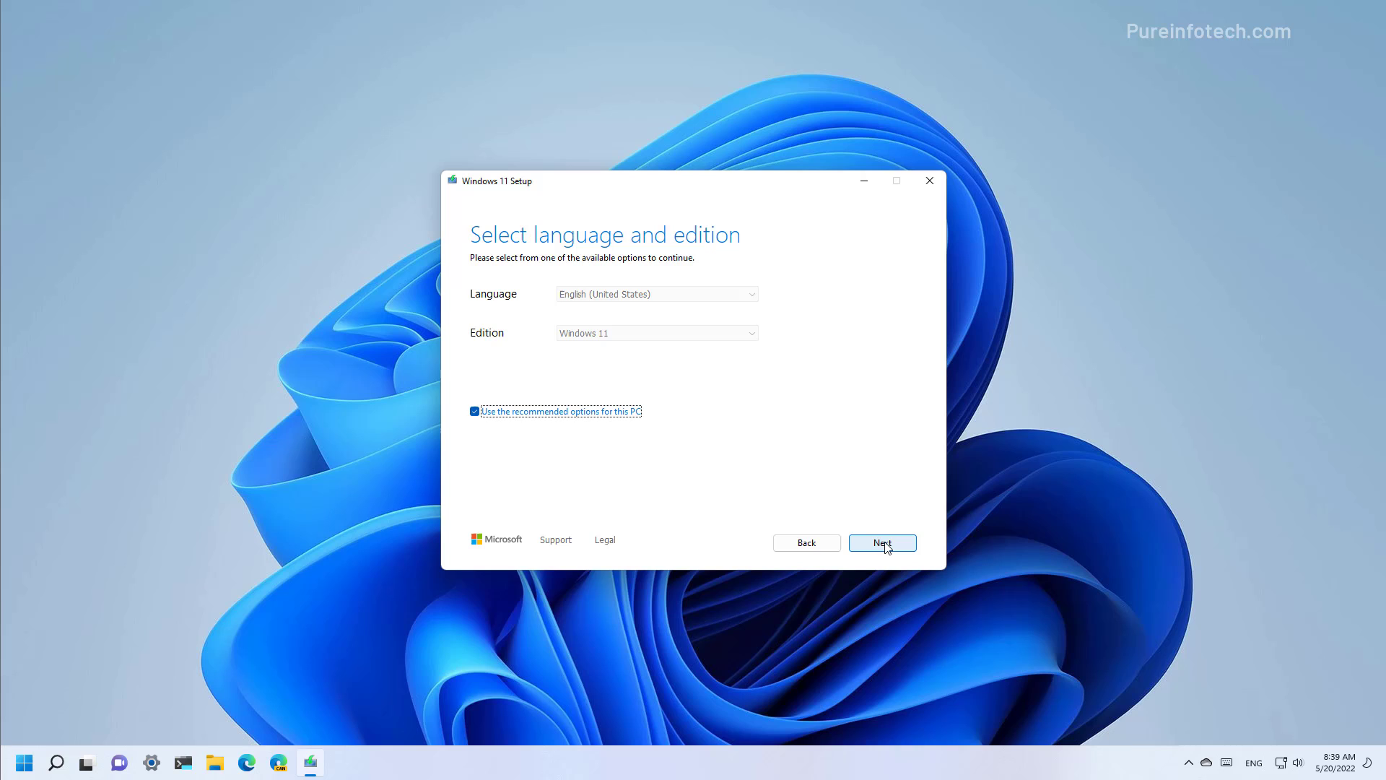
Advance past language and edition to the media page, with USB flash drive selected
left_click(883, 543)
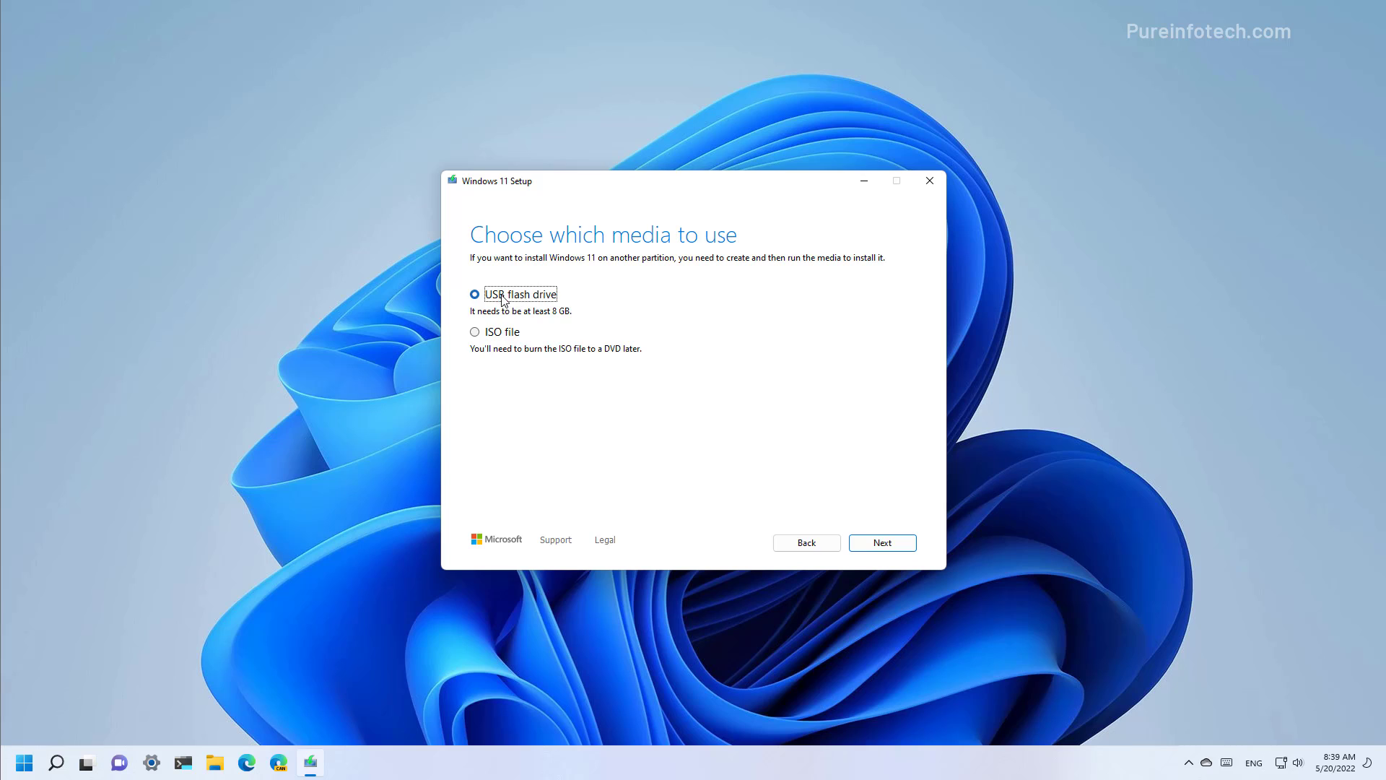
mouse_move(540, 300)
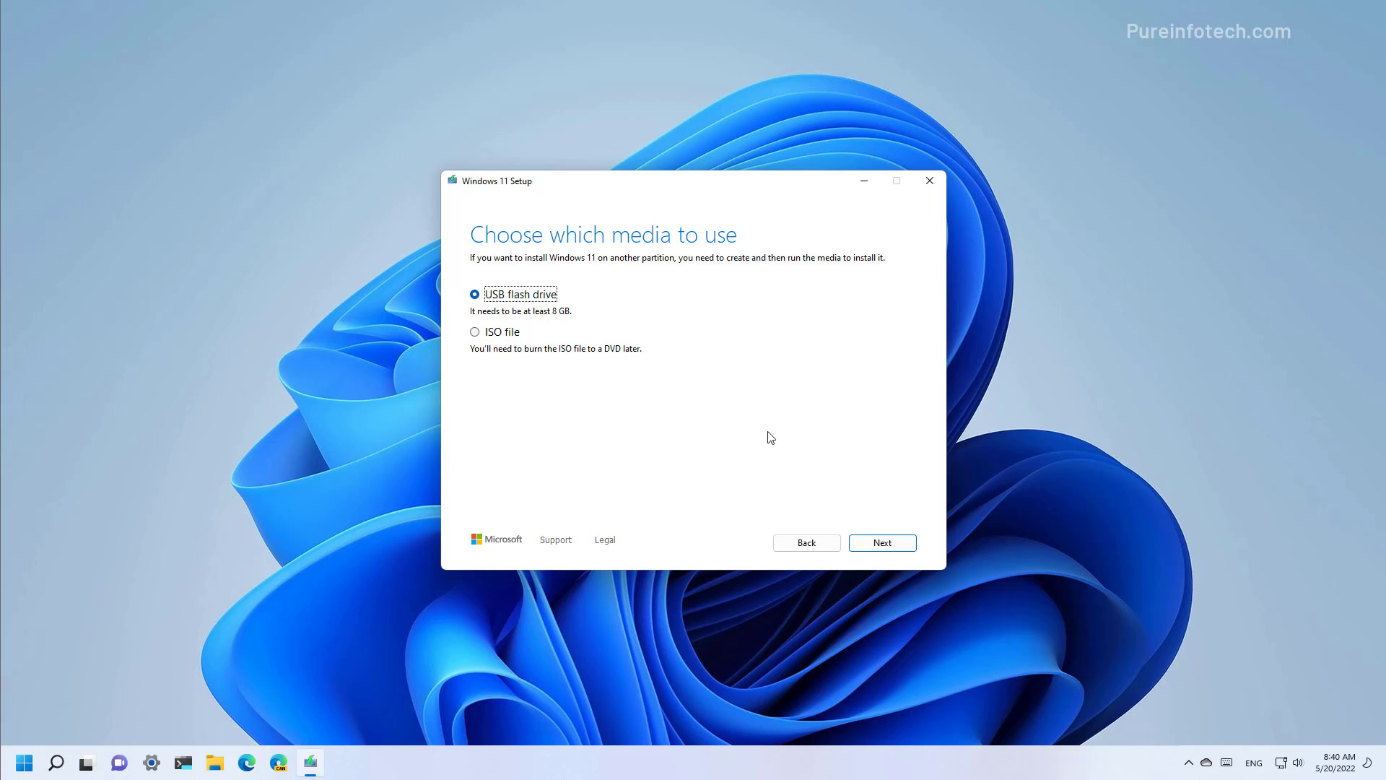
Select G: (ESD-USB), refreshing the drive list, and start writing the installation media
left_click(882, 542)
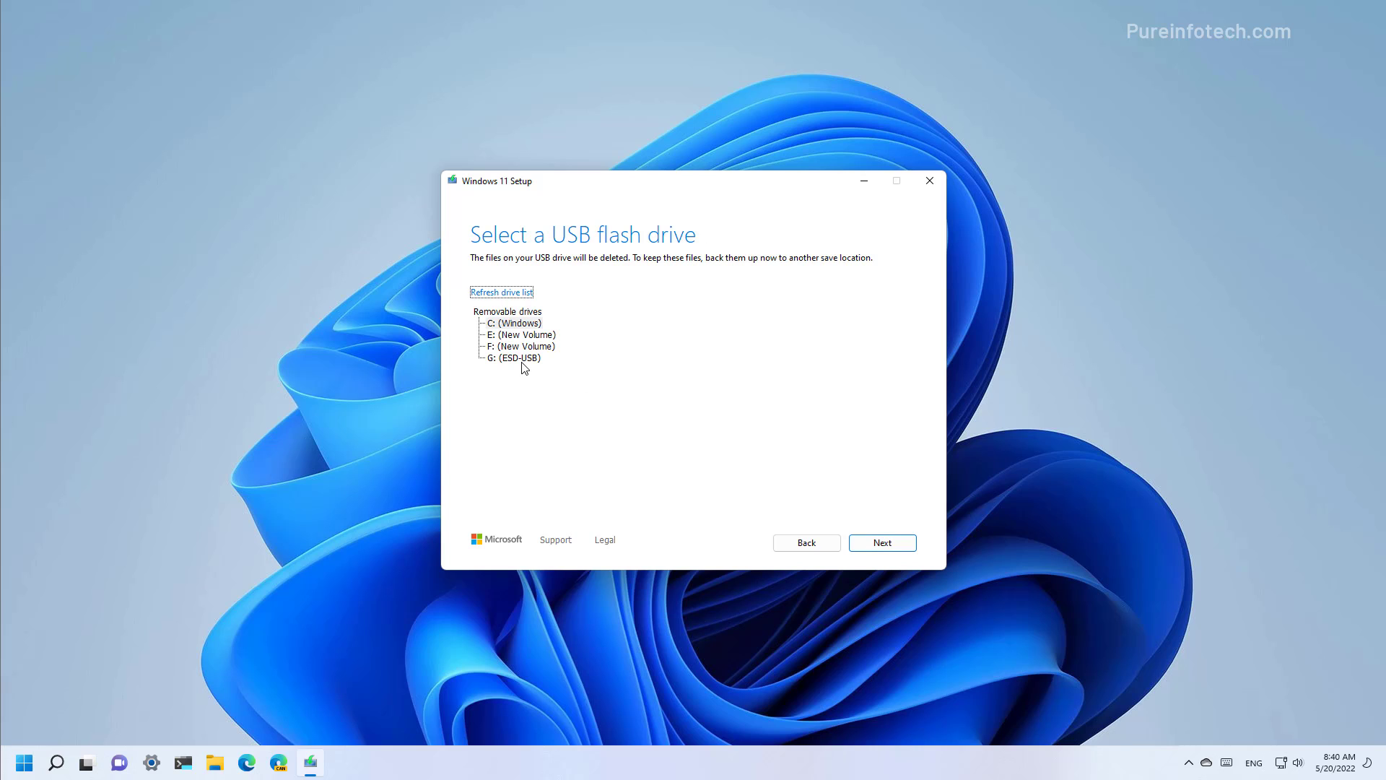
left_click(512, 357)
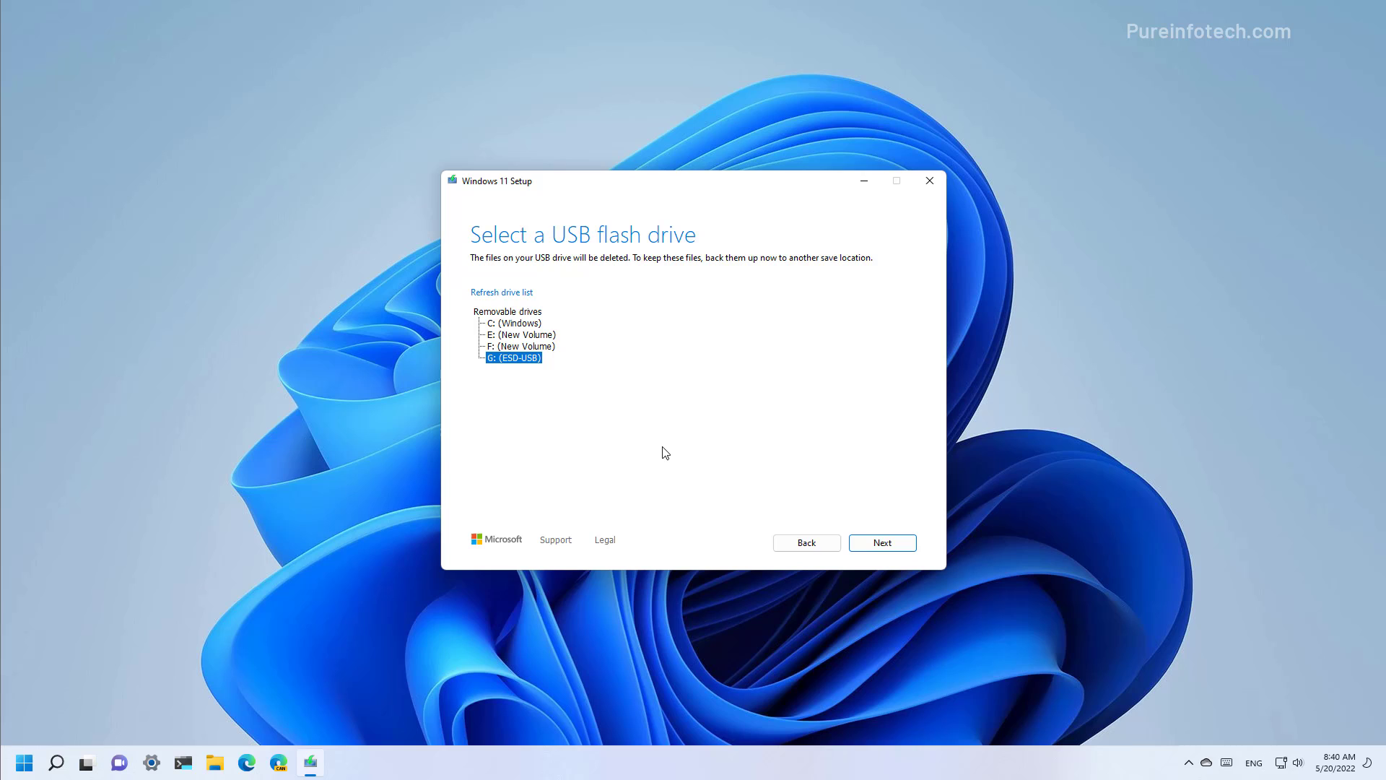
mouse_move(460, 399)
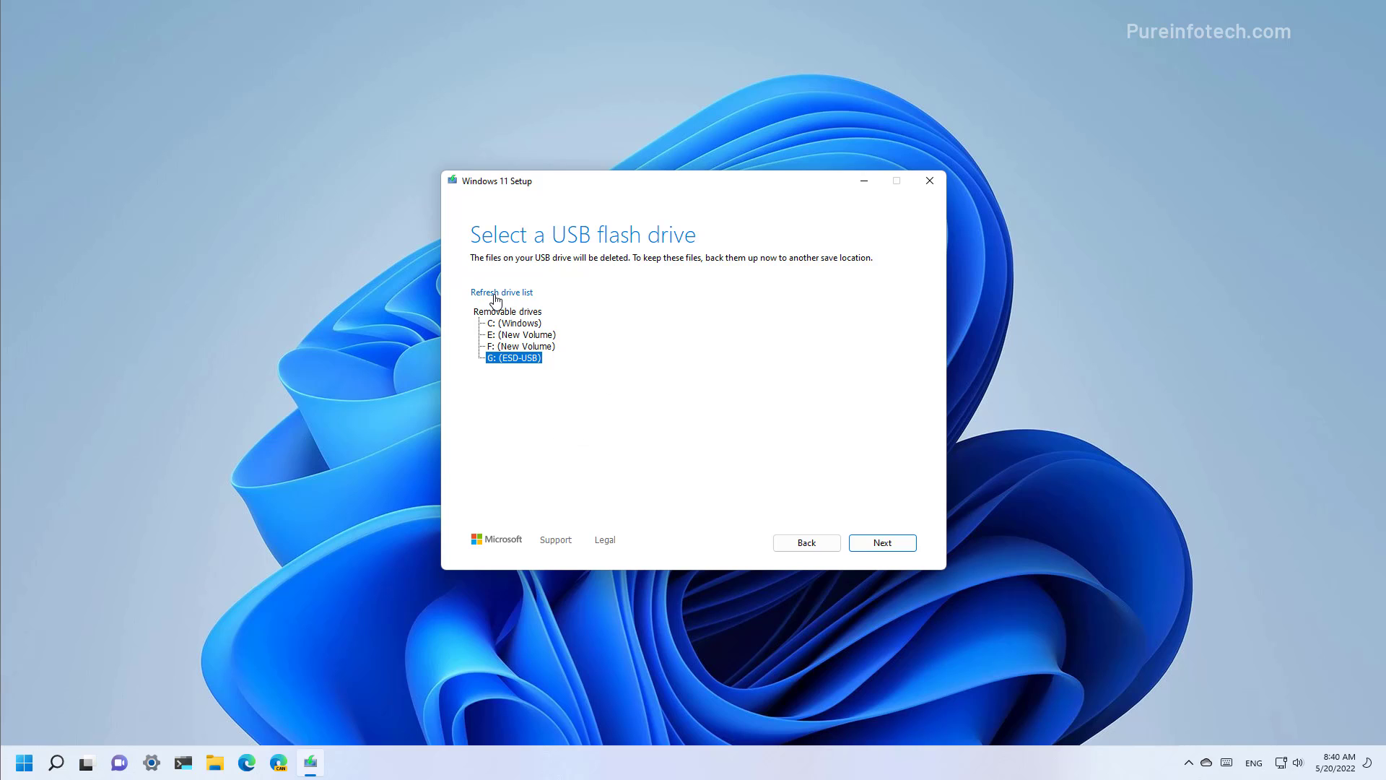
left_click(514, 323)
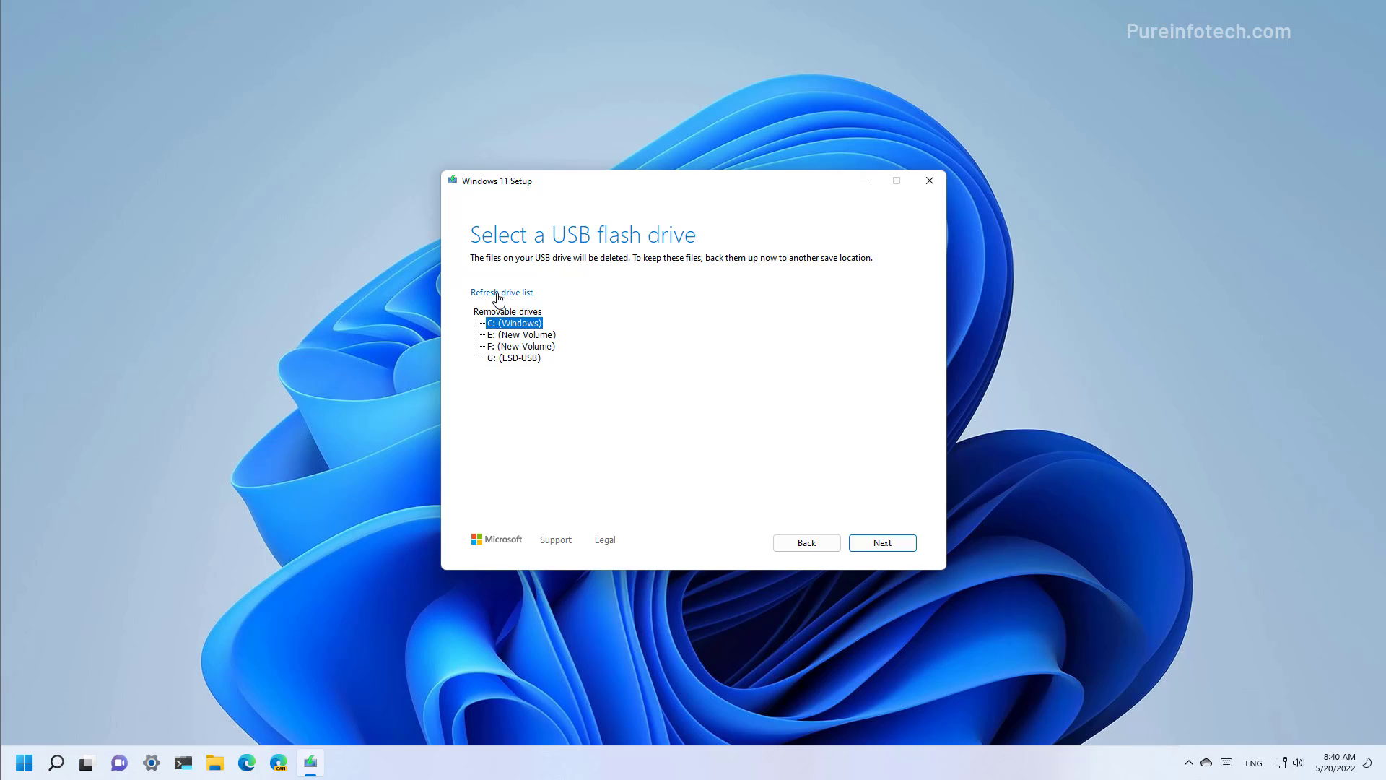
left_click(512, 357)
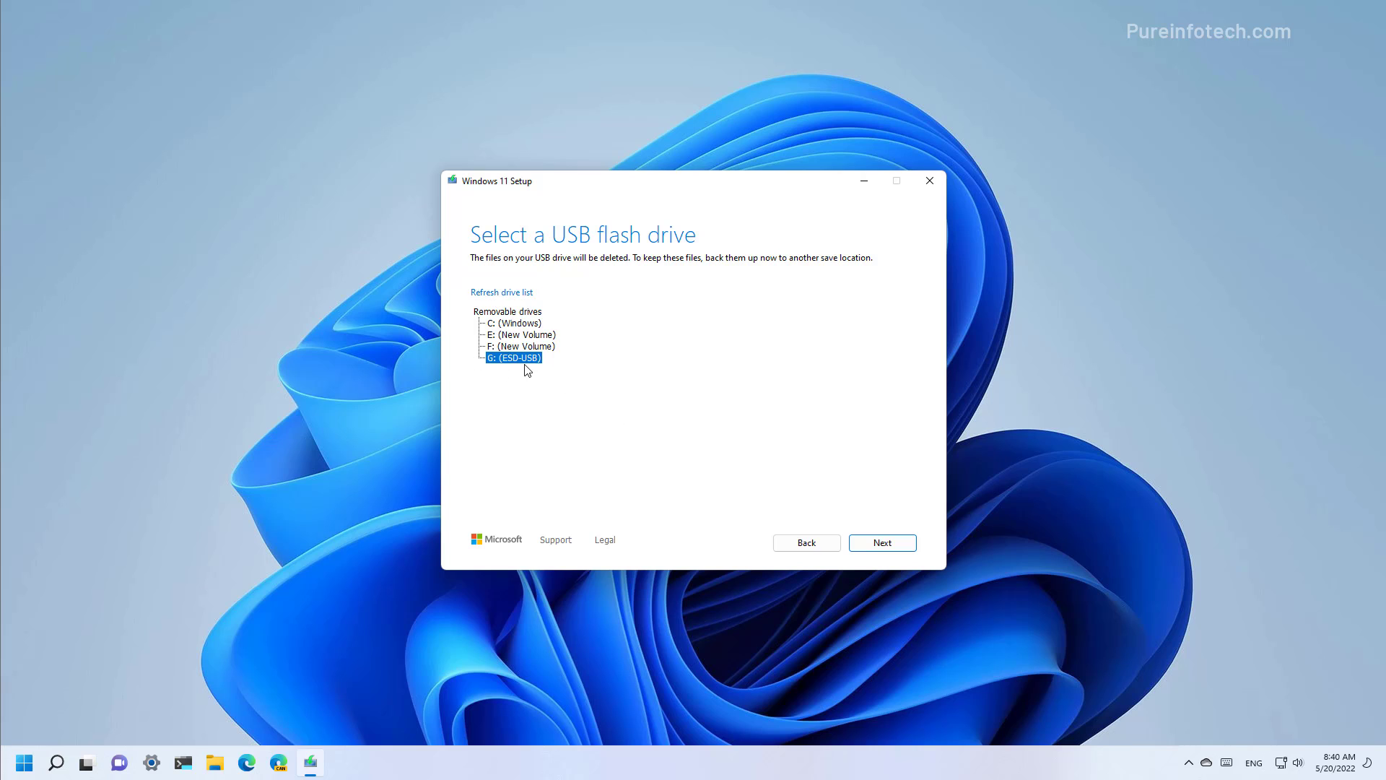
mouse_move(856, 515)
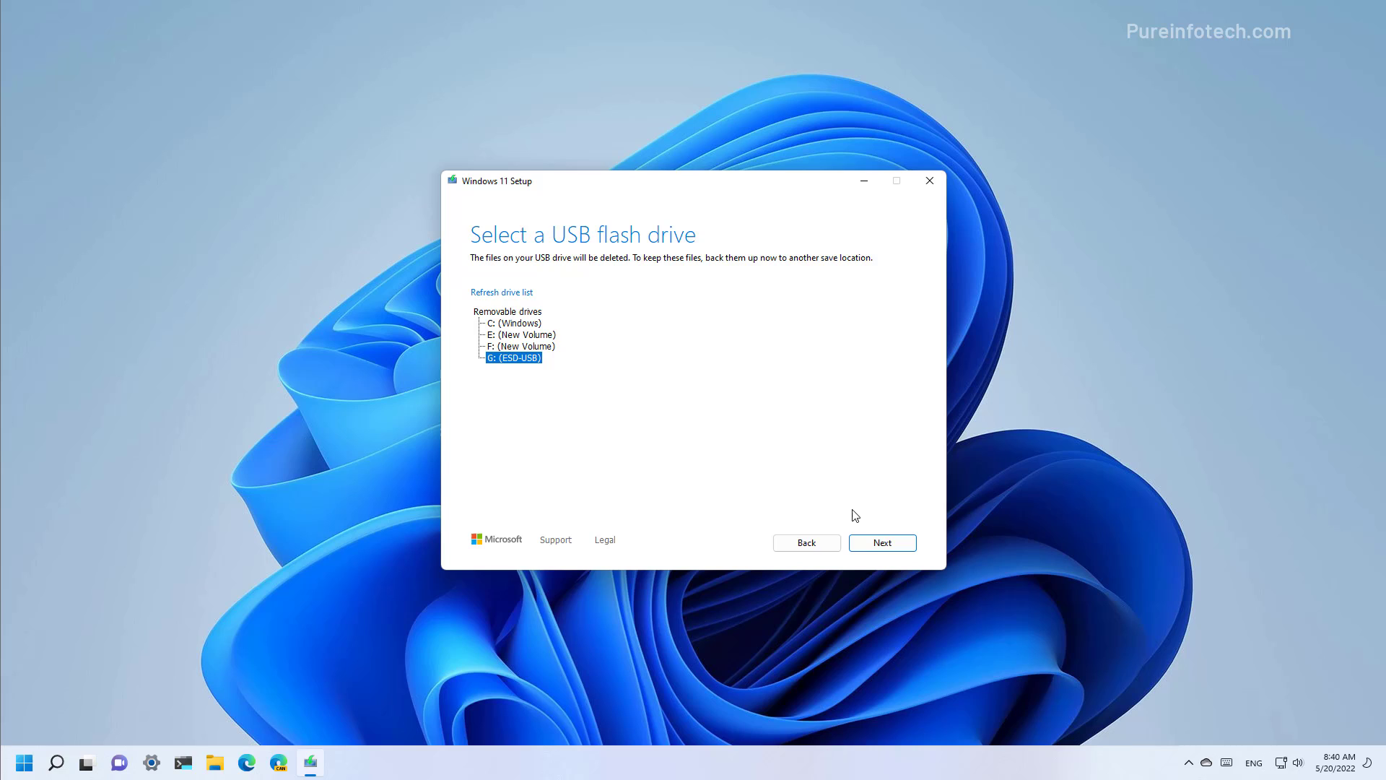
left_click(882, 542)
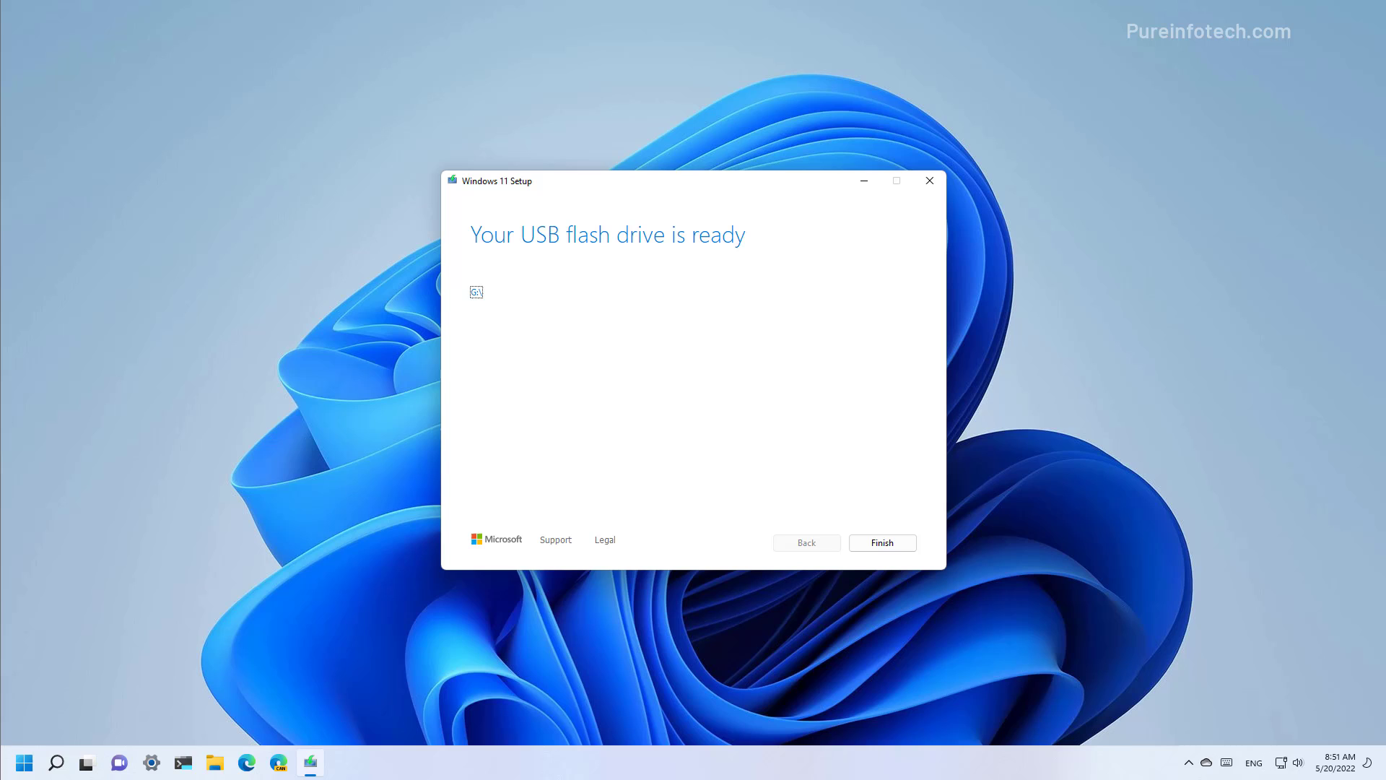
mouse_move(583, 439)
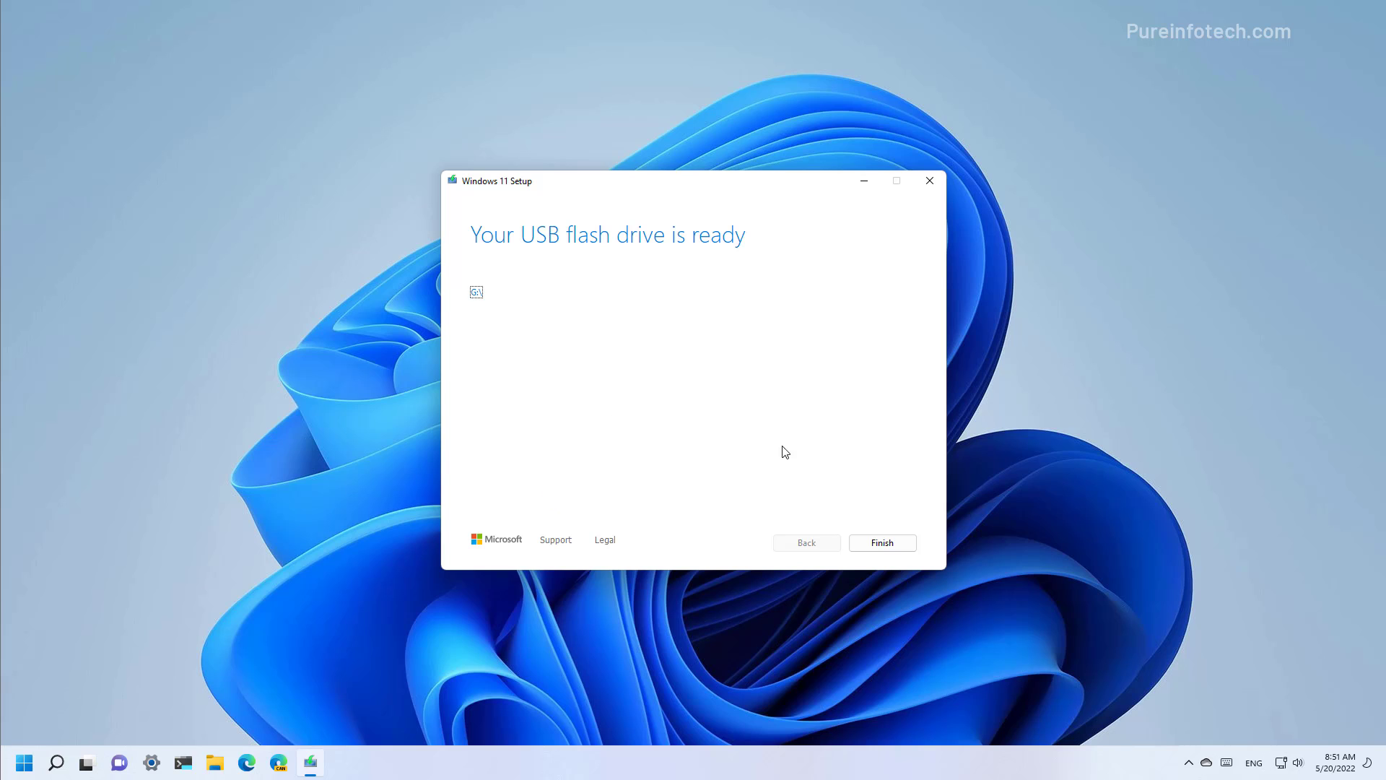
Finish the Media Creation Tool on the 'Your USB flash drive is ready' page
left_click(883, 542)
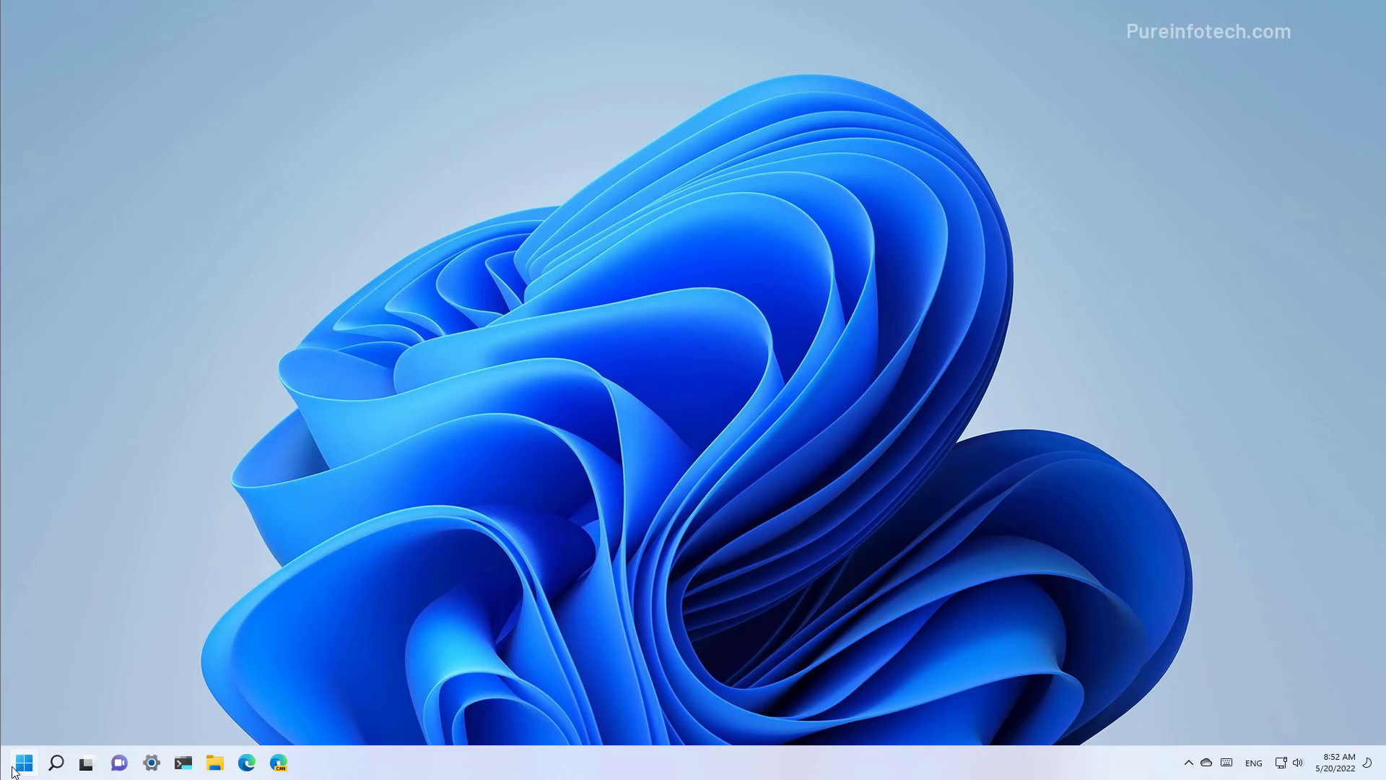
Begin the Windows installation with Install now and proceed without a product key
left_click(27, 760)
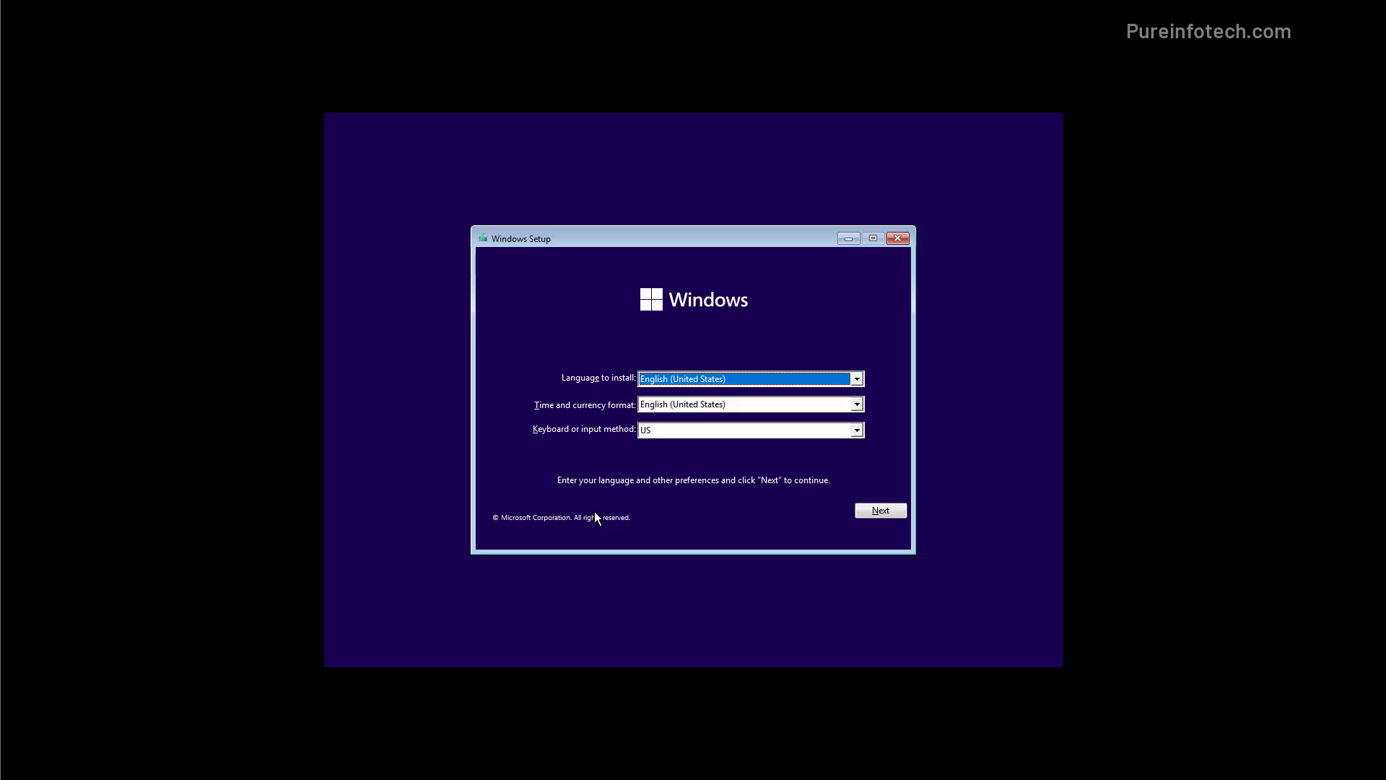
left_click(880, 510)
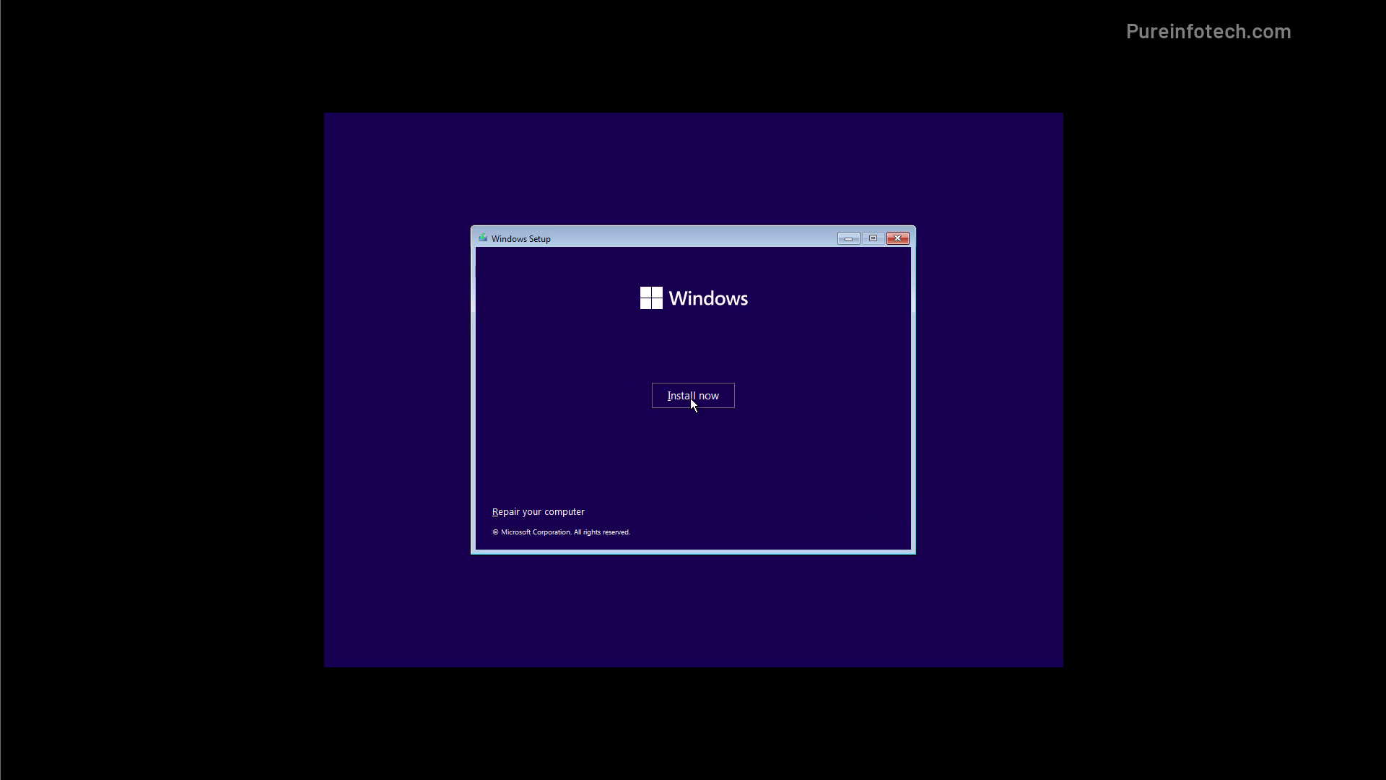
left_click(693, 395)
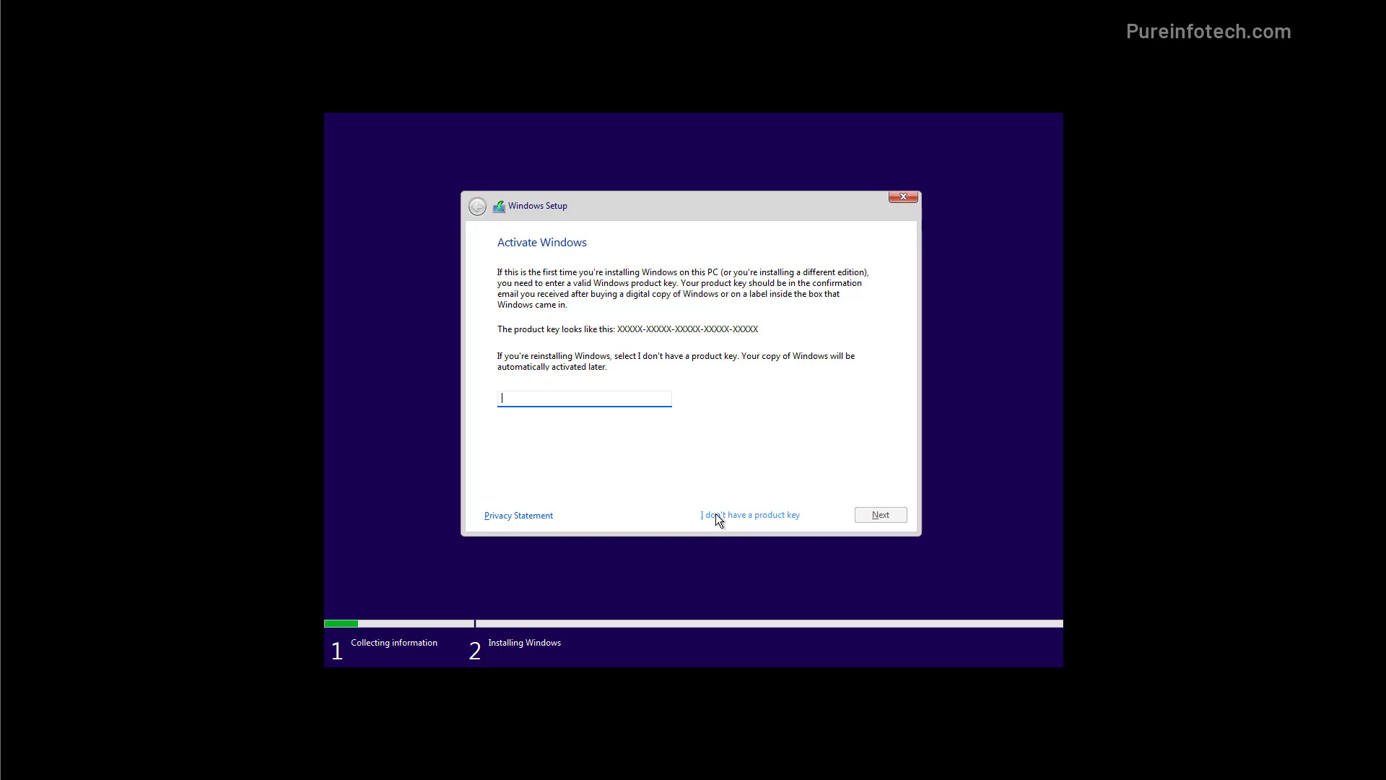
left_click(750, 515)
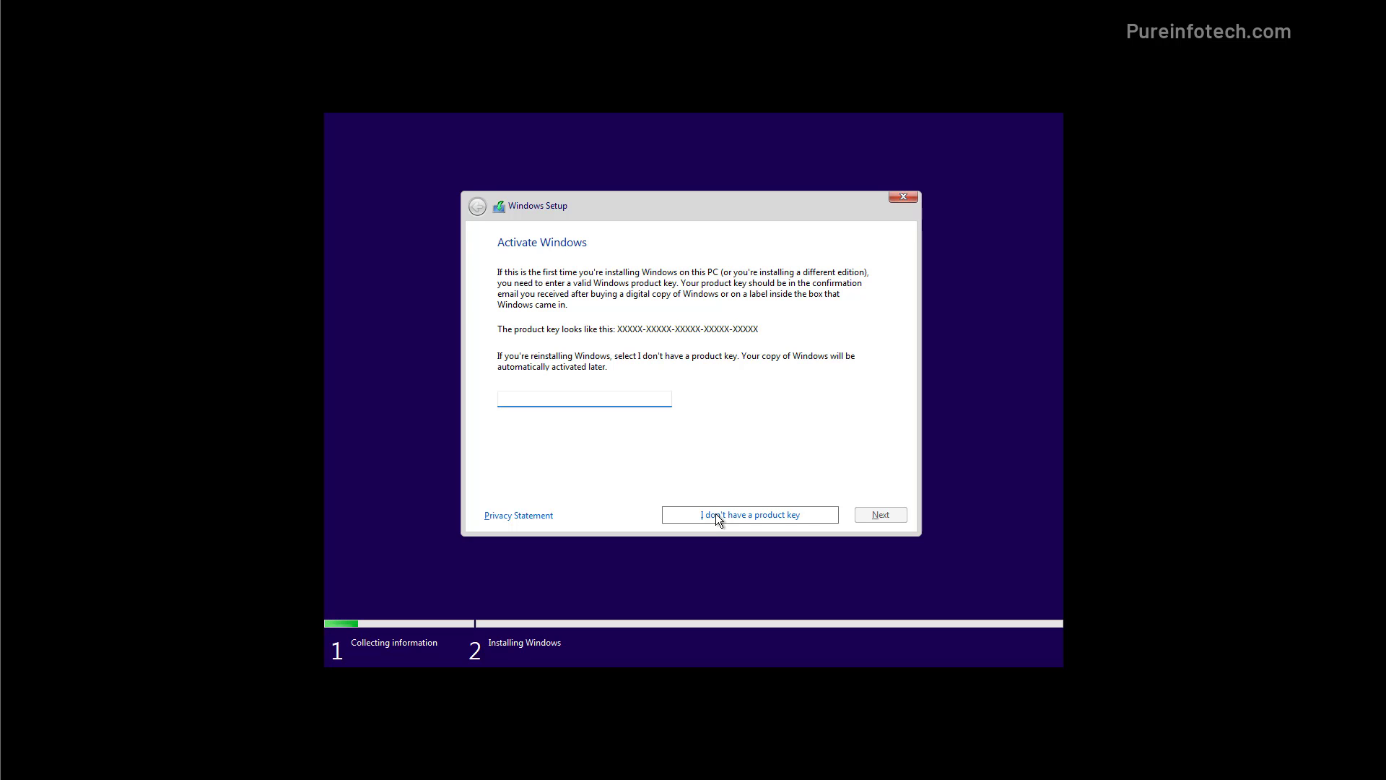
left_click(750, 514)
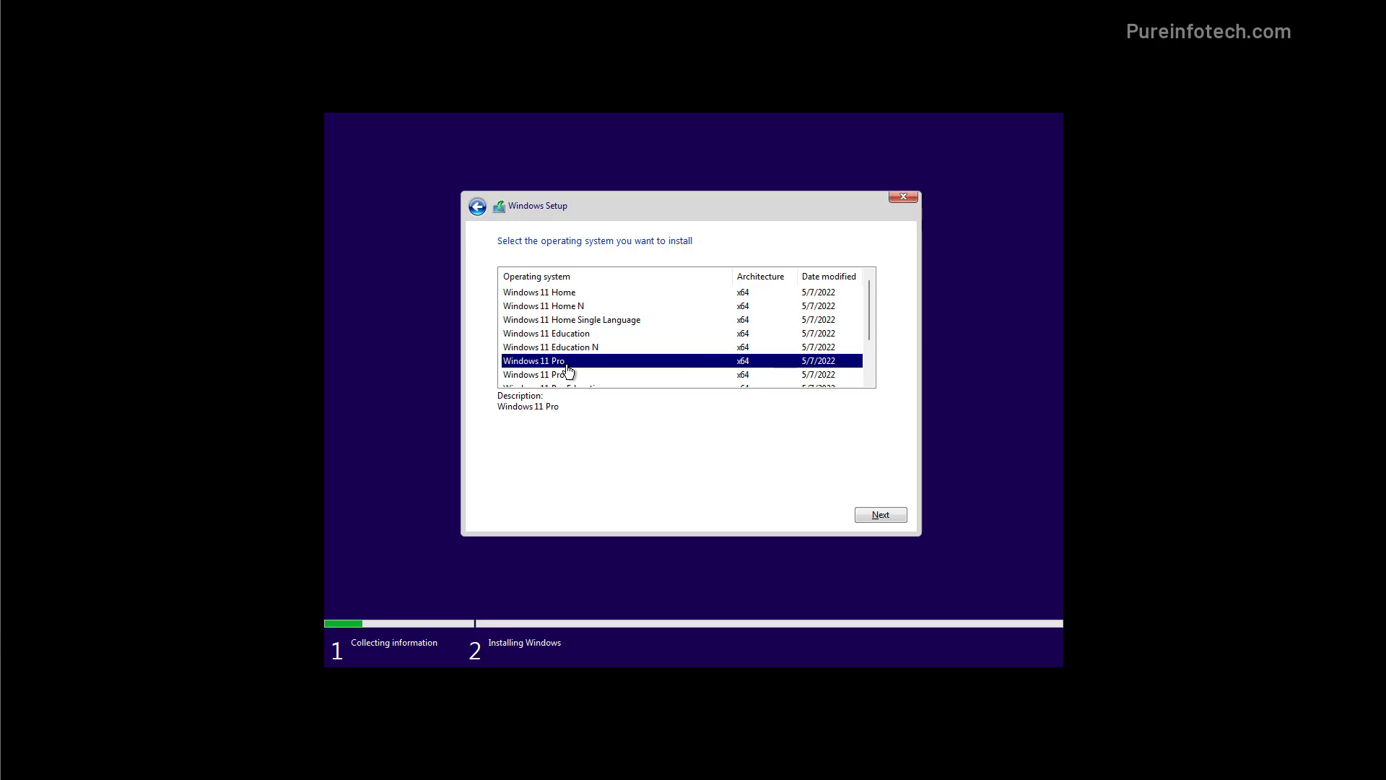
Select Windows 11 Pro and accept the license terms to reach installation type
left_click(880, 514)
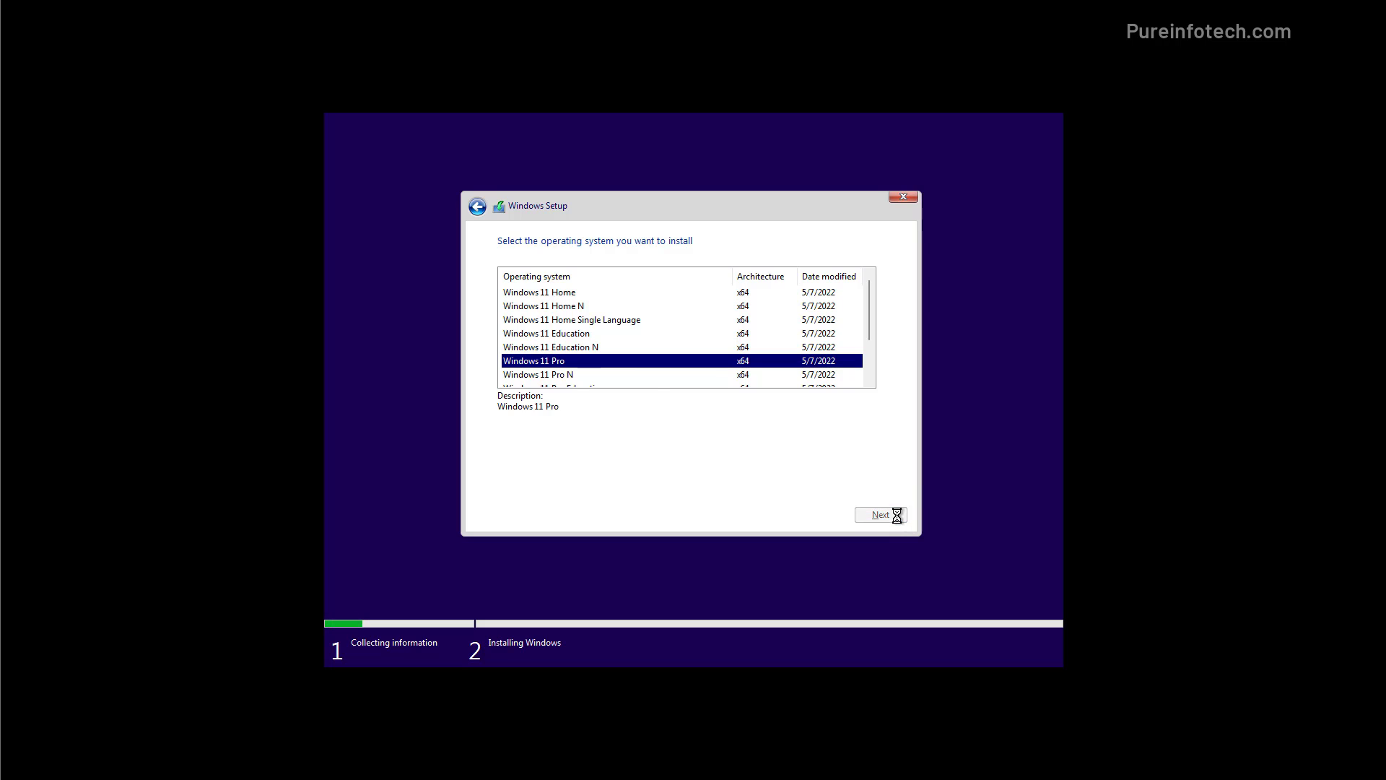
left_click(879, 515)
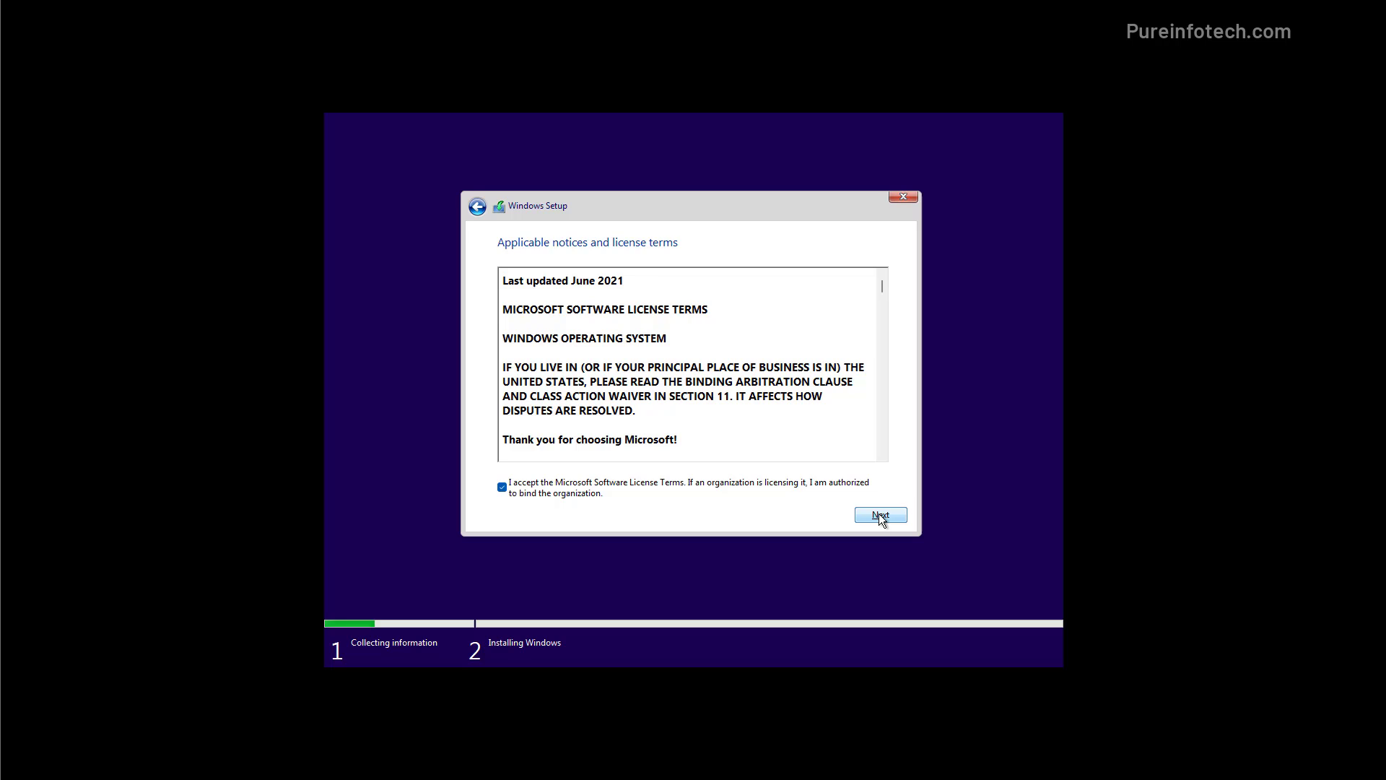
left_click(880, 515)
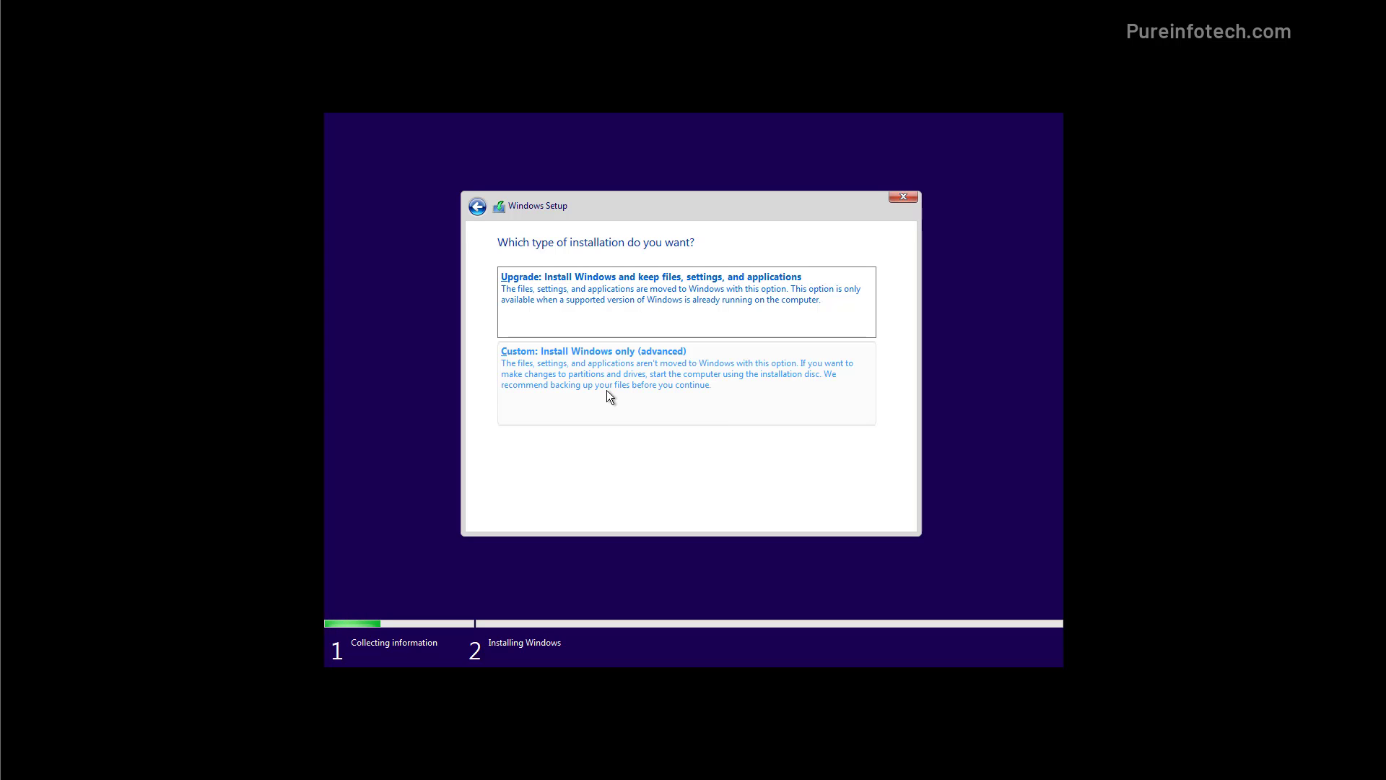
Choose Custom: Install Windows only and delete Drive 1 Partition 2
left_click(592, 363)
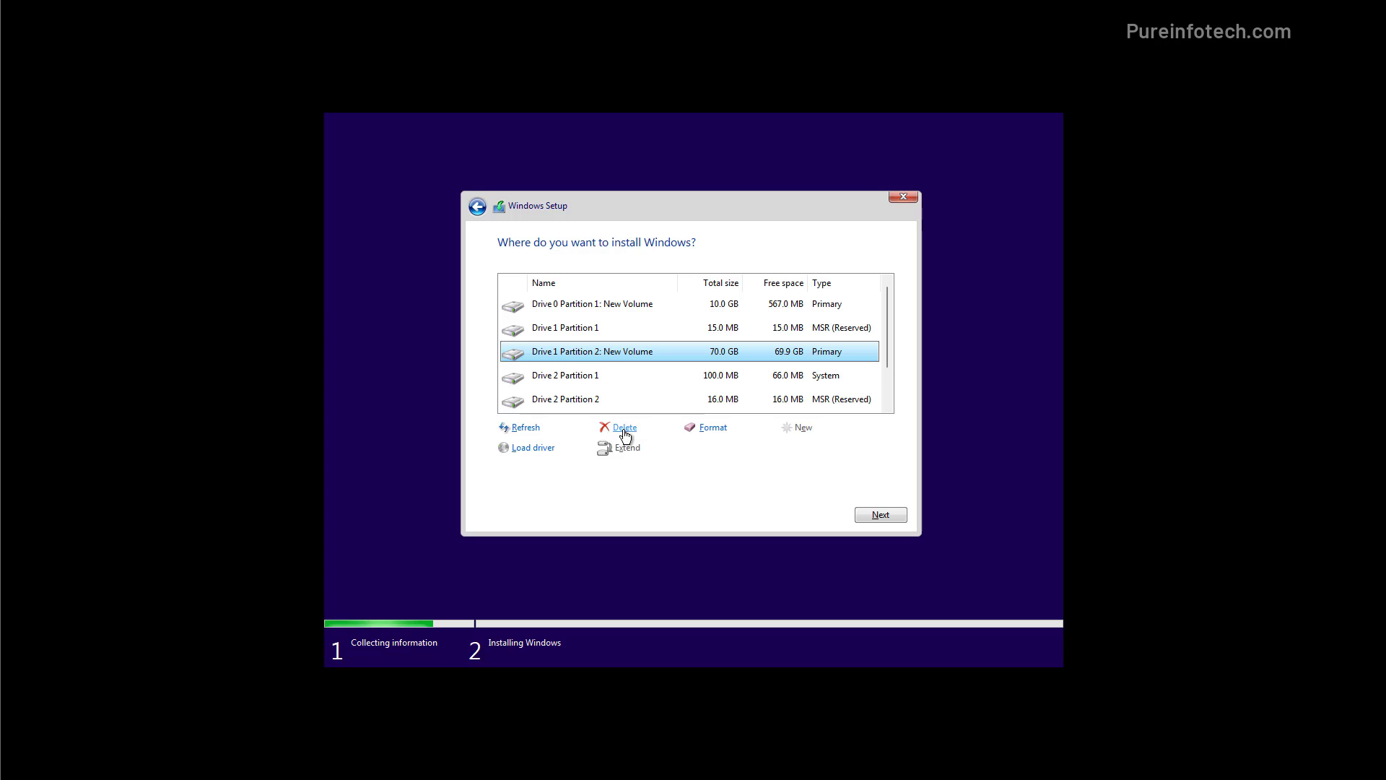
left_click(624, 428)
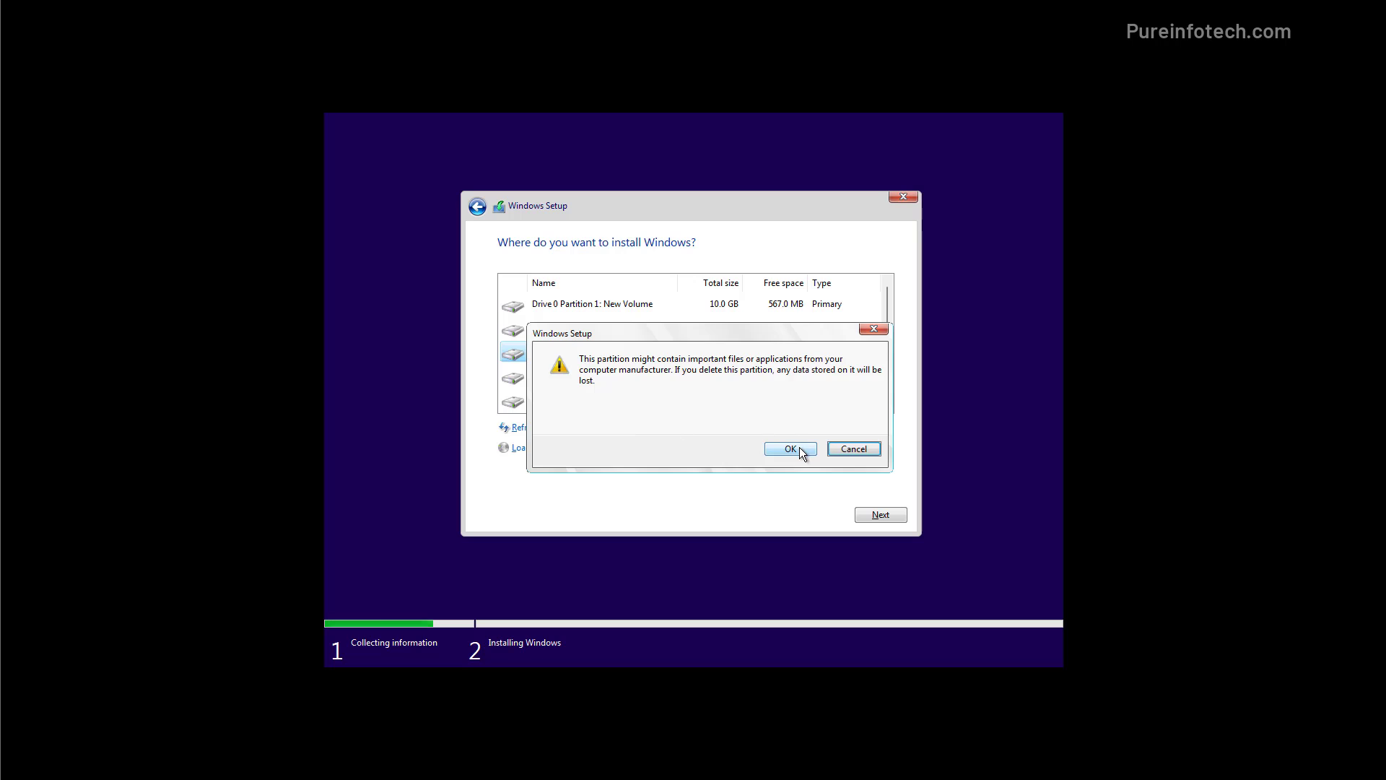
left_click(789, 449)
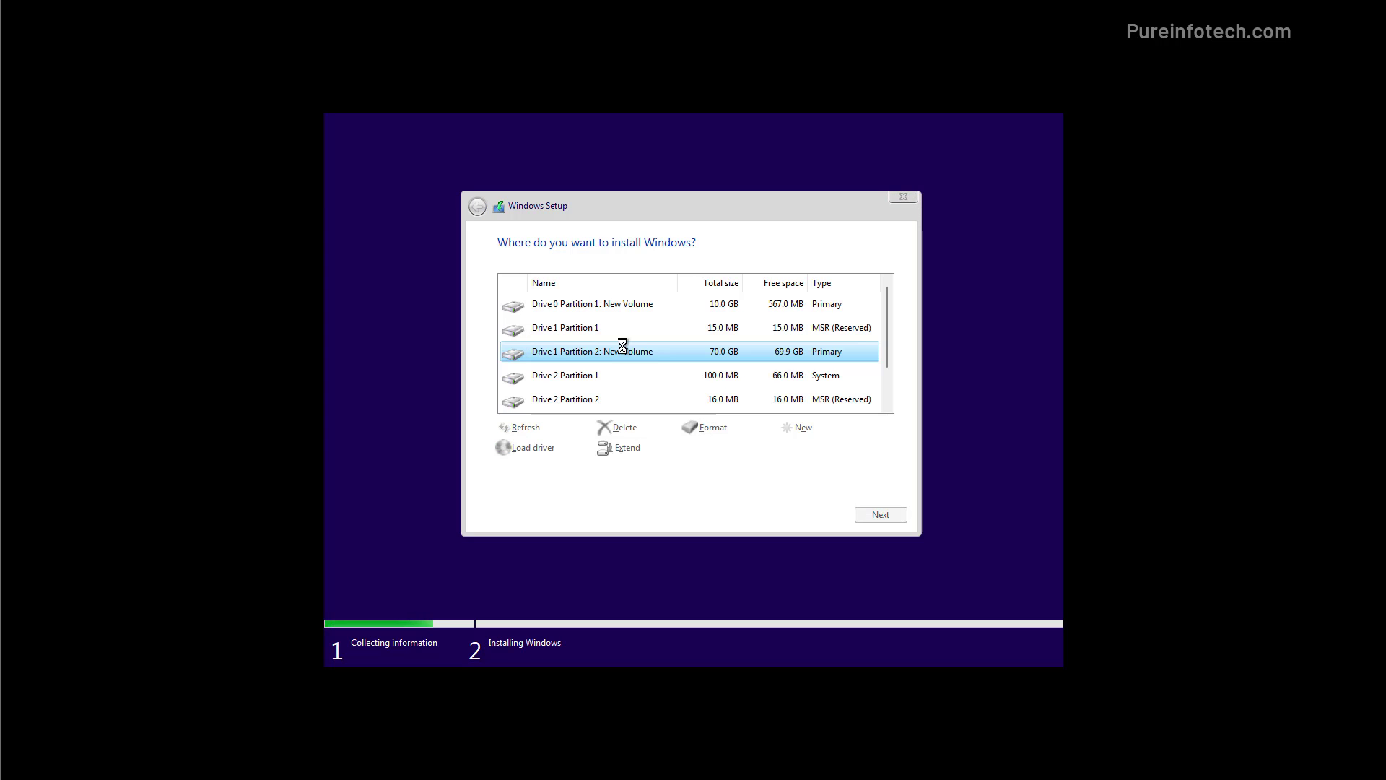
left_click(615, 427)
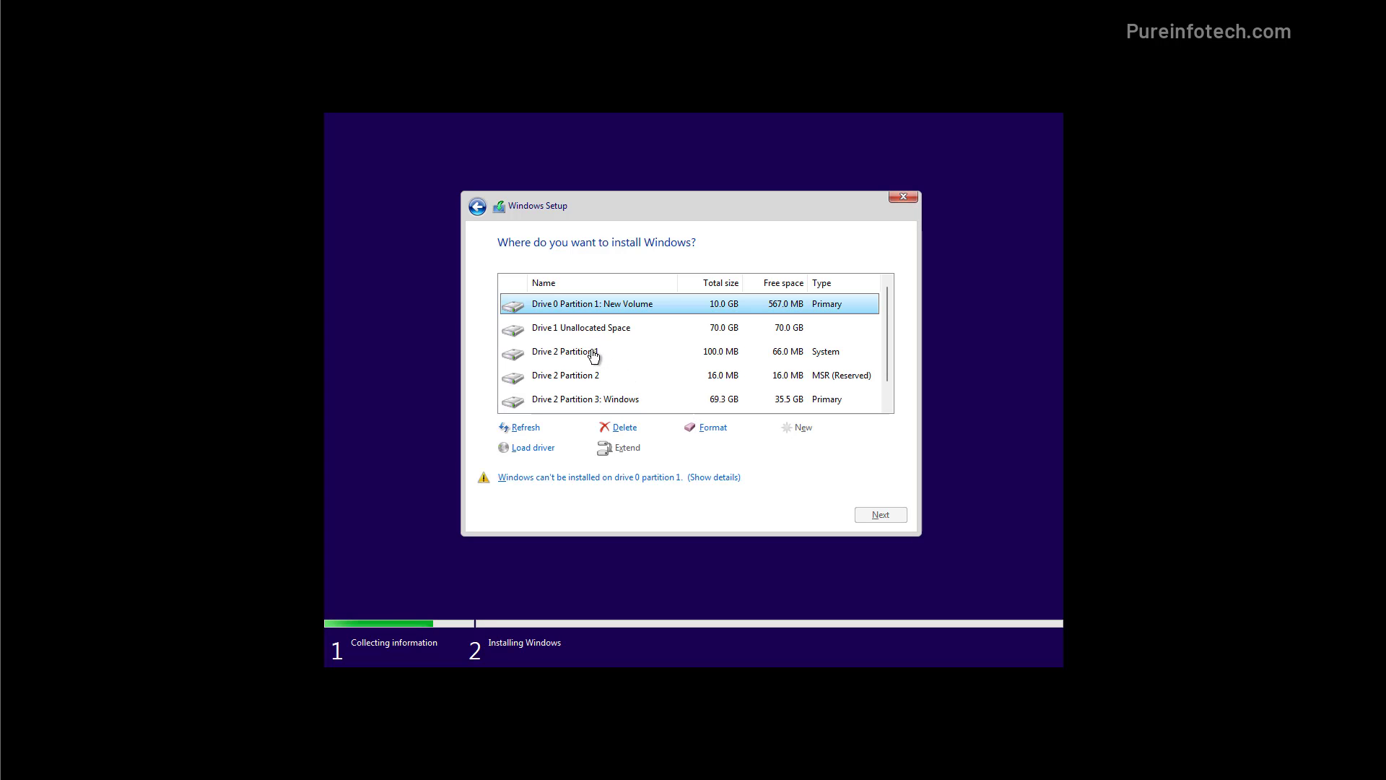
Delete Drive 2 Partition 1, then install onto Drive 1 Unallocated Space
left_click(566, 351)
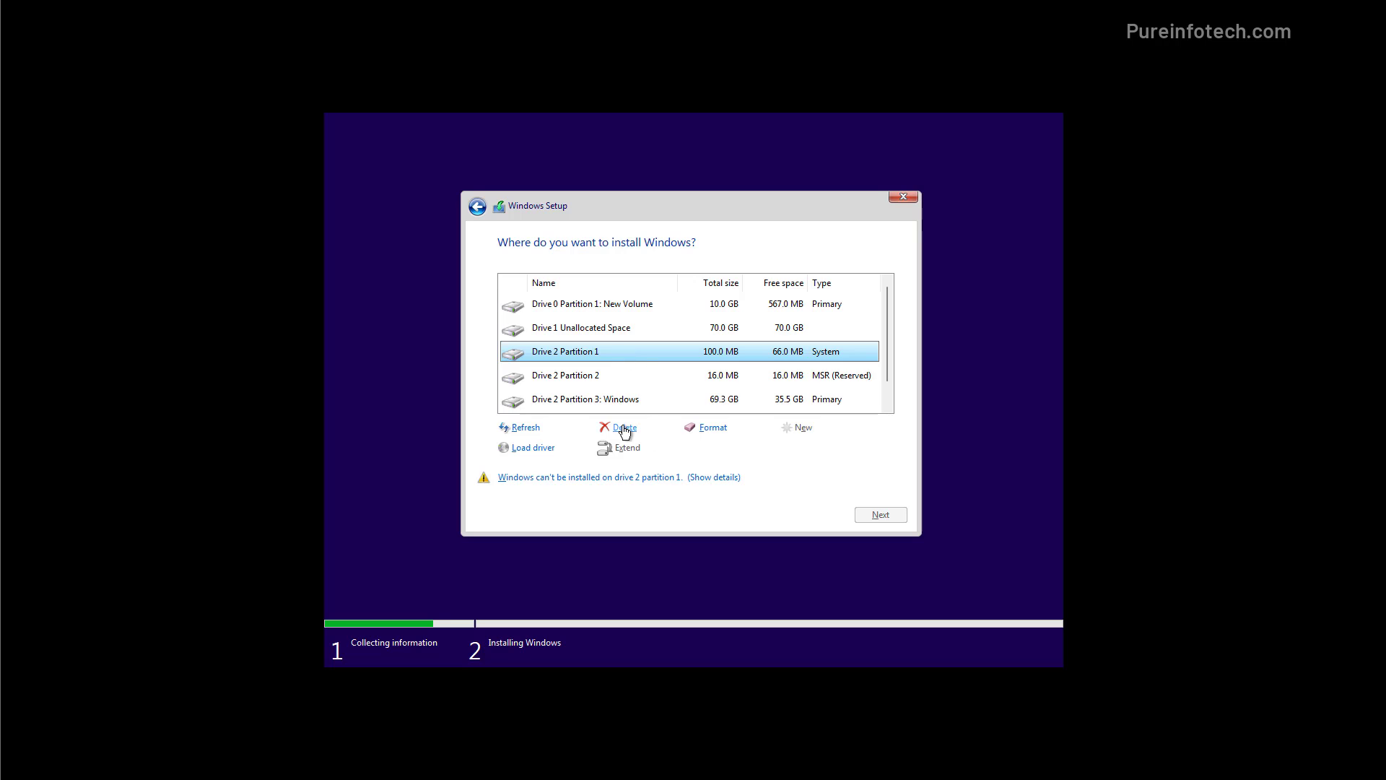
left_click(623, 427)
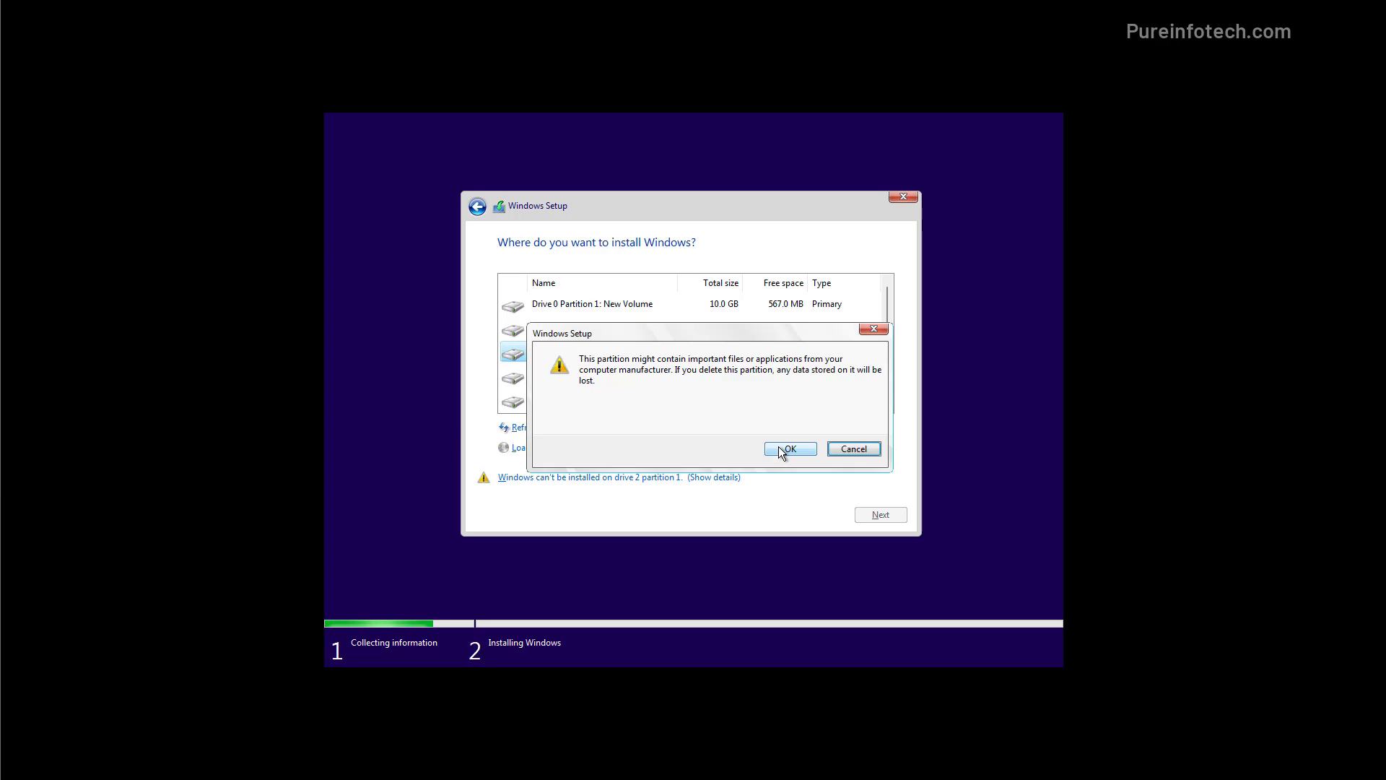
left_click(790, 448)
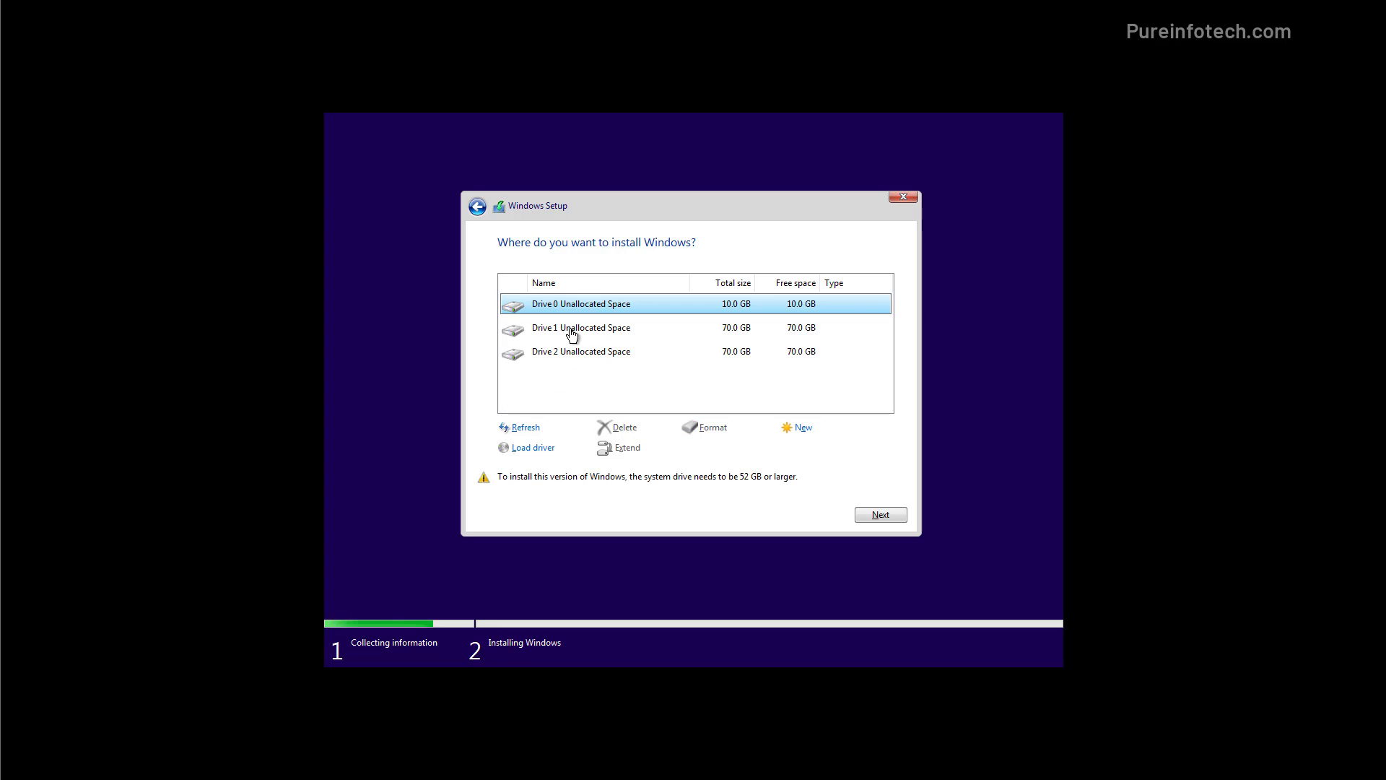
left_click(573, 328)
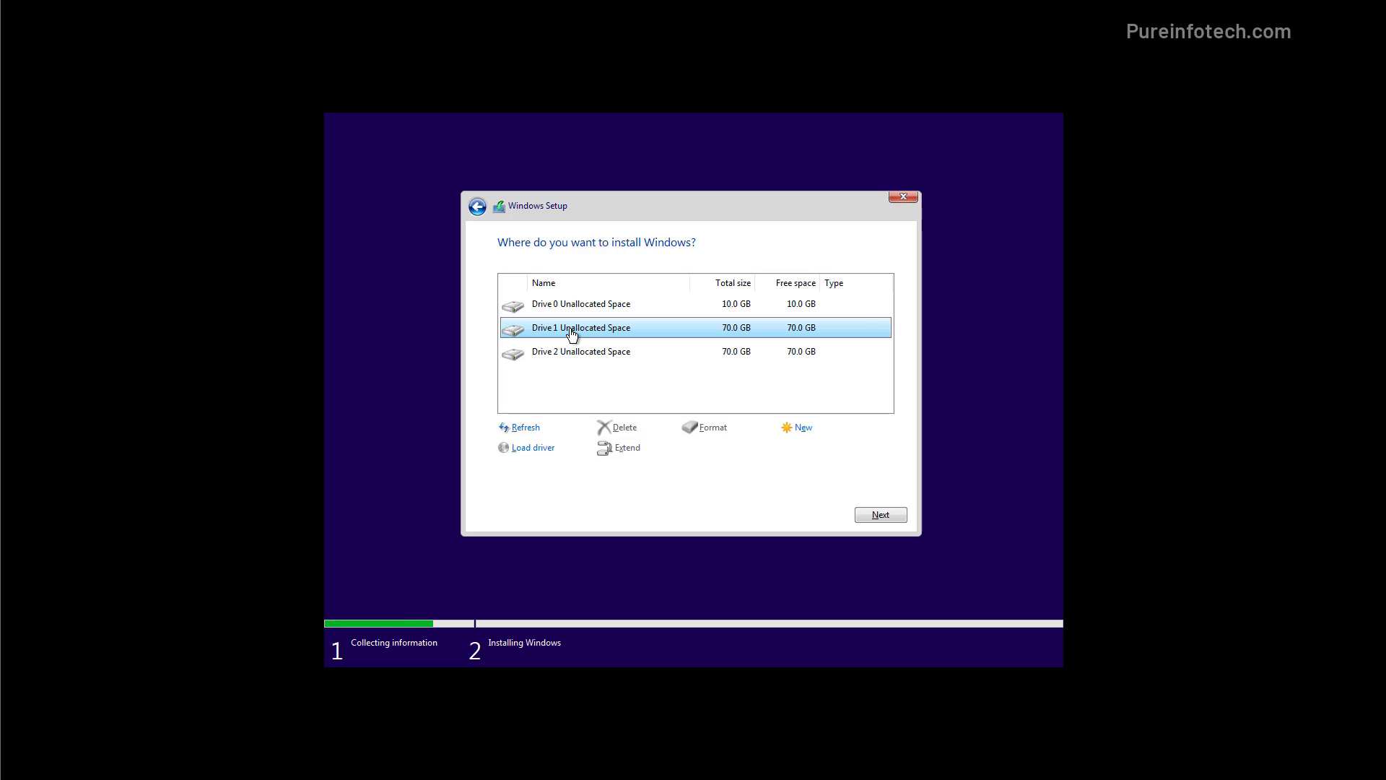
left_click(880, 515)
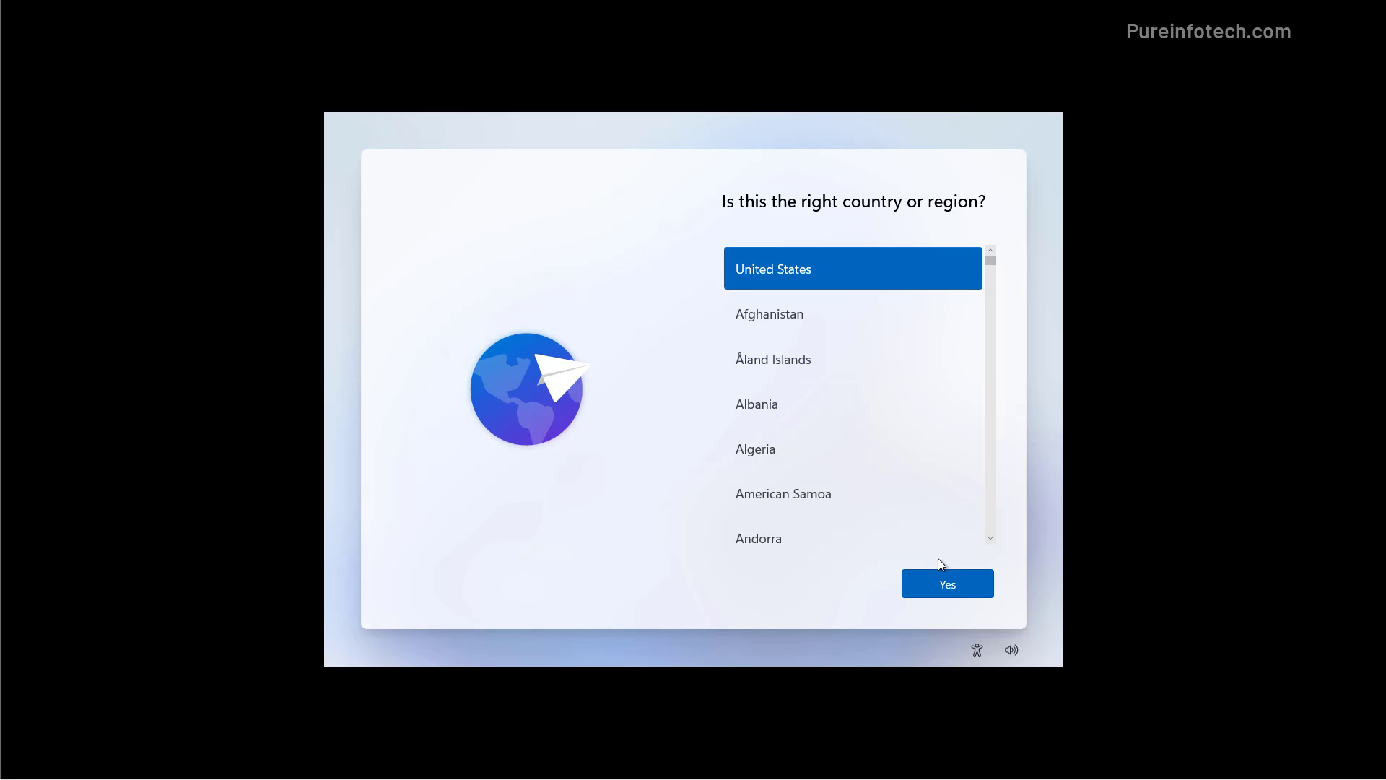
Confirm United States and US keyboard, skip a second layout, and name the device Win22h2PC
left_click(948, 583)
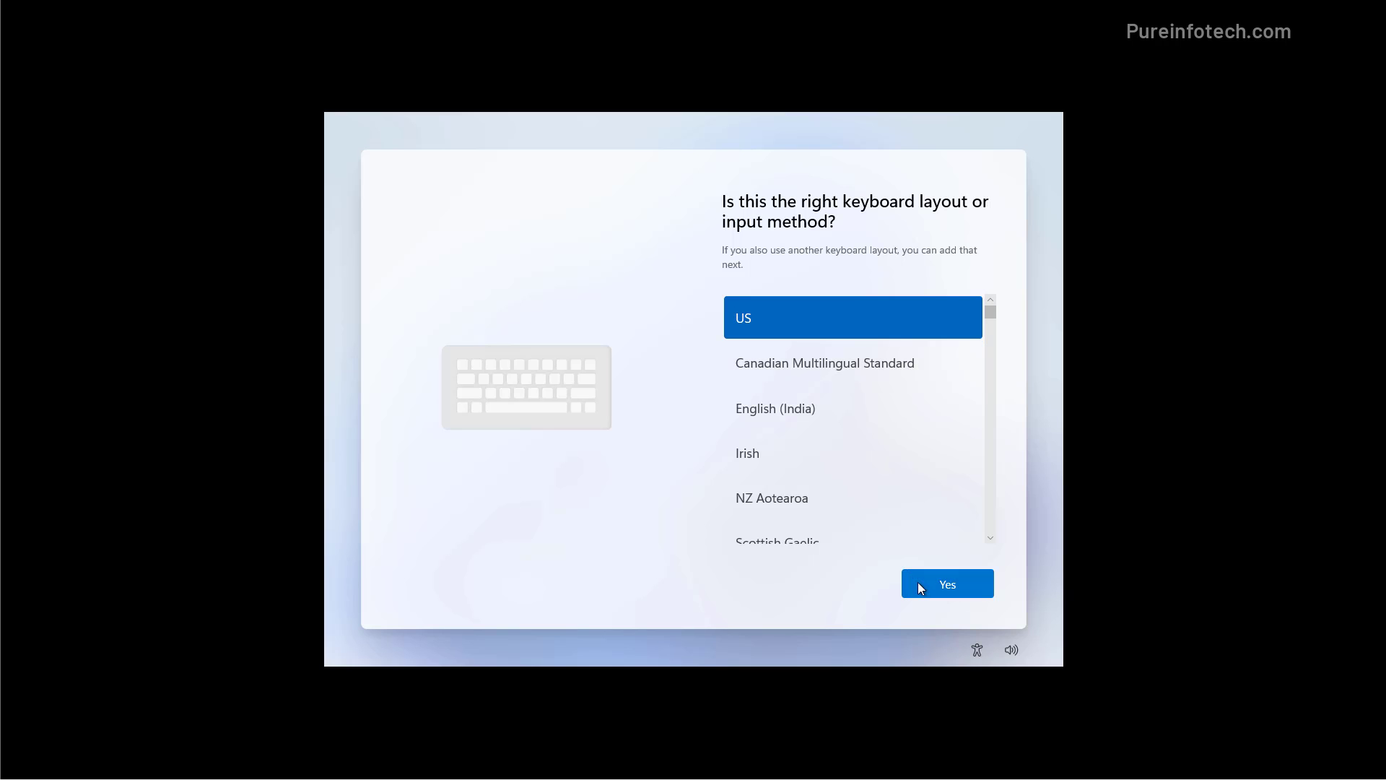
left_click(947, 583)
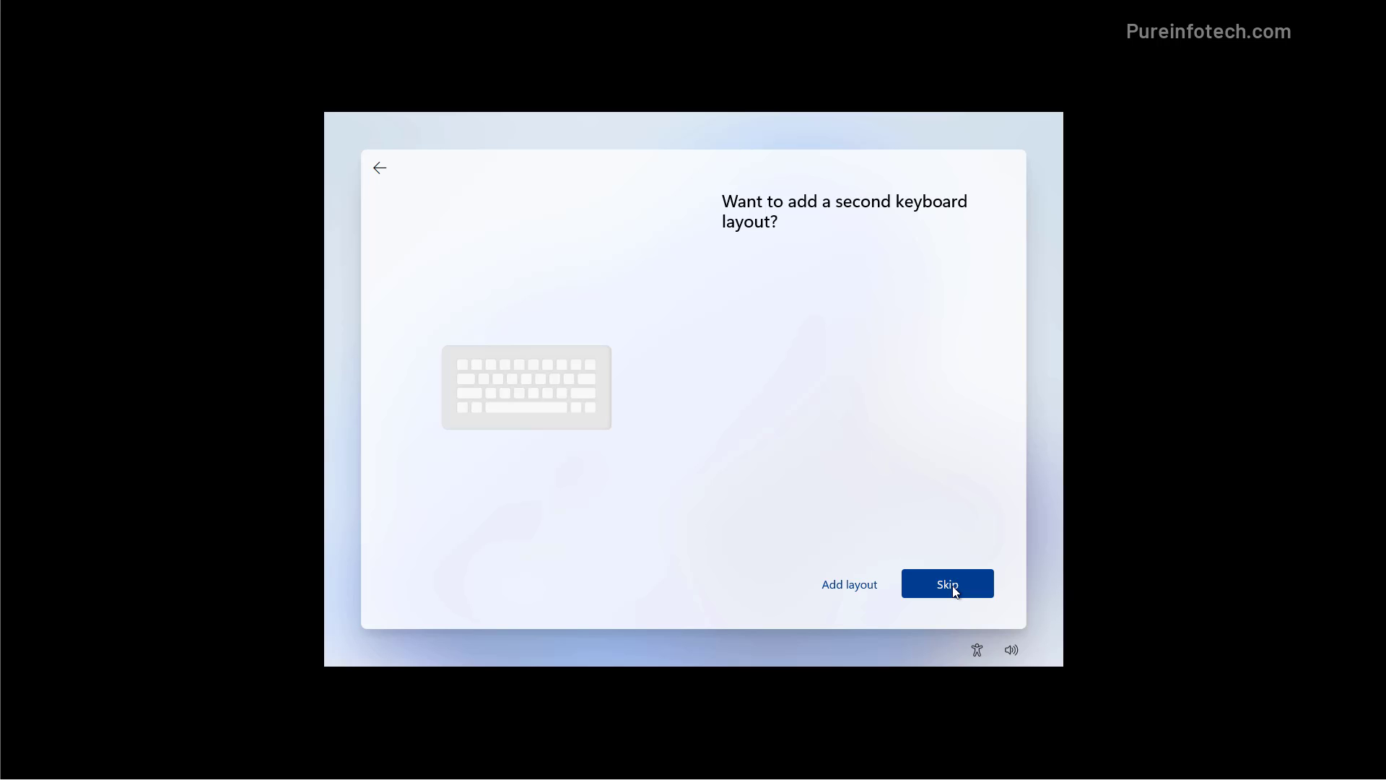
left_click(947, 583)
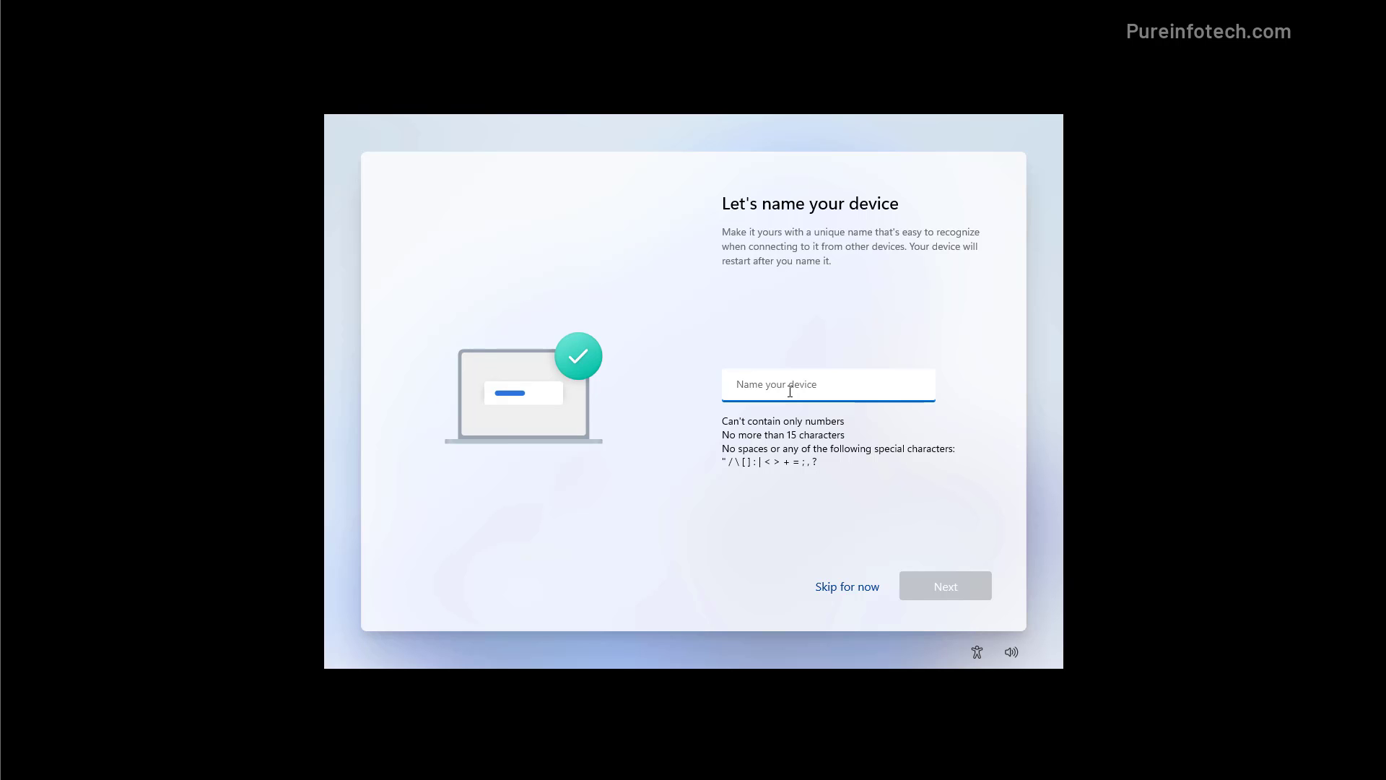
type("Win22h2")
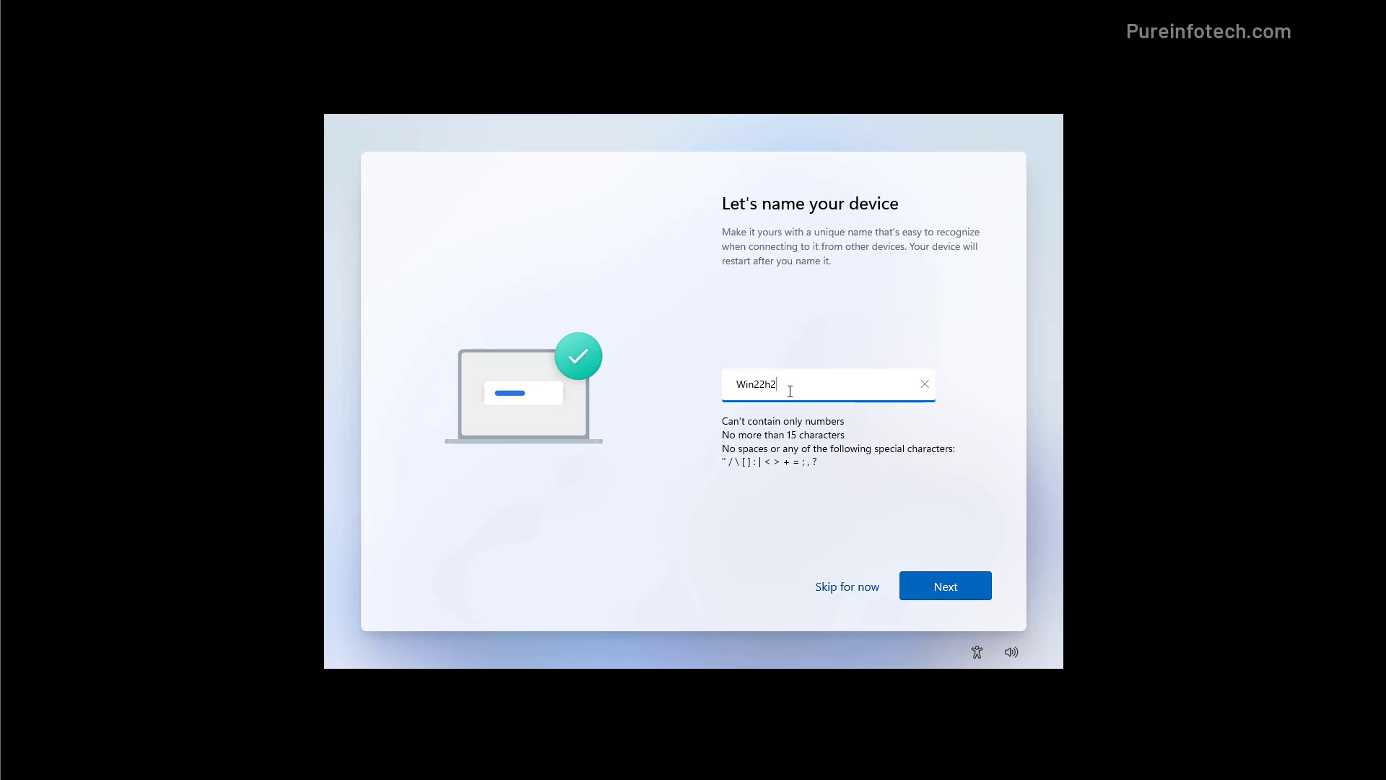
type("PC")
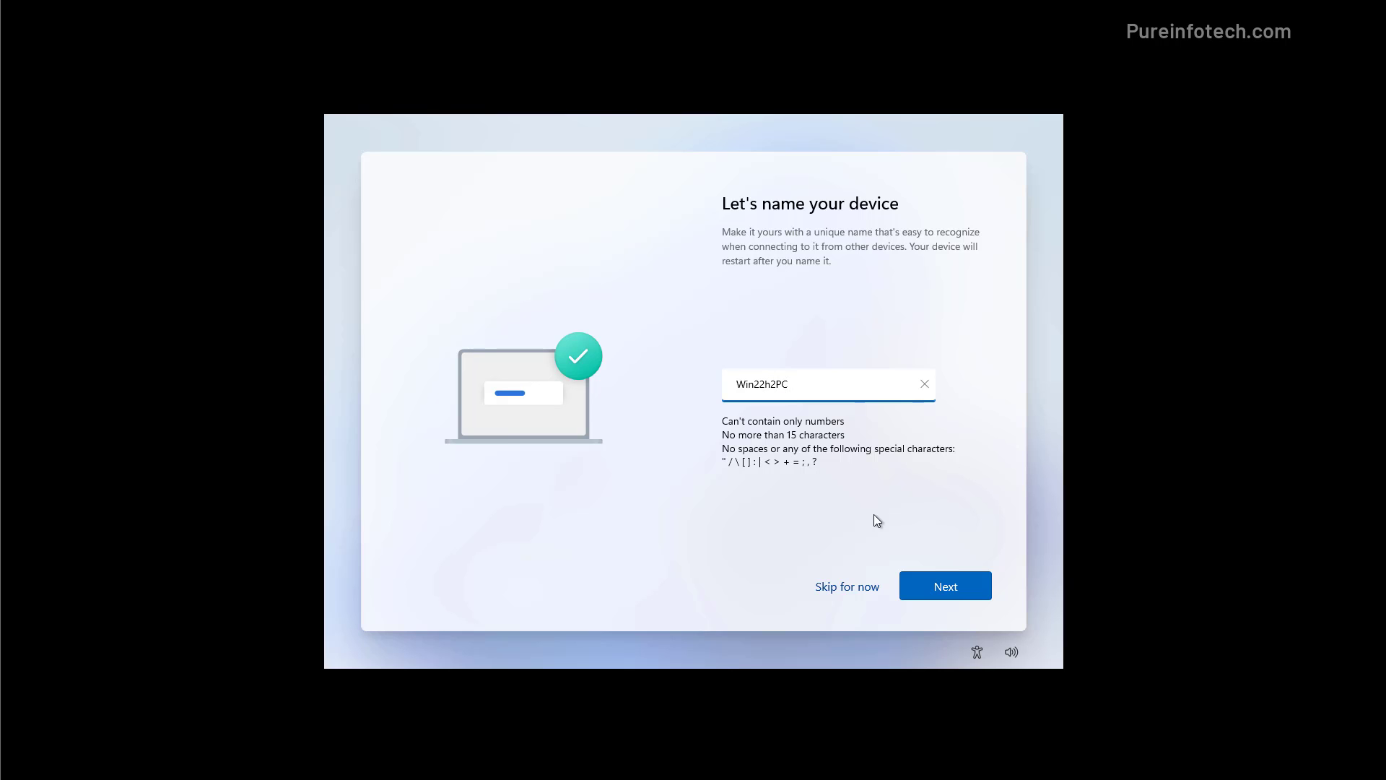
left_click(945, 586)
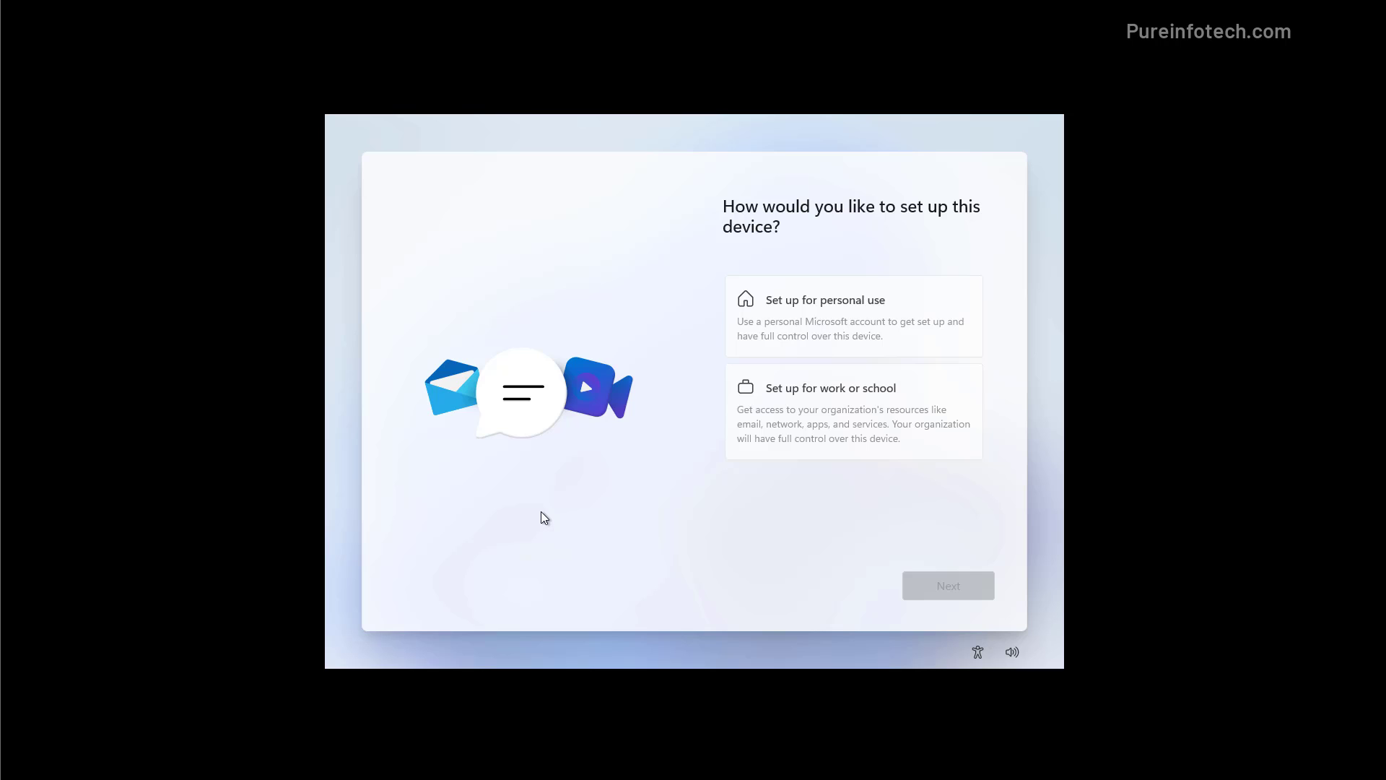
mouse_move(776, 335)
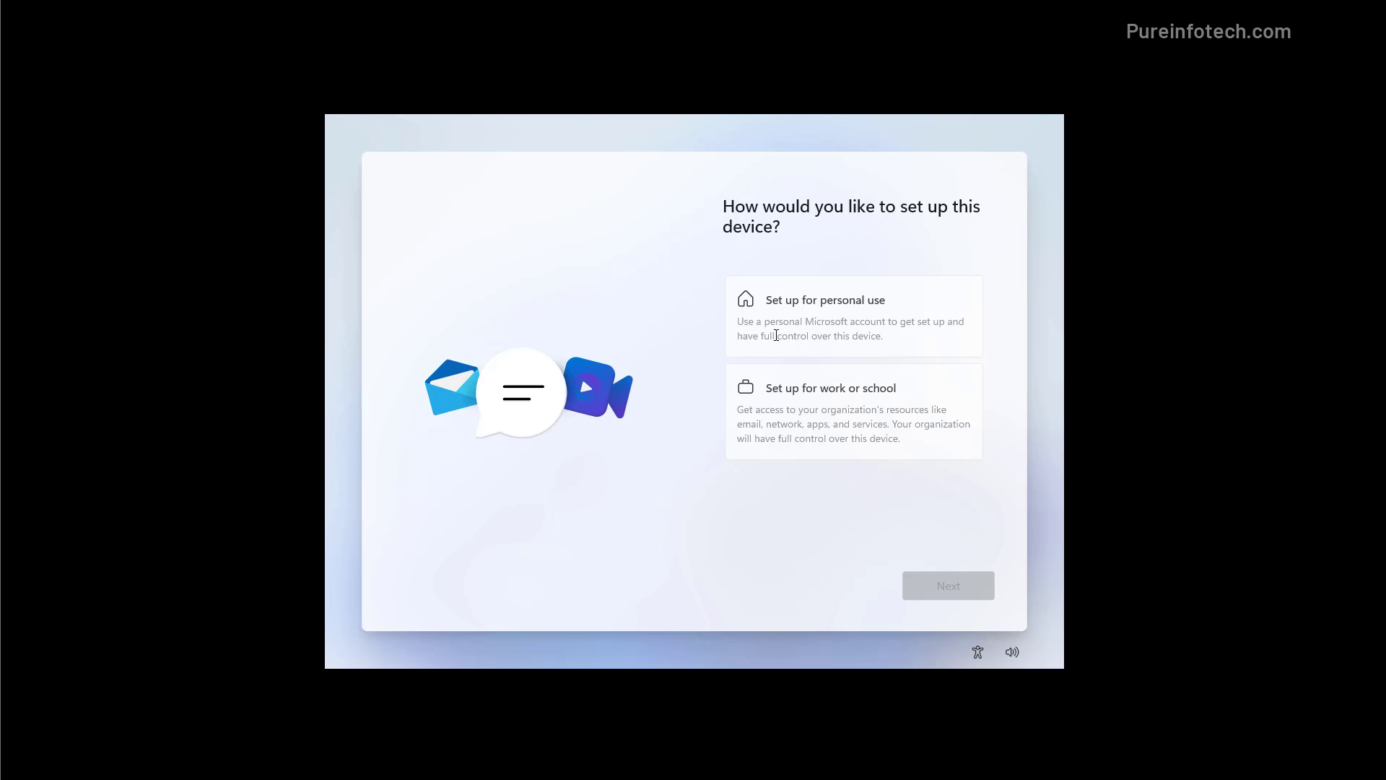
left_click(854, 316)
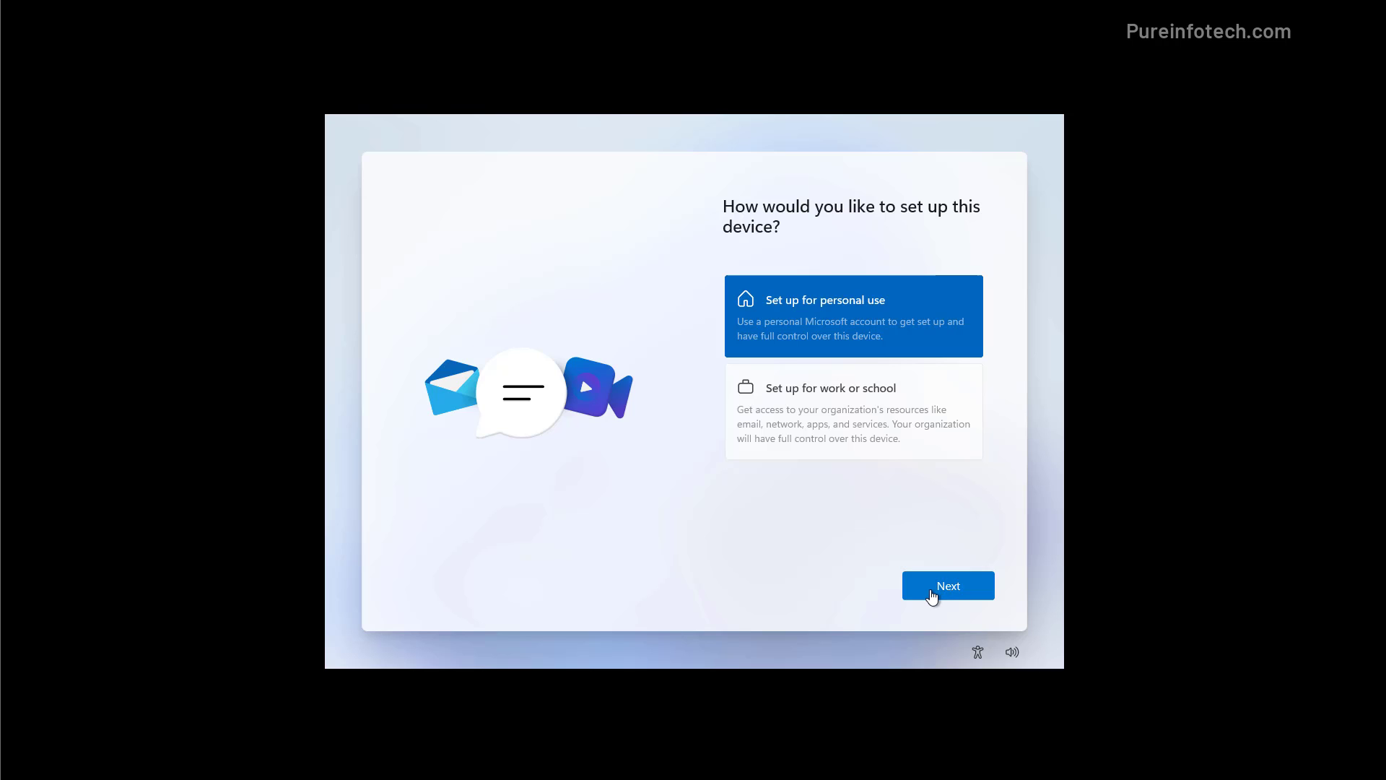
left_click(948, 585)
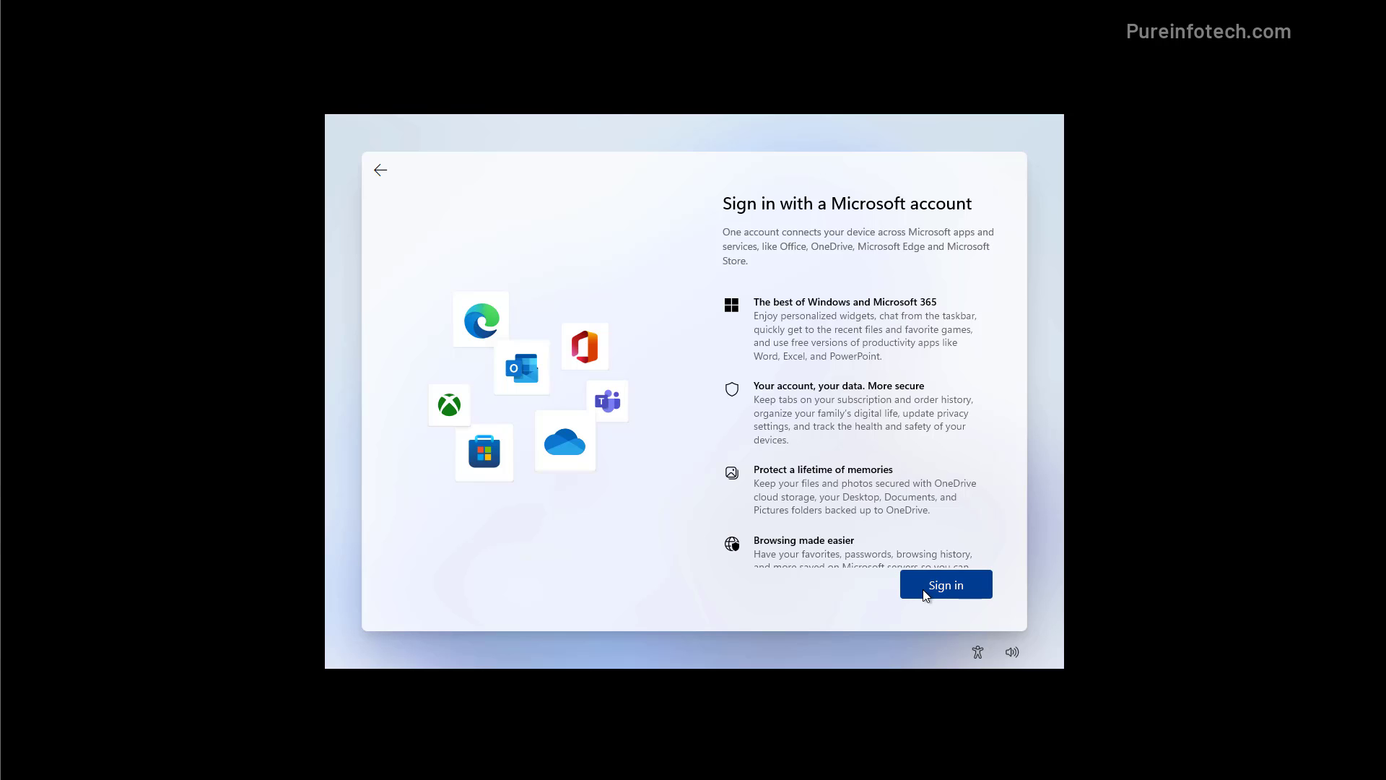
left_click(946, 584)
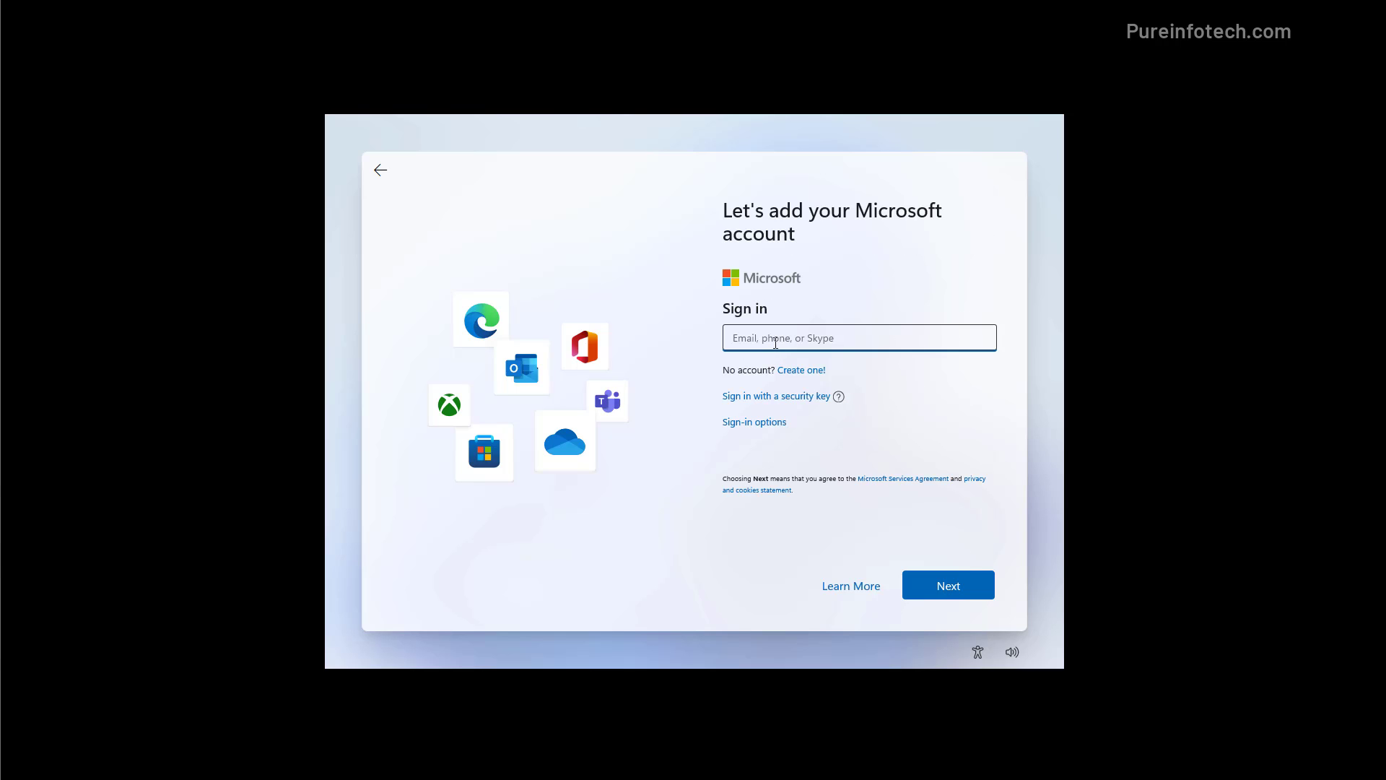
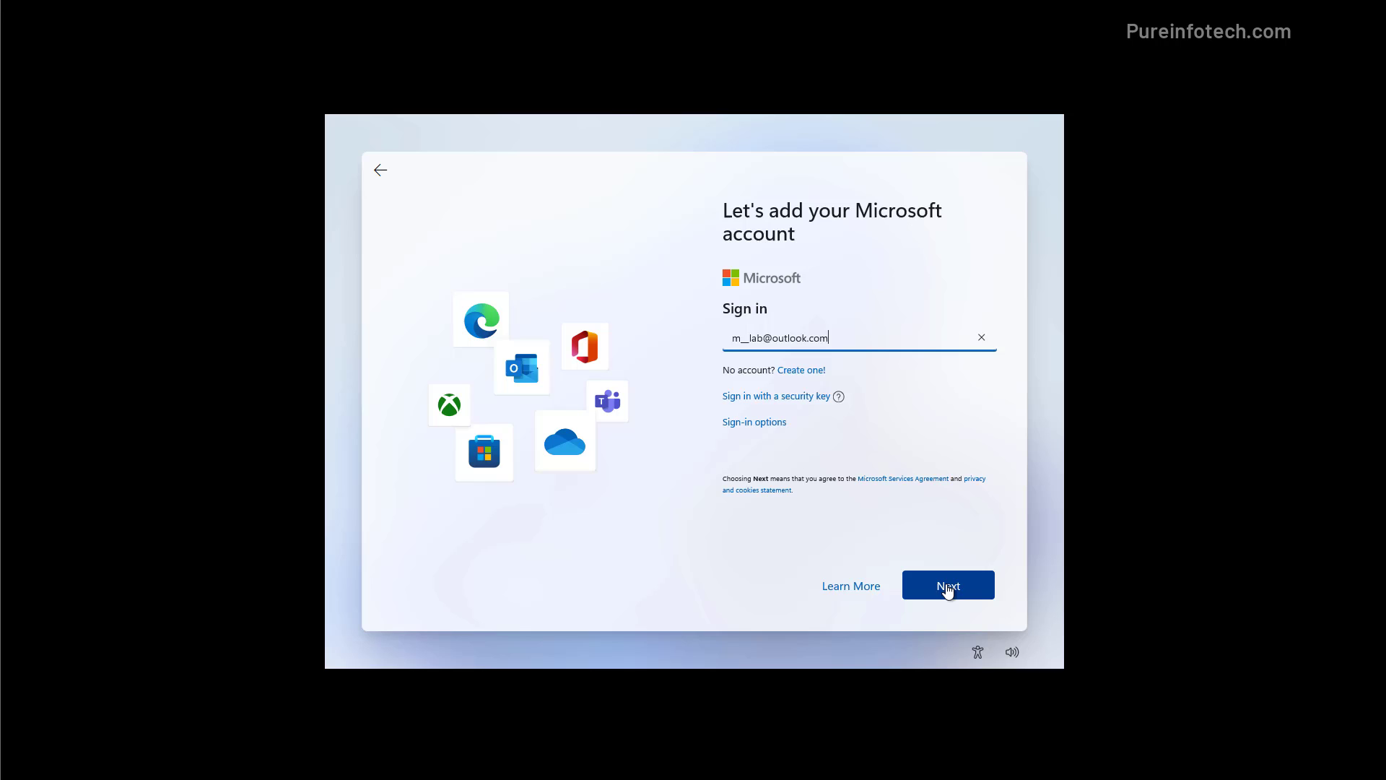
left_click(948, 585)
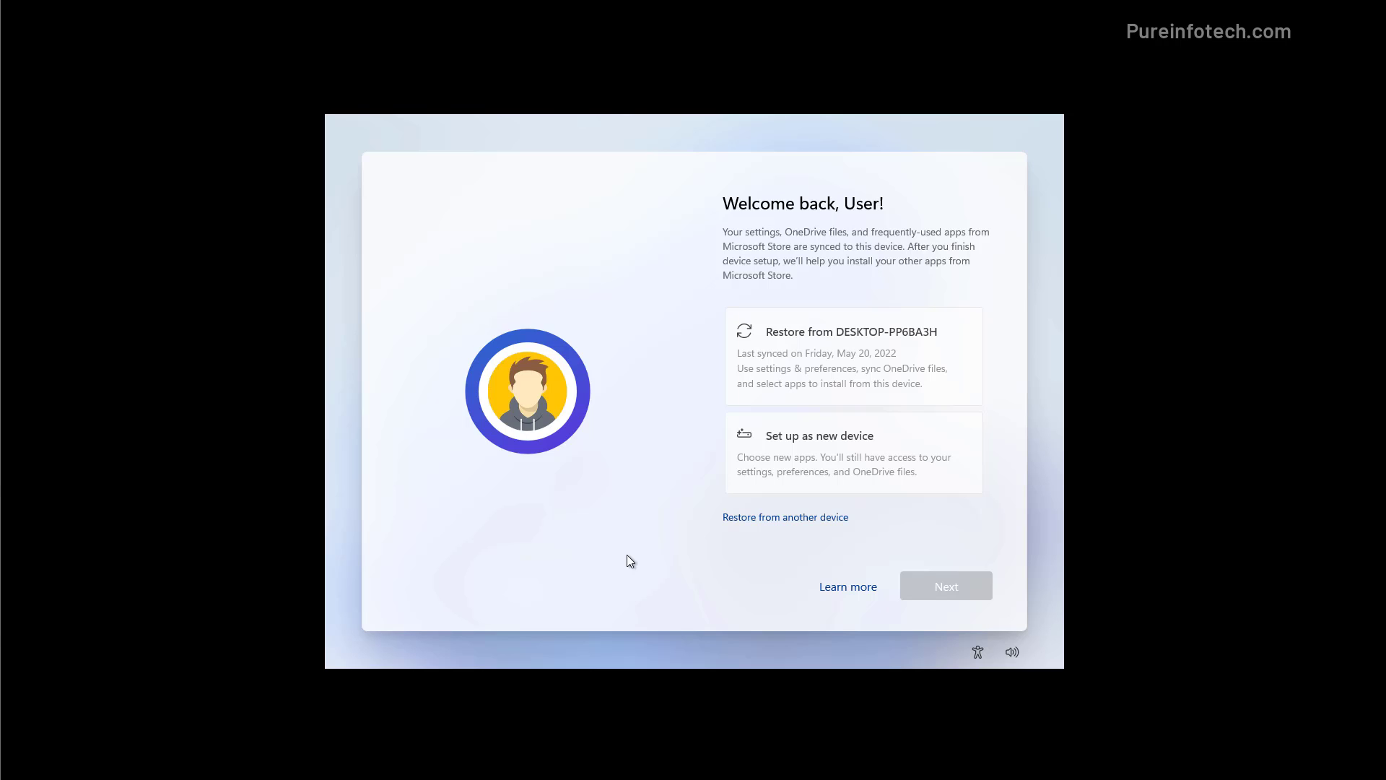
Set up as a new device and create a PIN
left_click(853, 452)
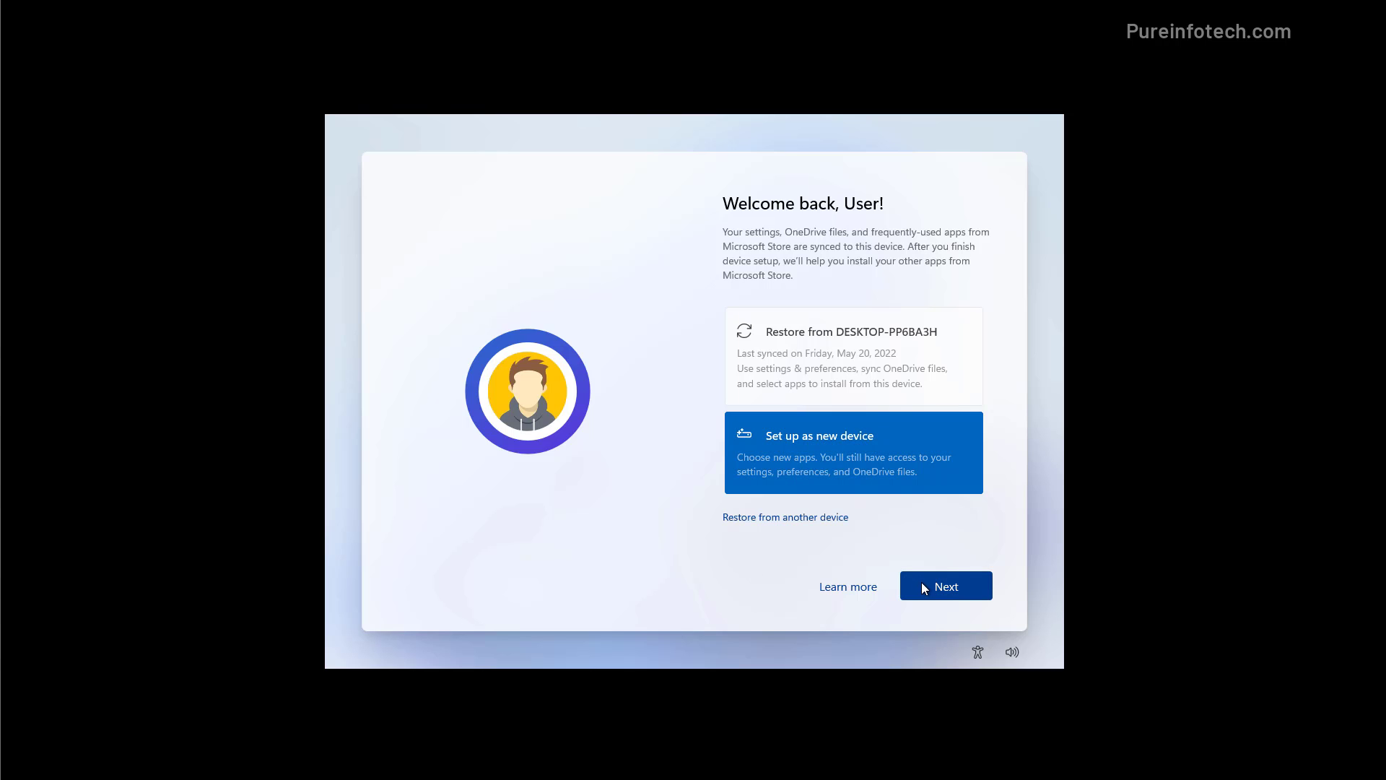
left_click(946, 585)
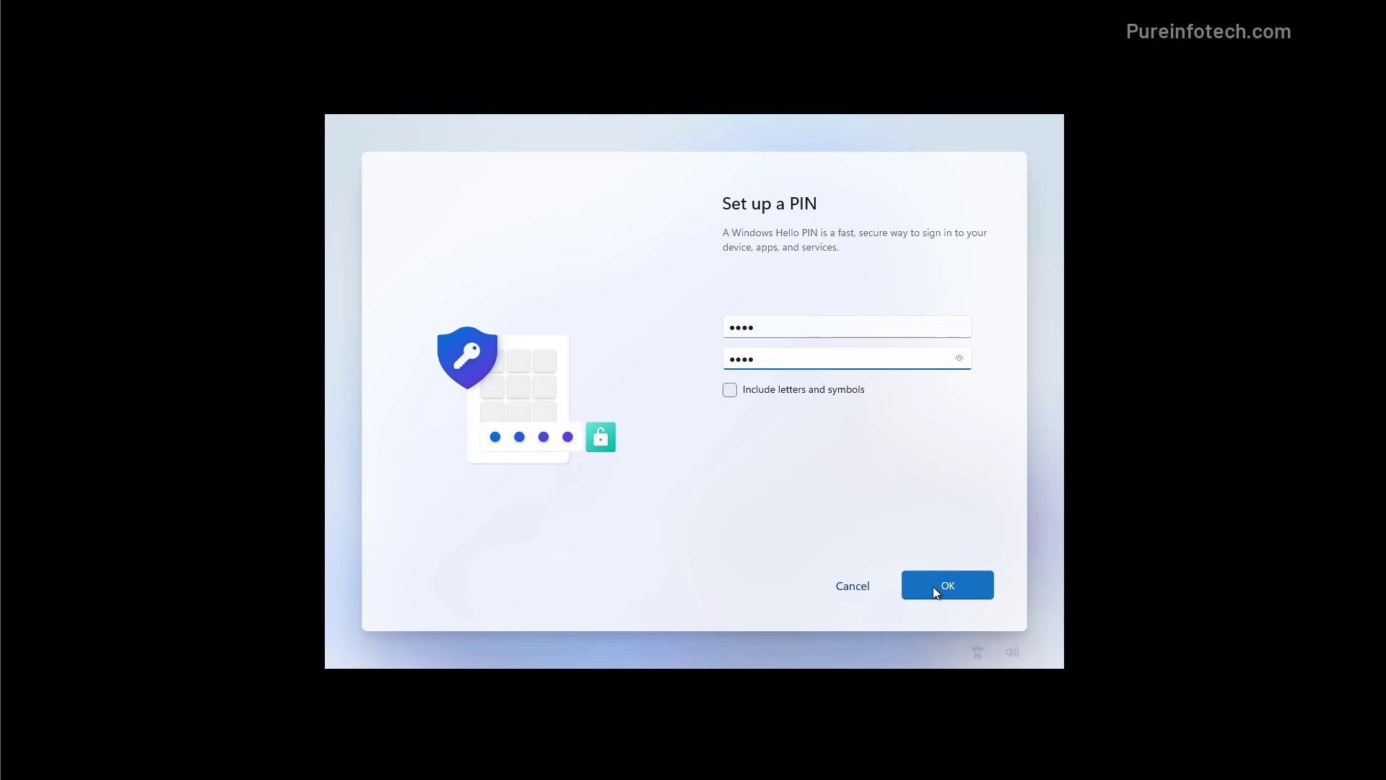
left_click(947, 585)
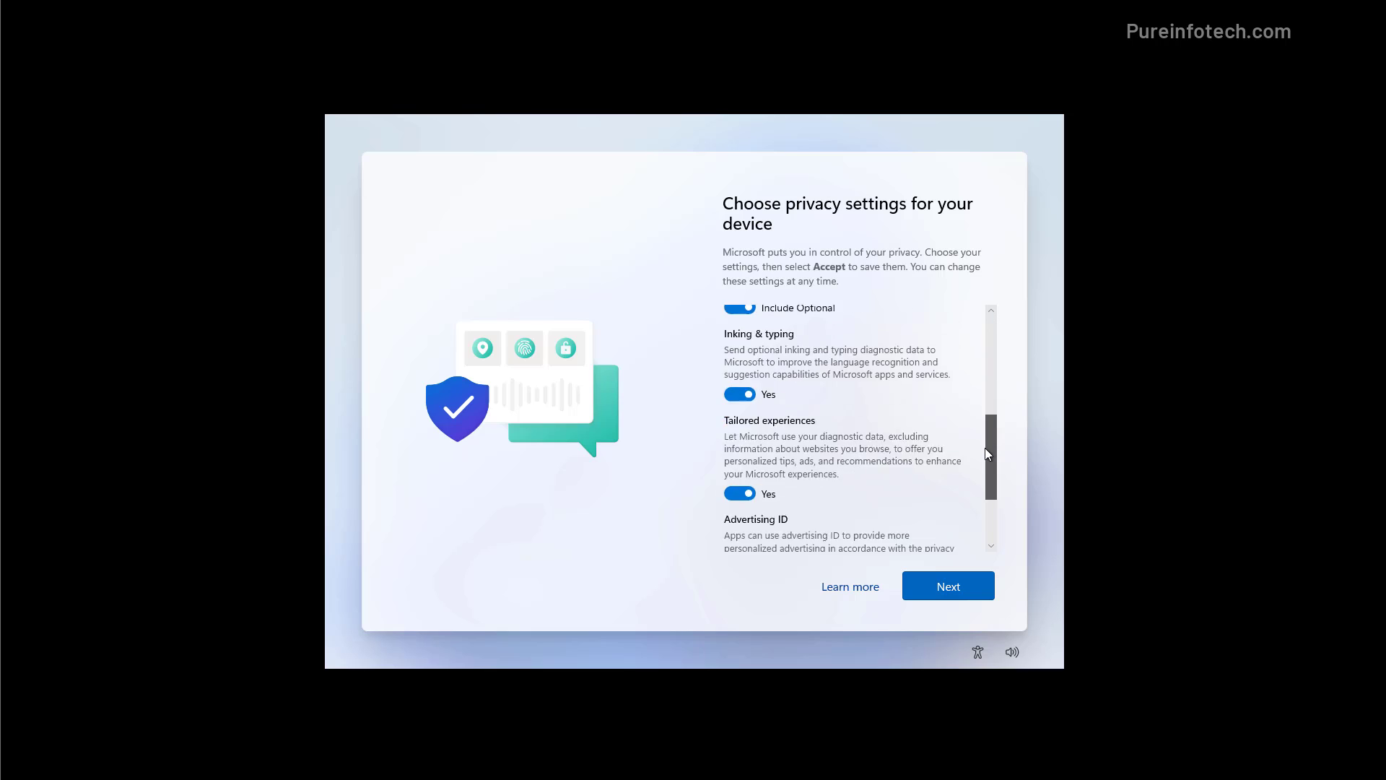
Accept the privacy settings with tailored experiences turned off
scroll("down", 3)
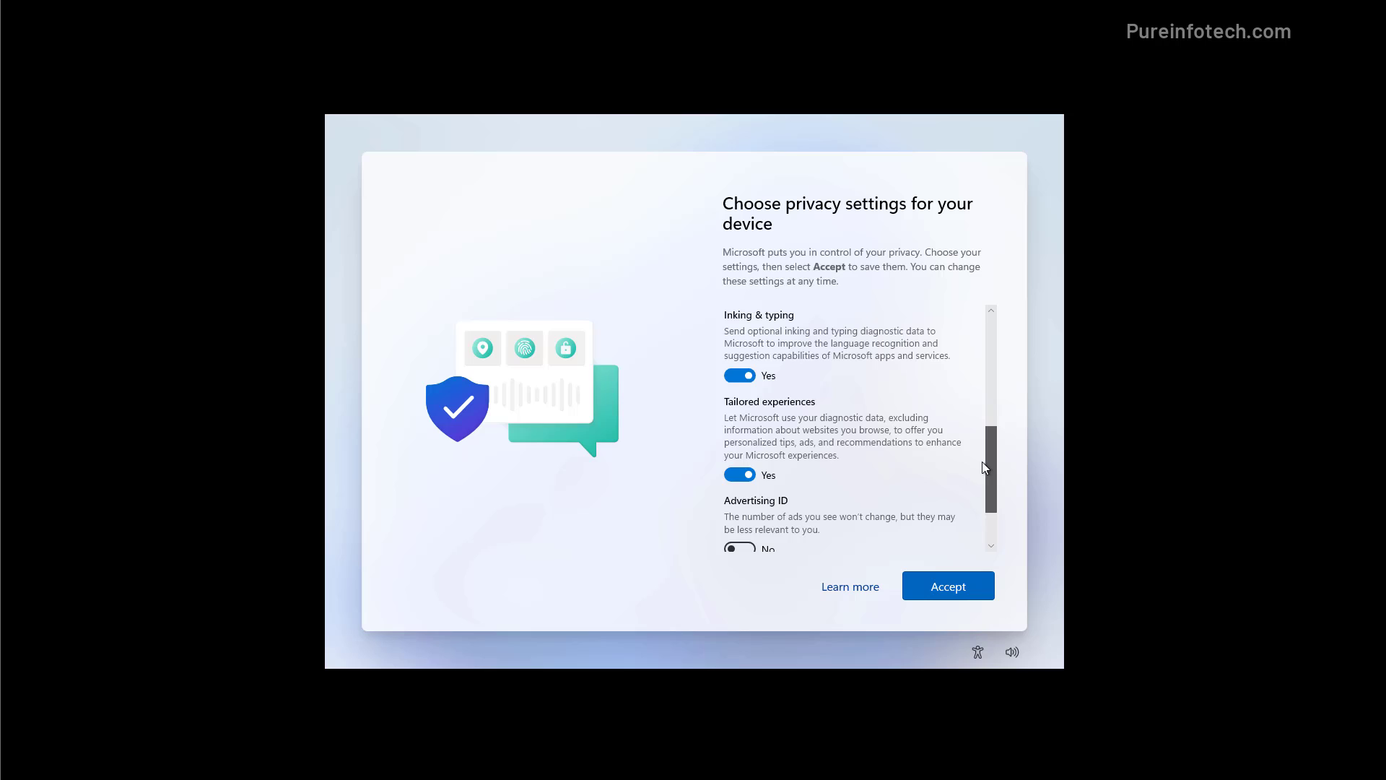
left_click(739, 475)
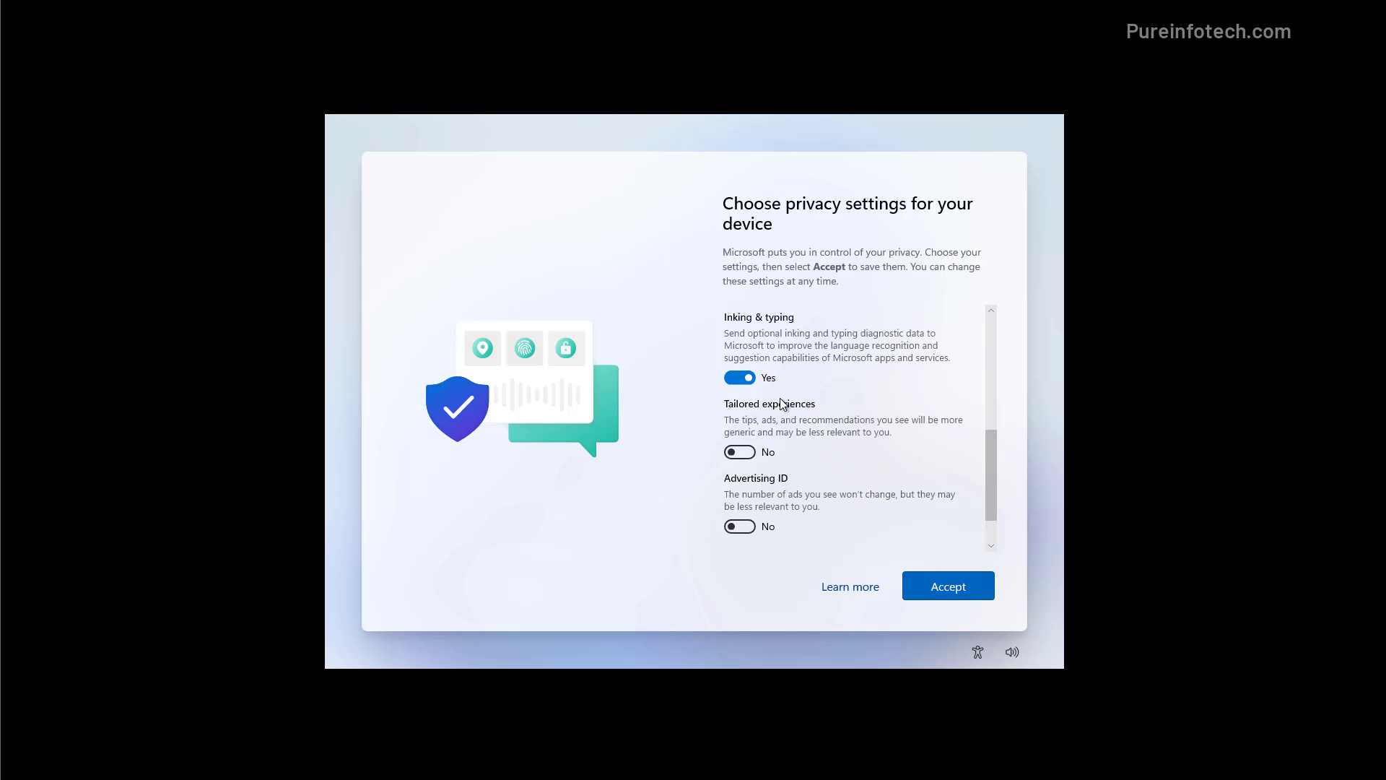
scroll("down", 3)
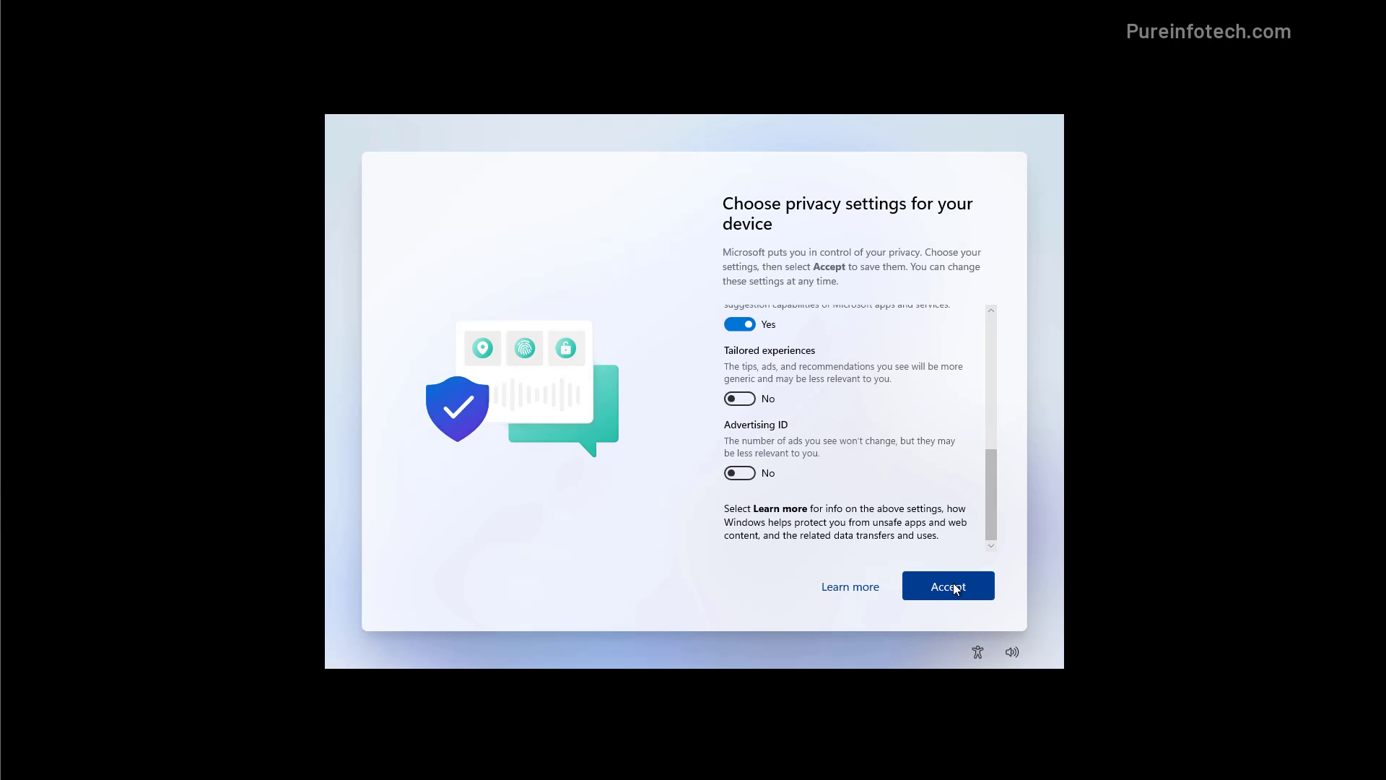
left_click(948, 586)
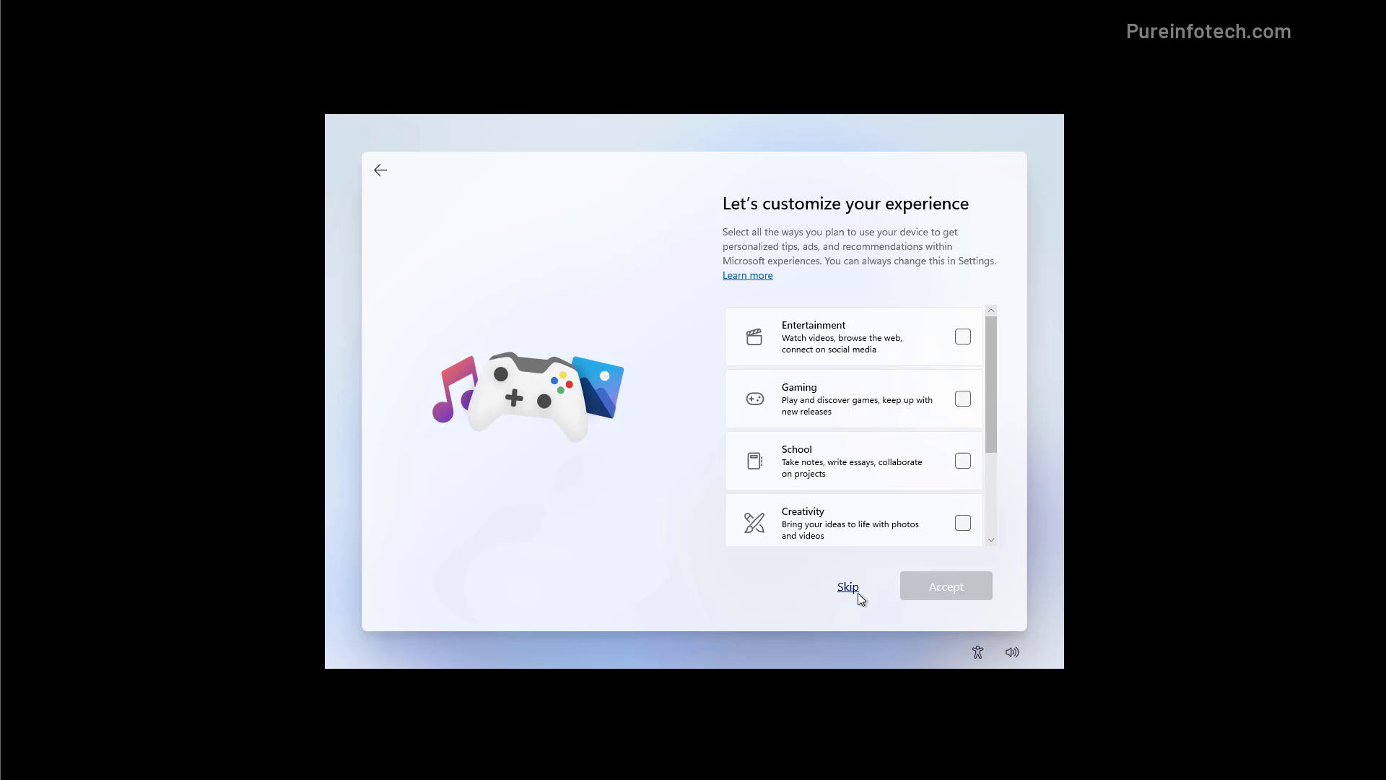
Skip device-use customization and phone linking, keep files local, and decline Microsoft 365 and Game Pass
left_click(847, 586)
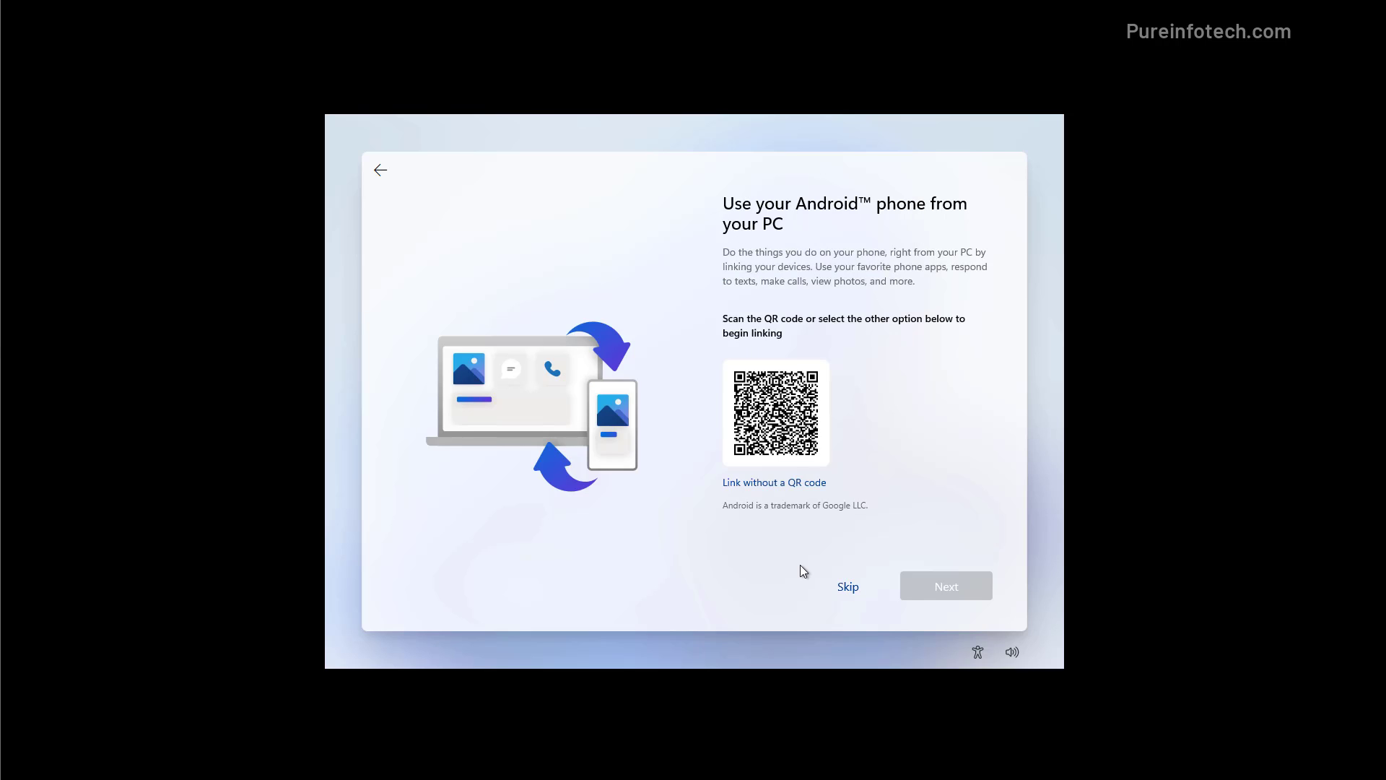
mouse_move(808, 554)
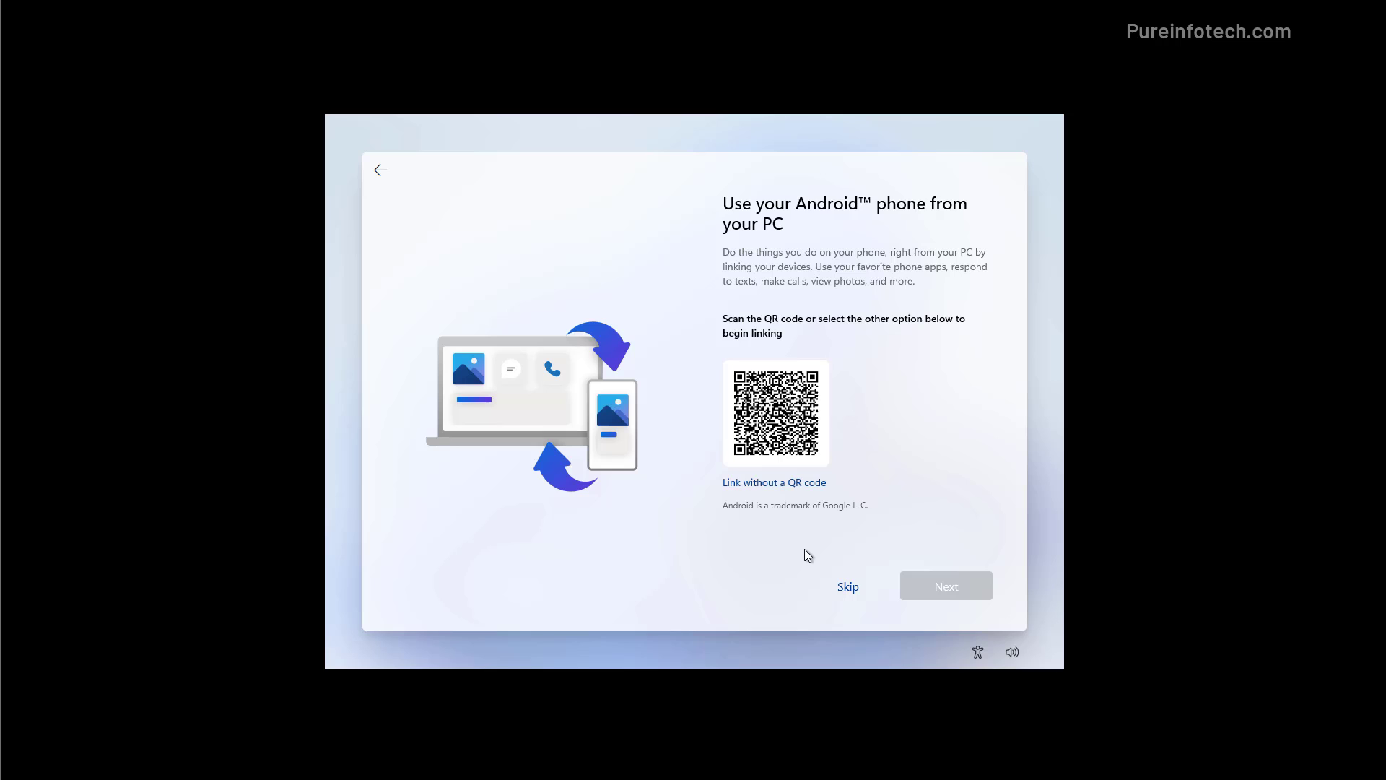
mouse_move(814, 557)
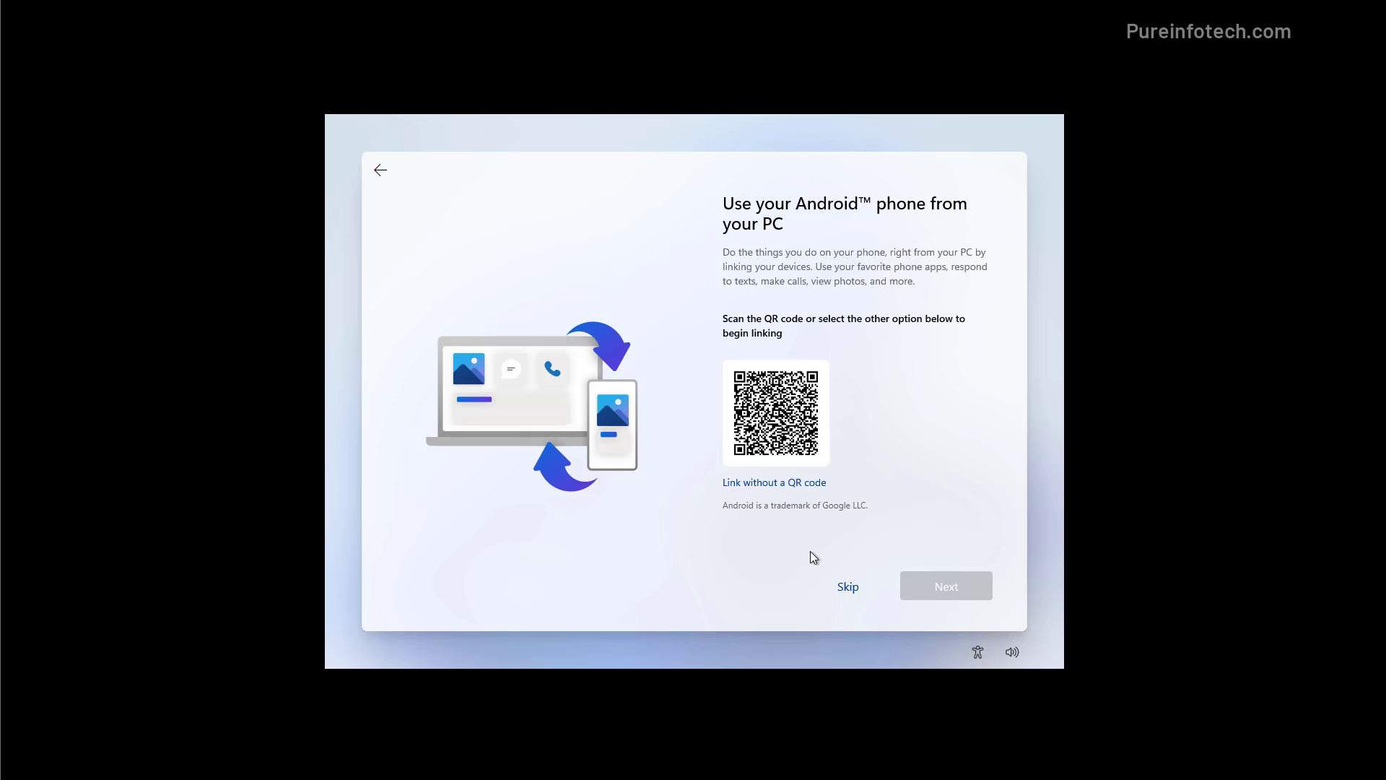
mouse_move(855, 565)
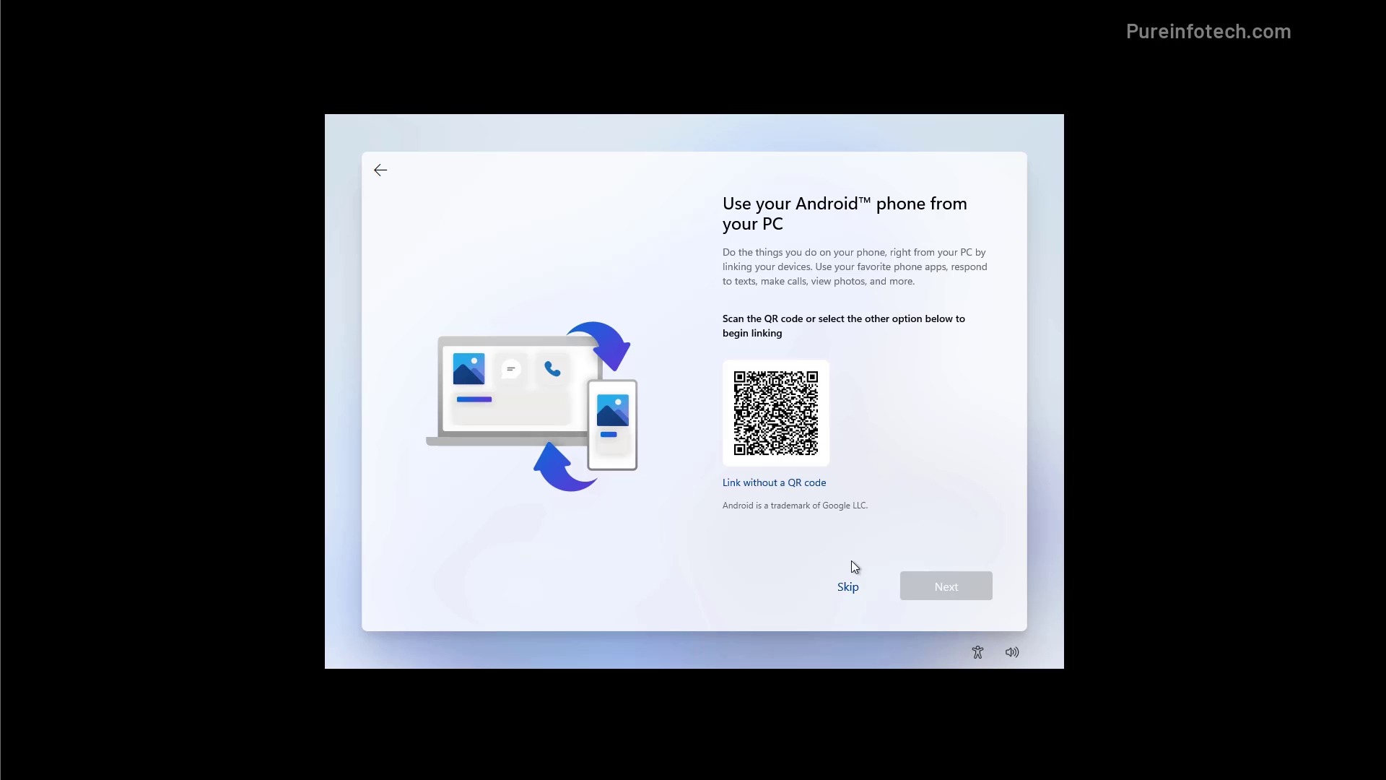
mouse_move(848, 594)
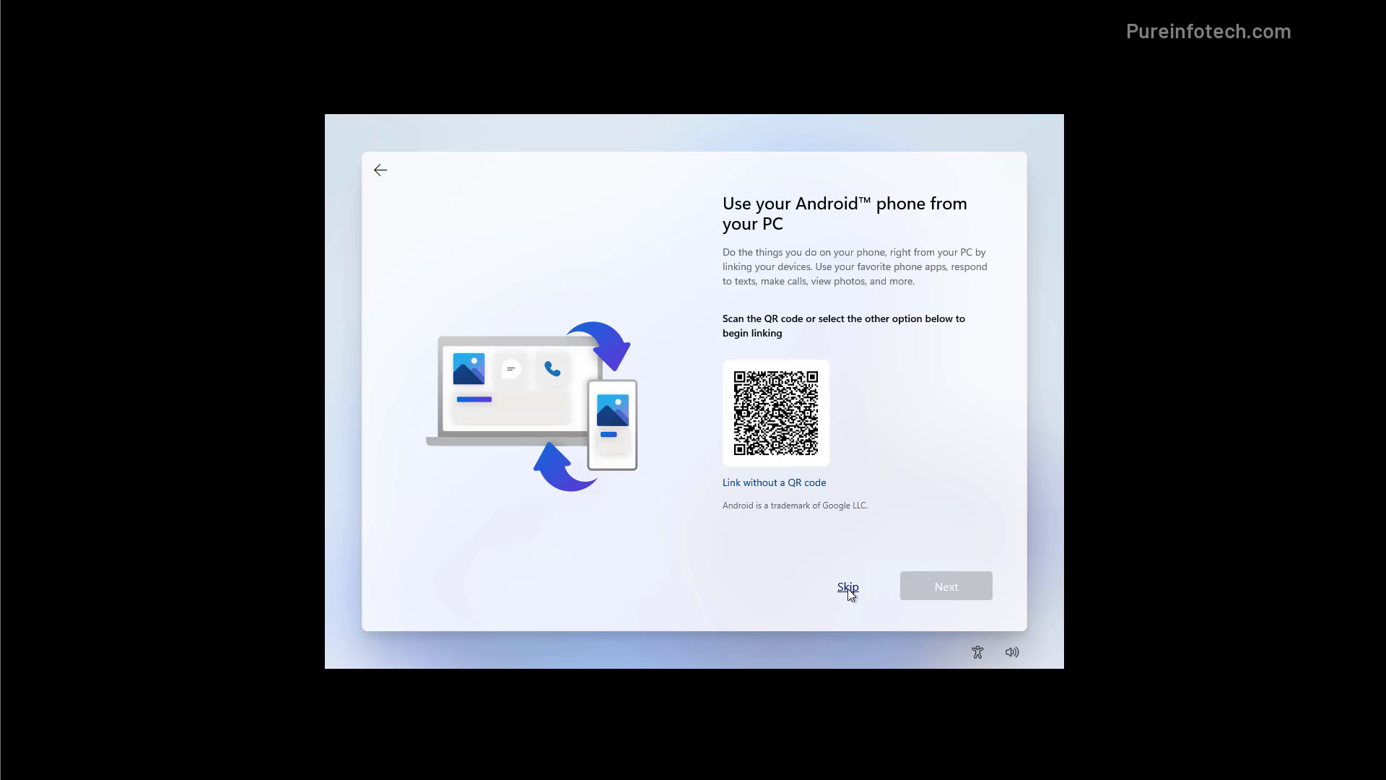
left_click(848, 587)
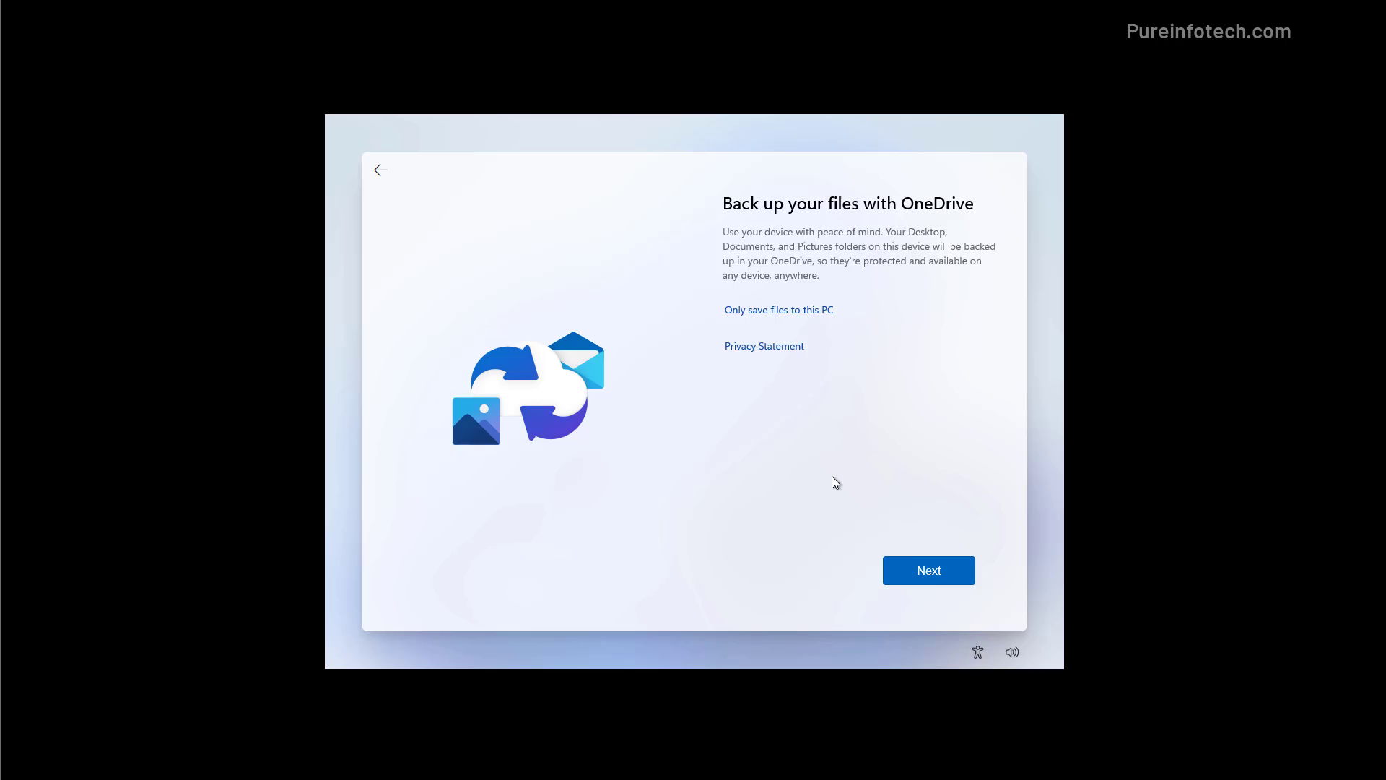
mouse_move(893, 564)
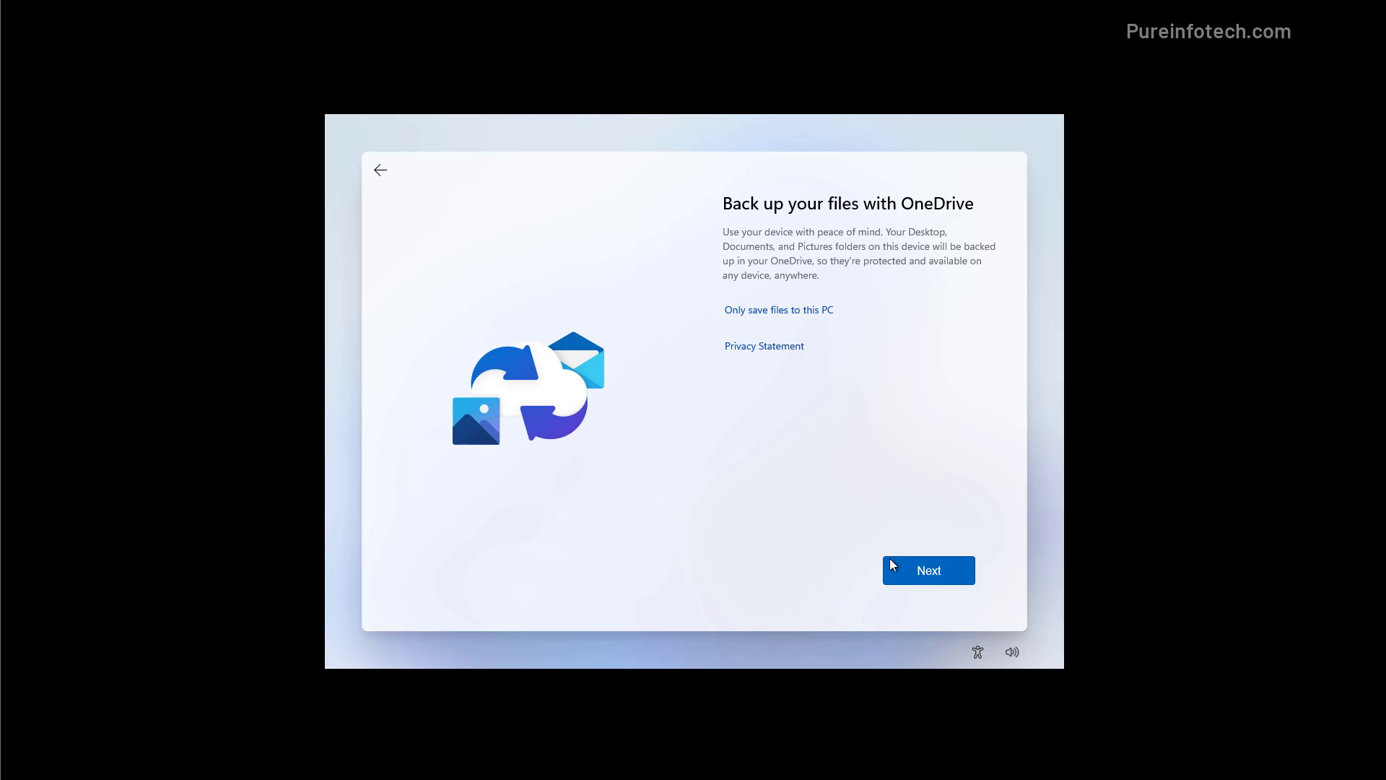
mouse_move(772, 512)
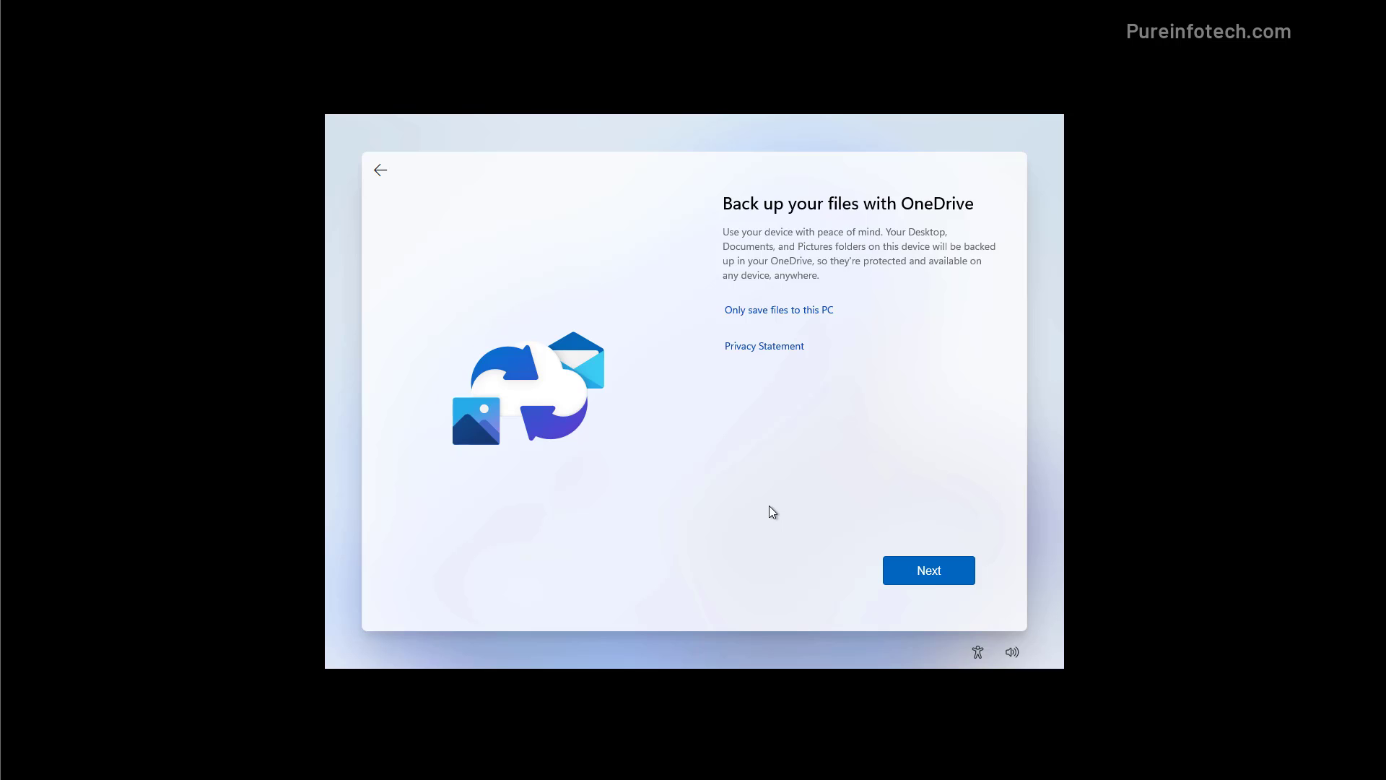
mouse_move(910, 354)
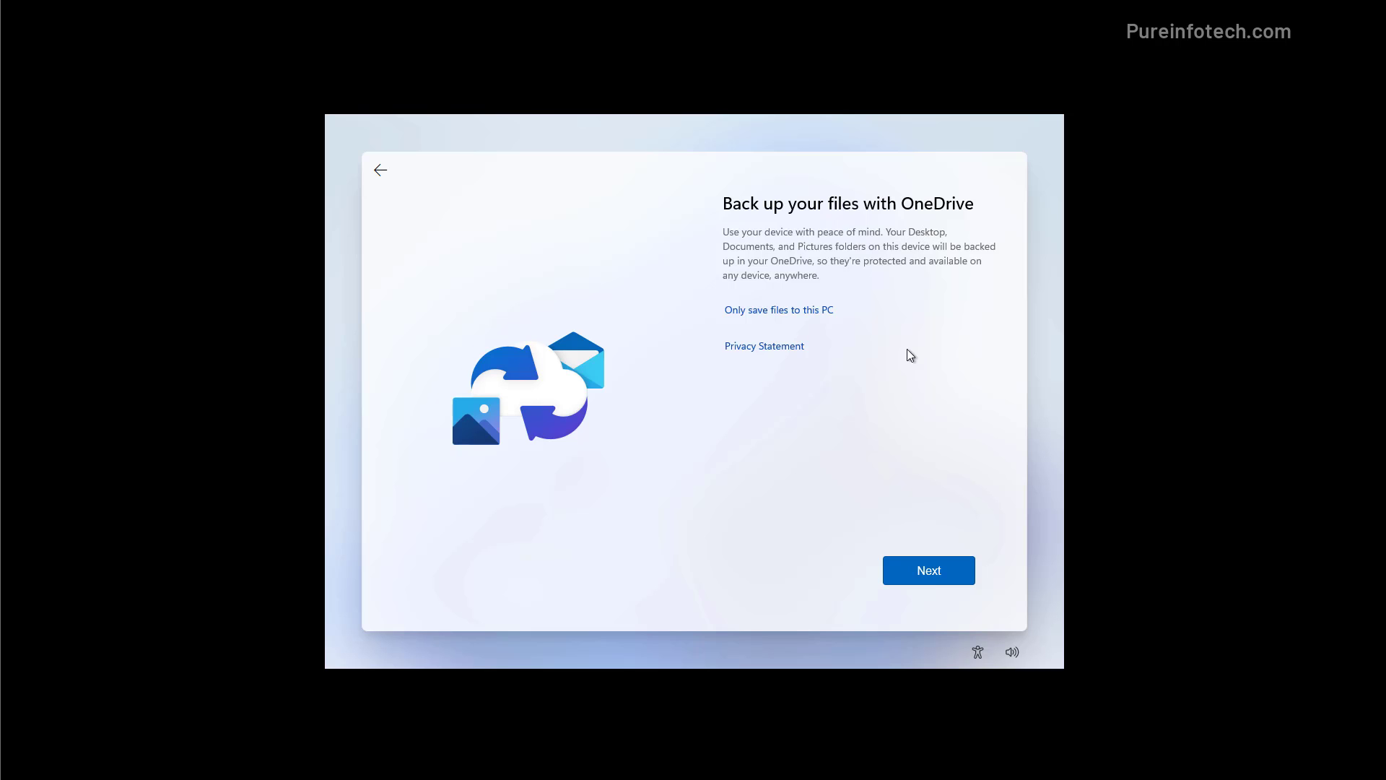
mouse_move(743, 331)
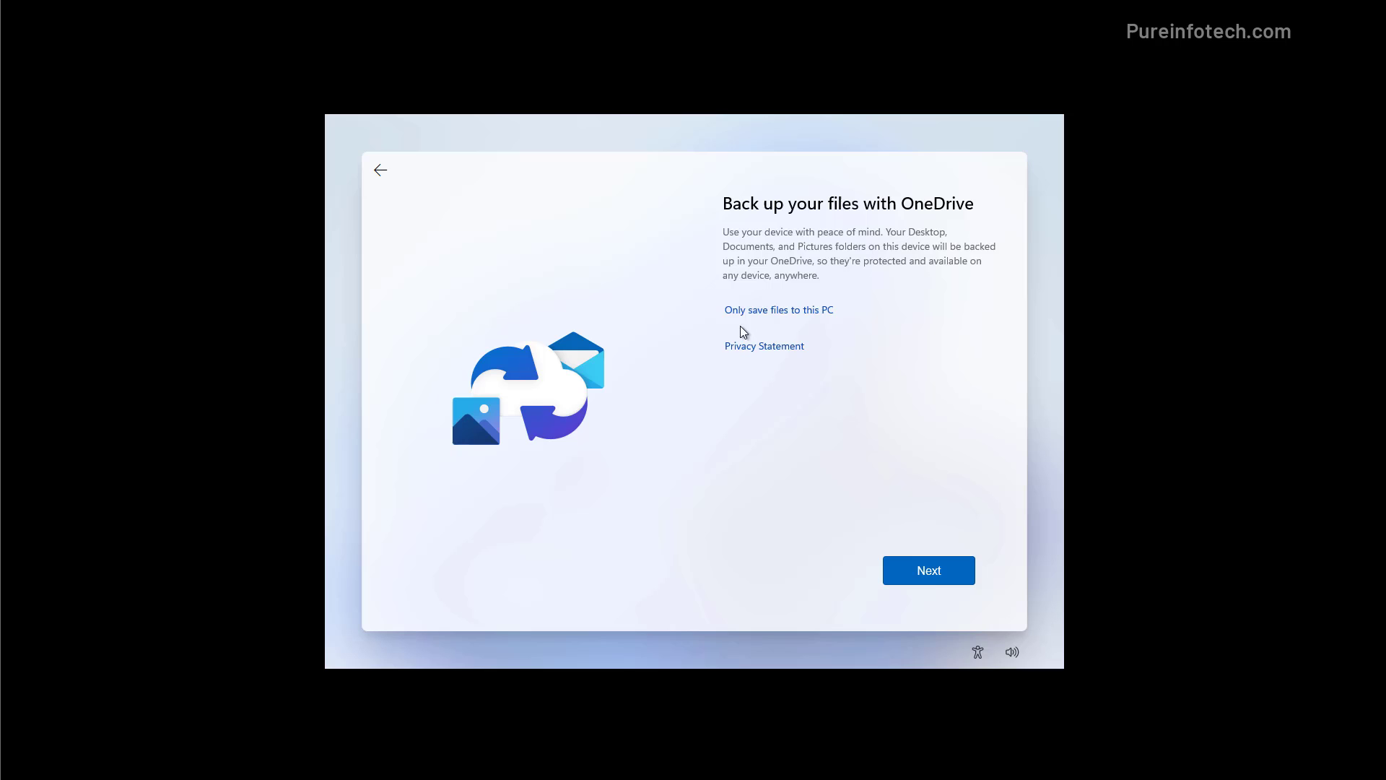
mouse_move(785, 313)
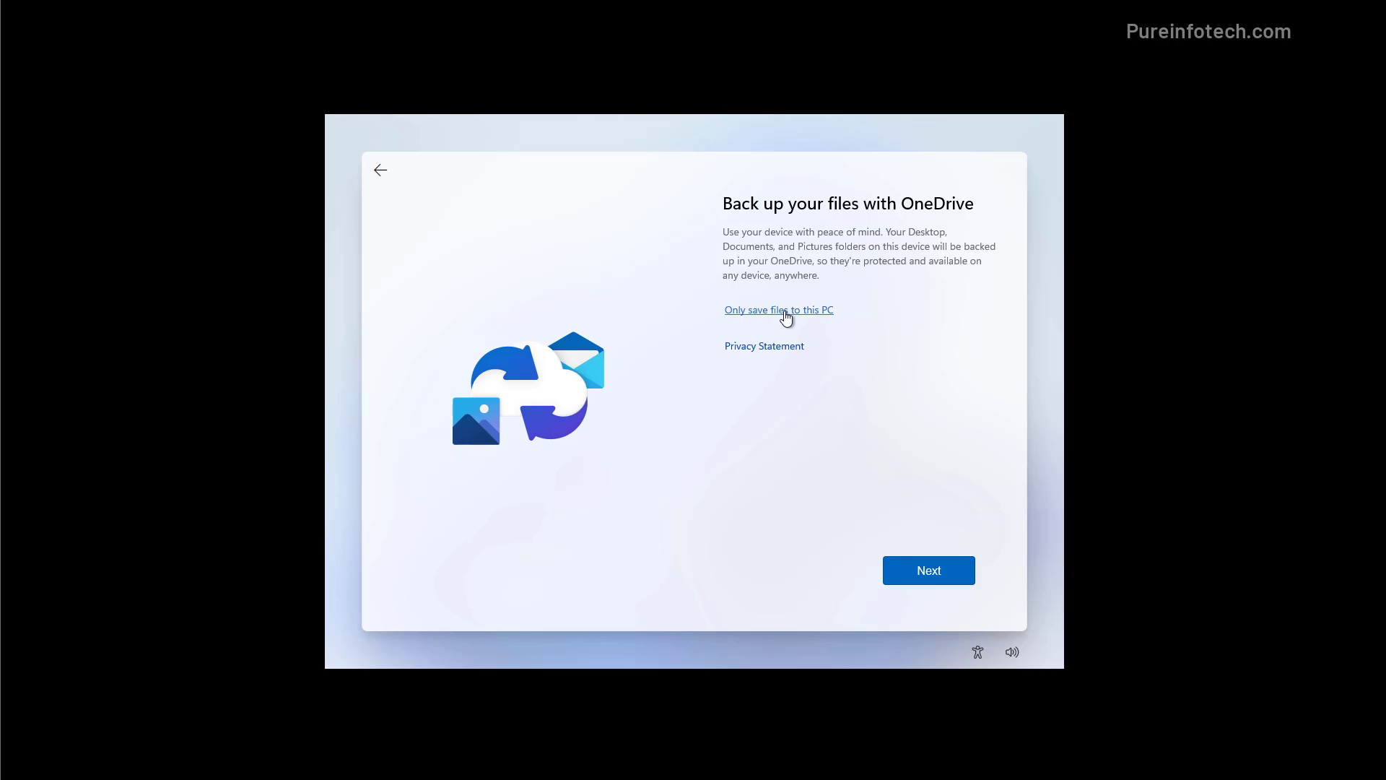
mouse_move(798, 317)
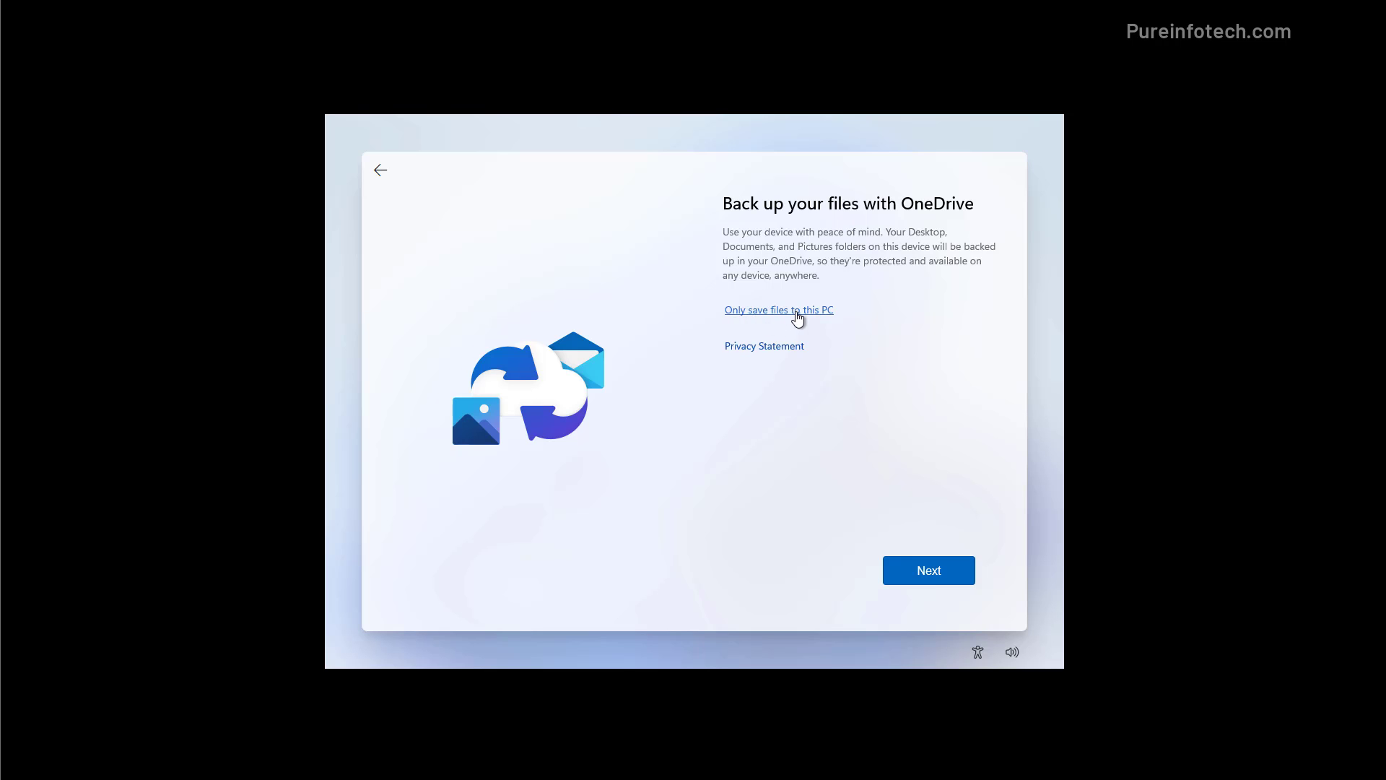
left_click(928, 571)
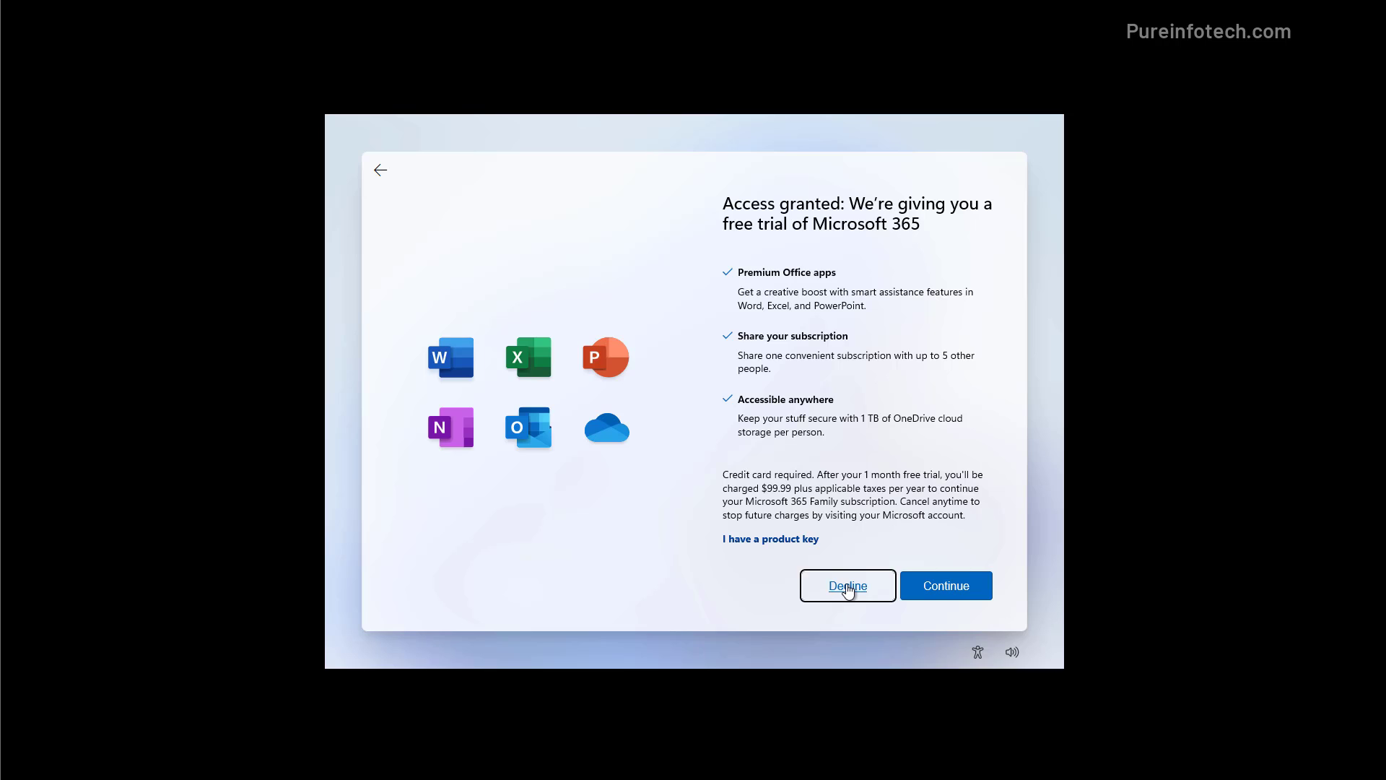
left_click(848, 585)
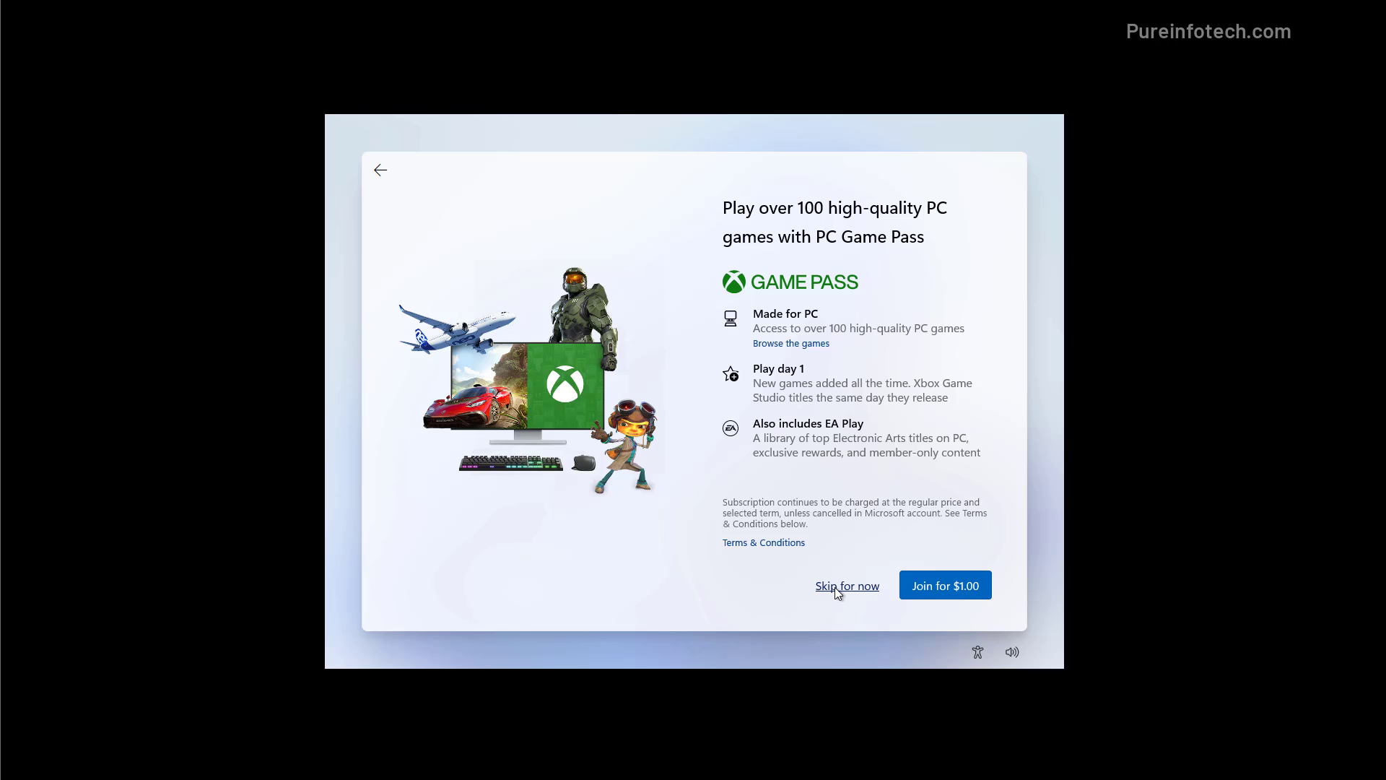
left_click(847, 586)
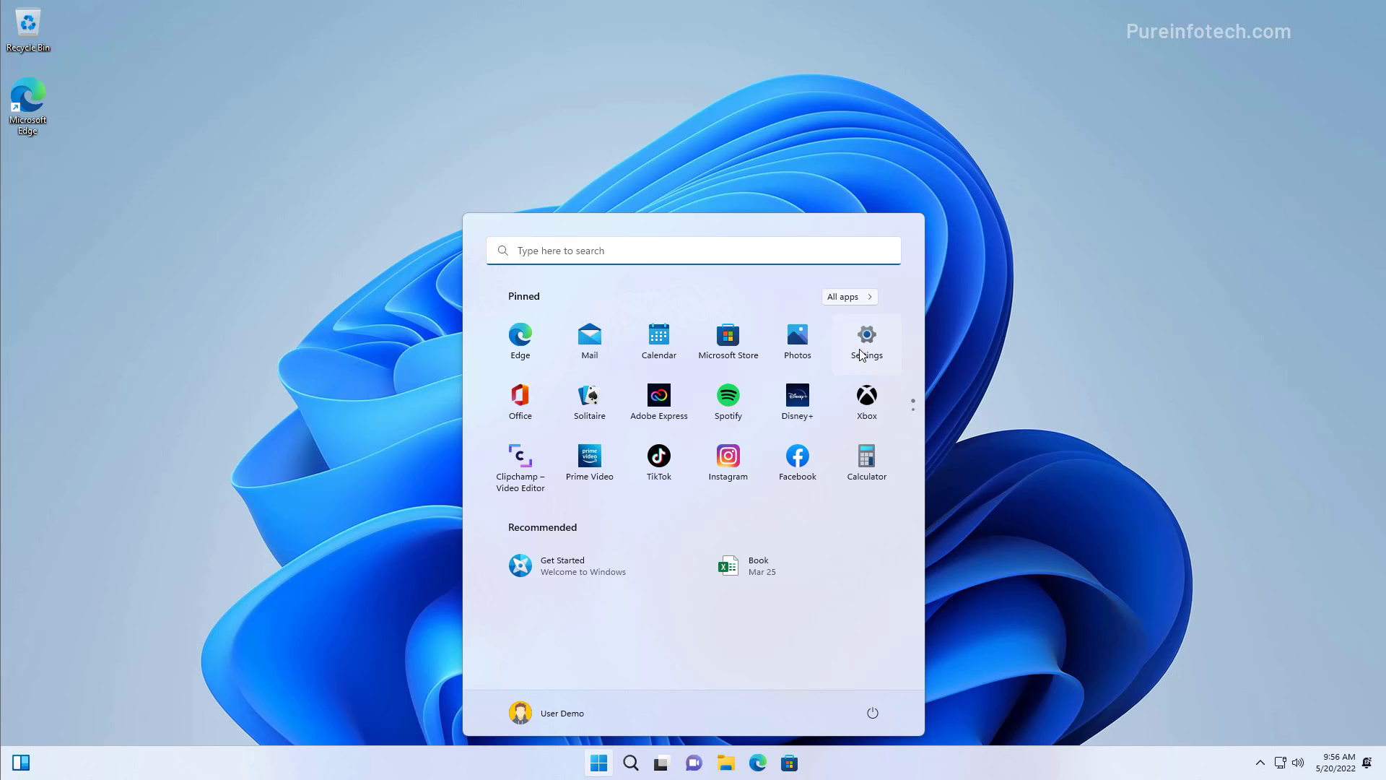
left_click(866, 342)
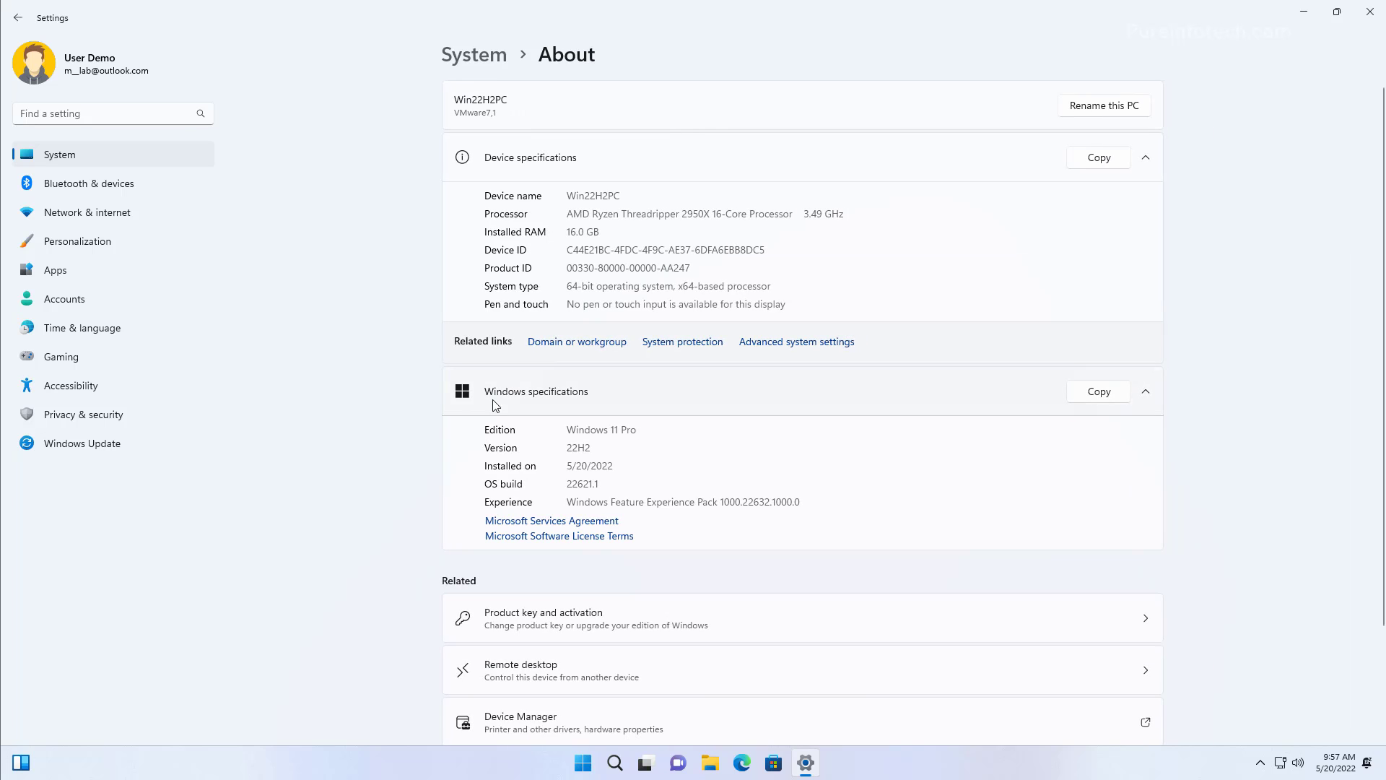
mouse_move(486, 455)
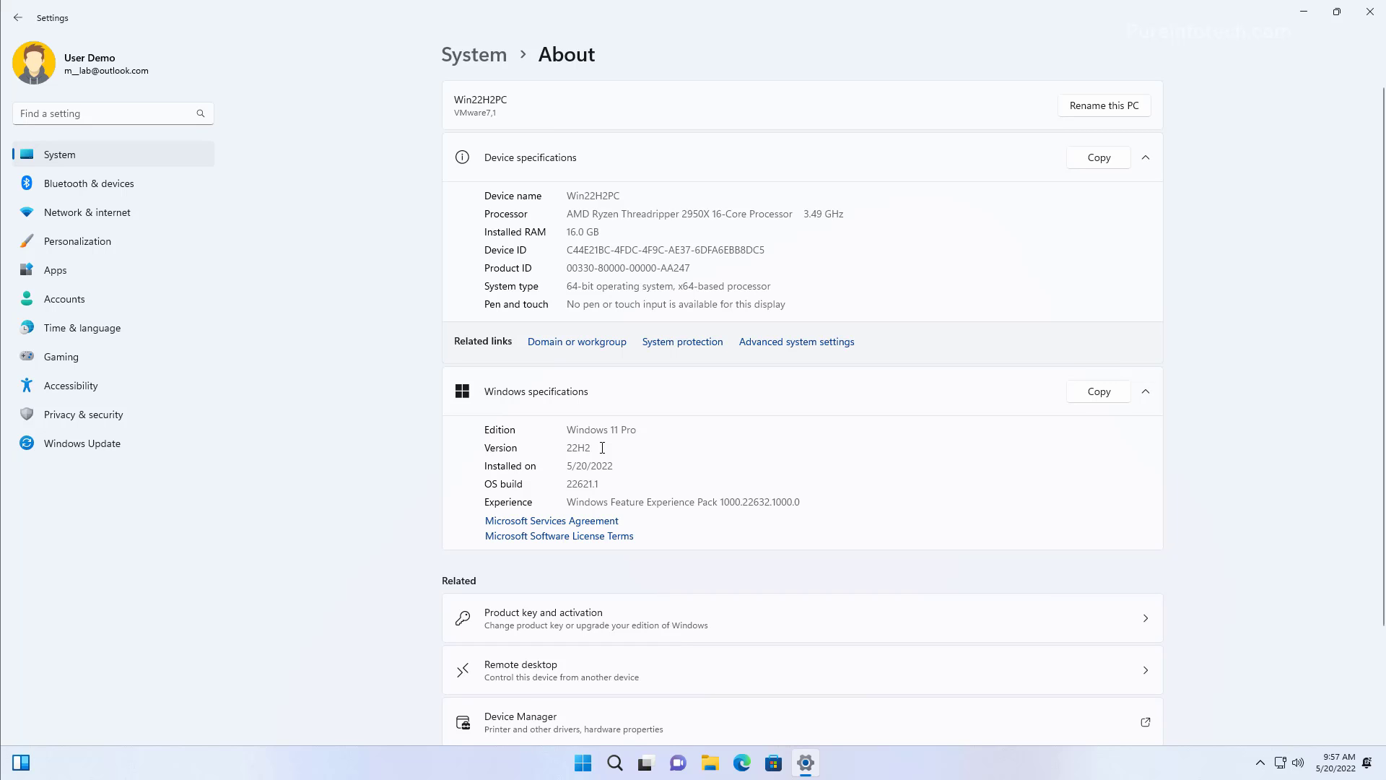
left_click(582, 762)
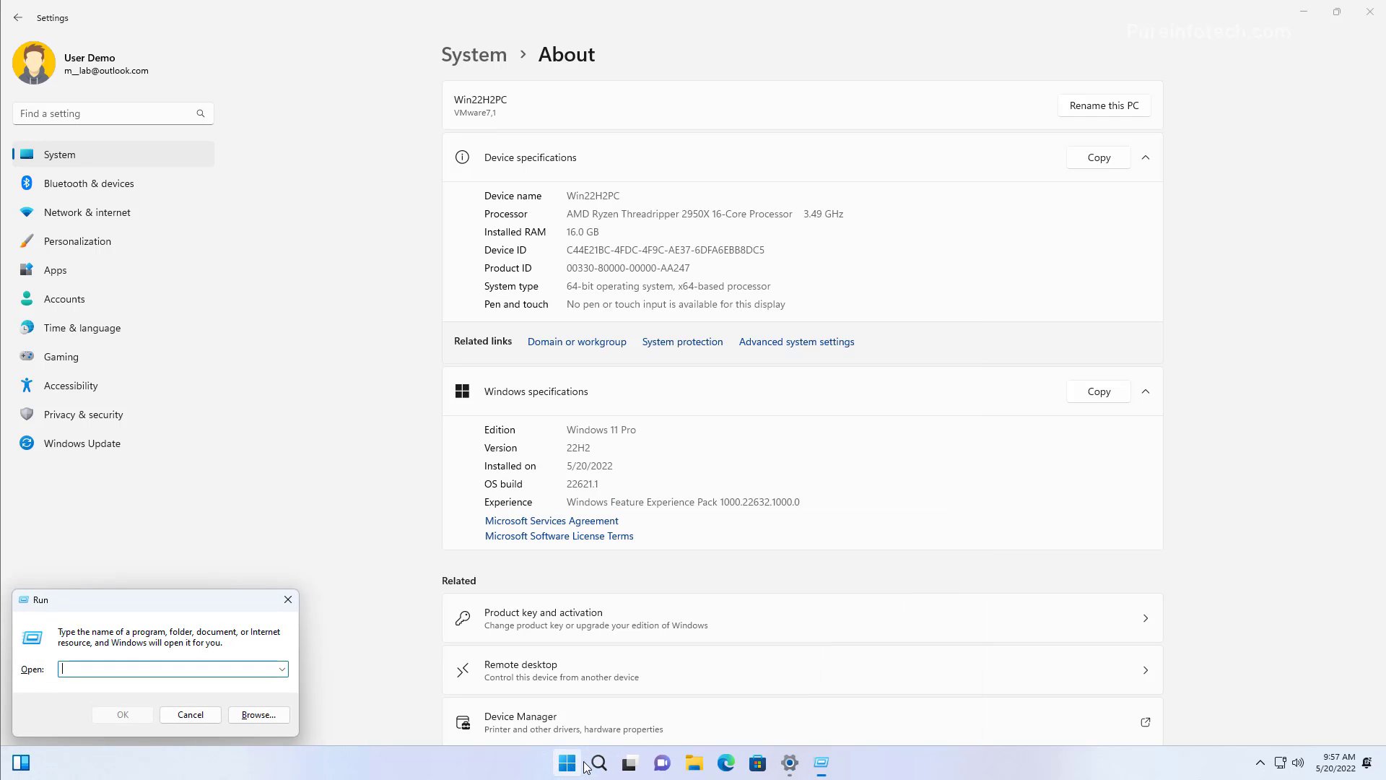
type("winver")
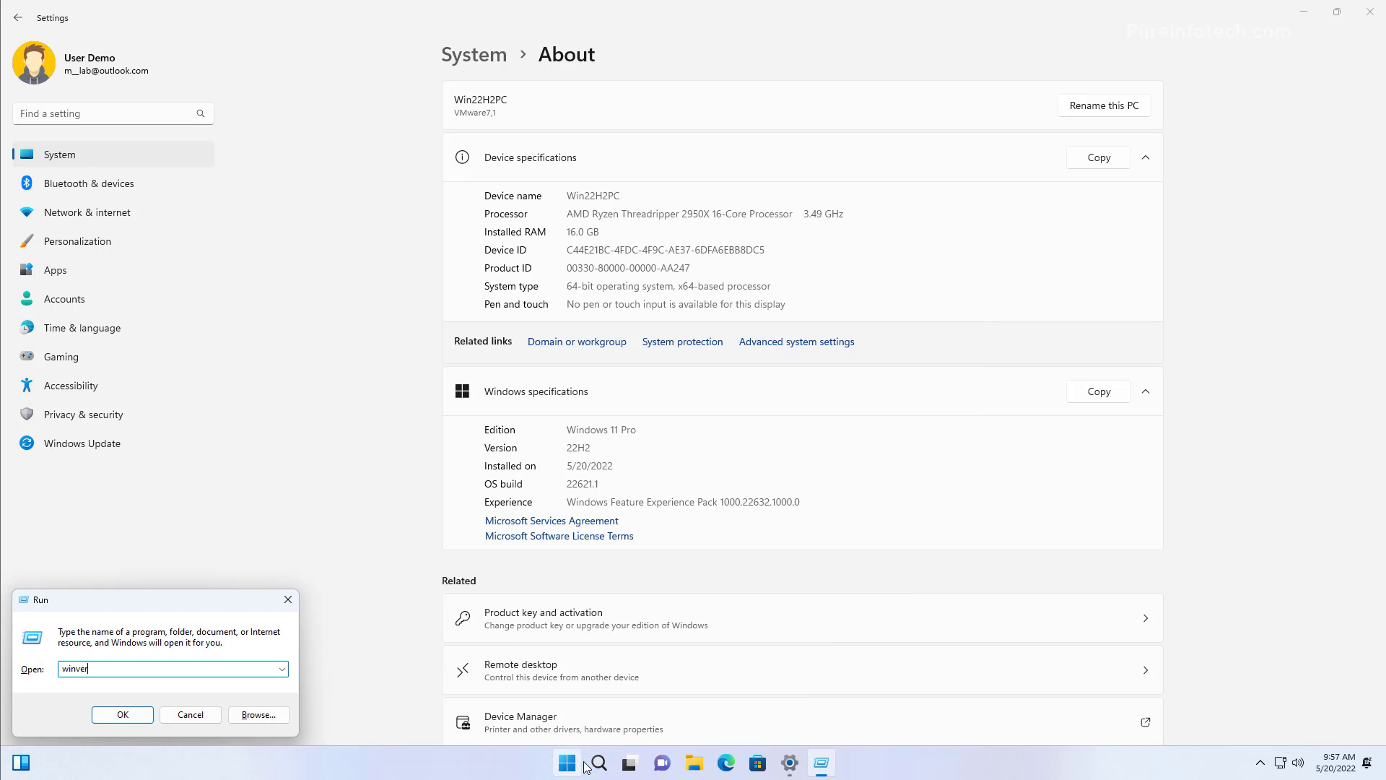
left_click(121, 715)
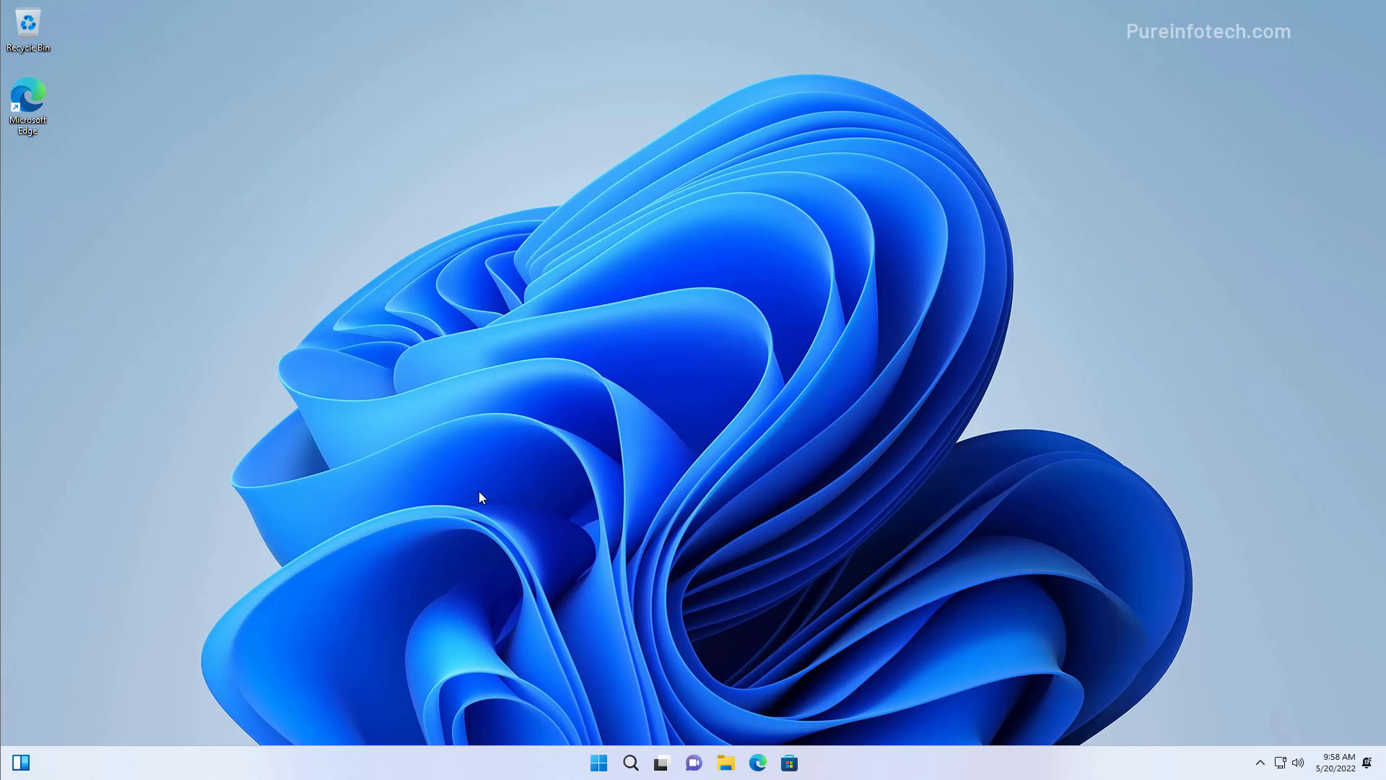
mouse_move(599, 576)
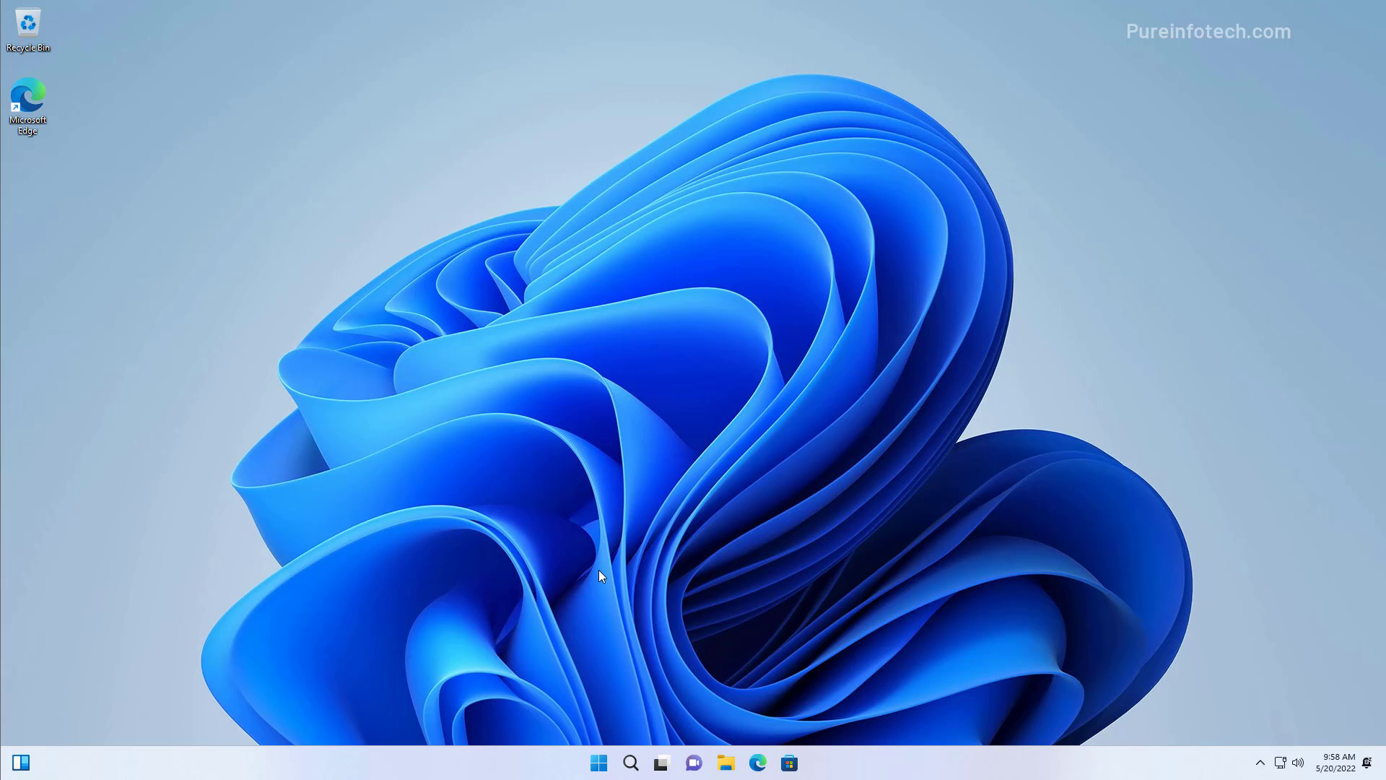